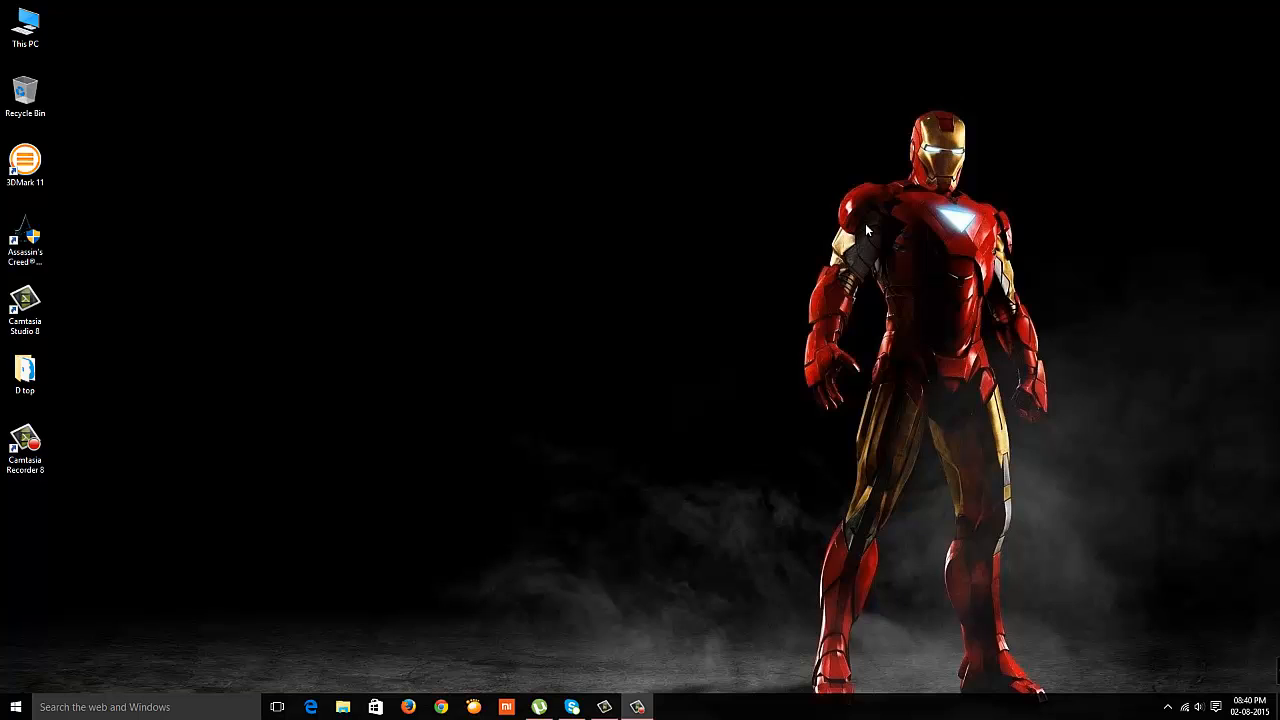
mouse_move(297, 128)
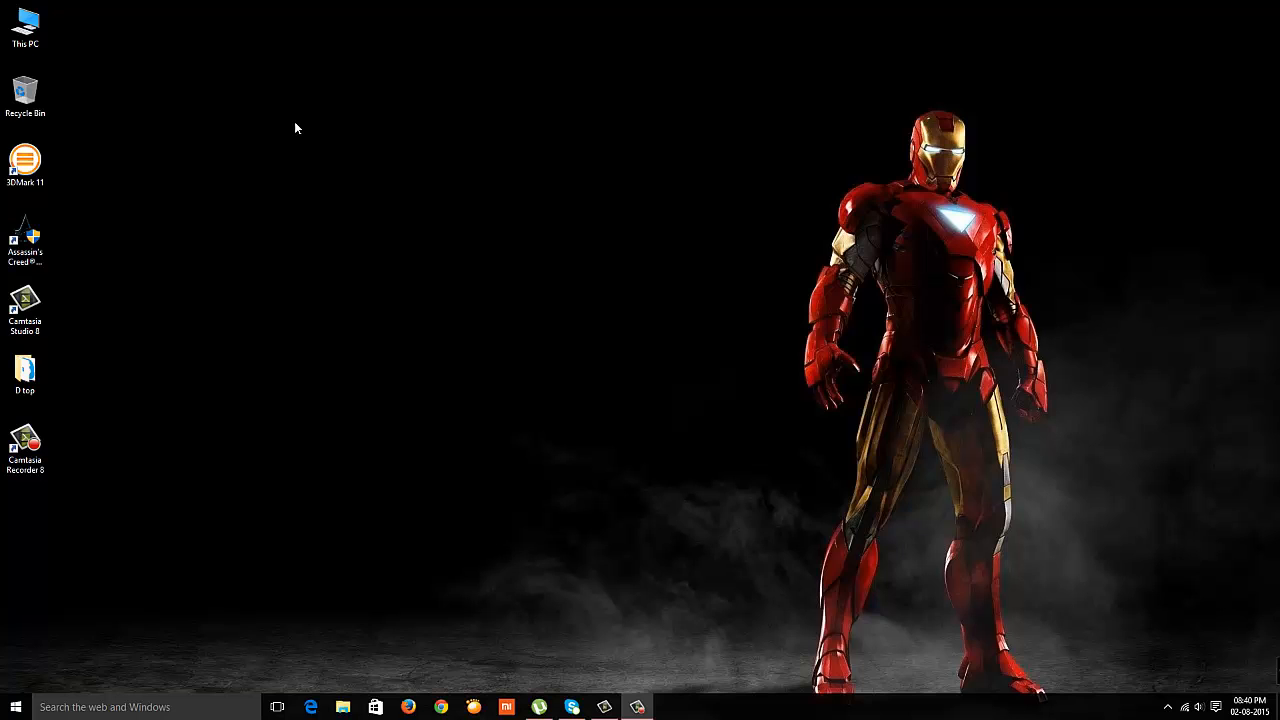
Open This PC's properties to view the basic system information.
click(25, 20)
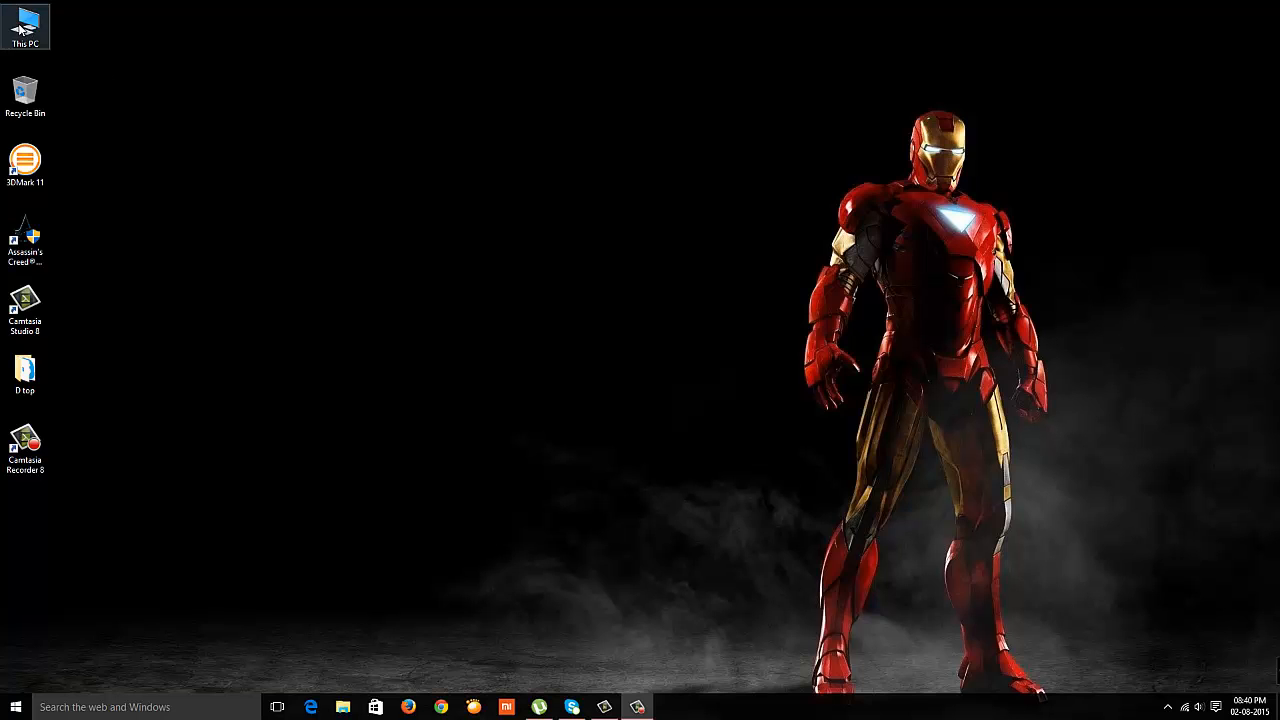
right_click(25, 25)
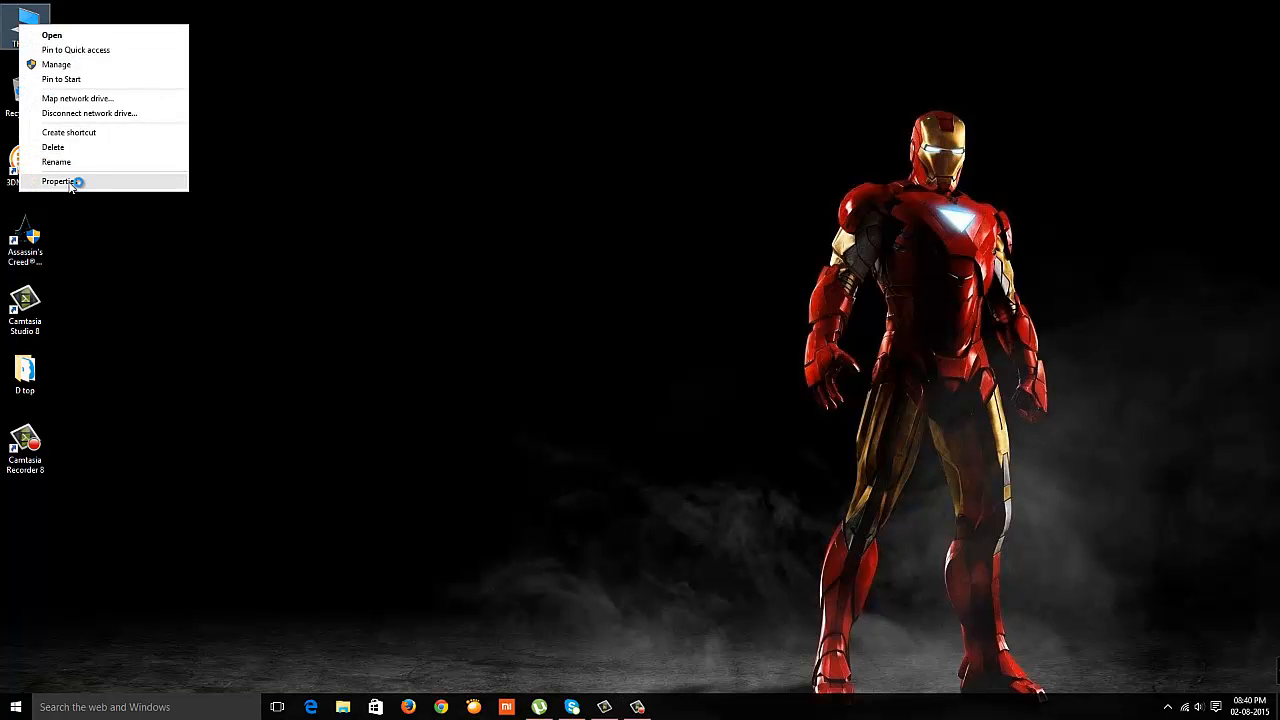
click(62, 181)
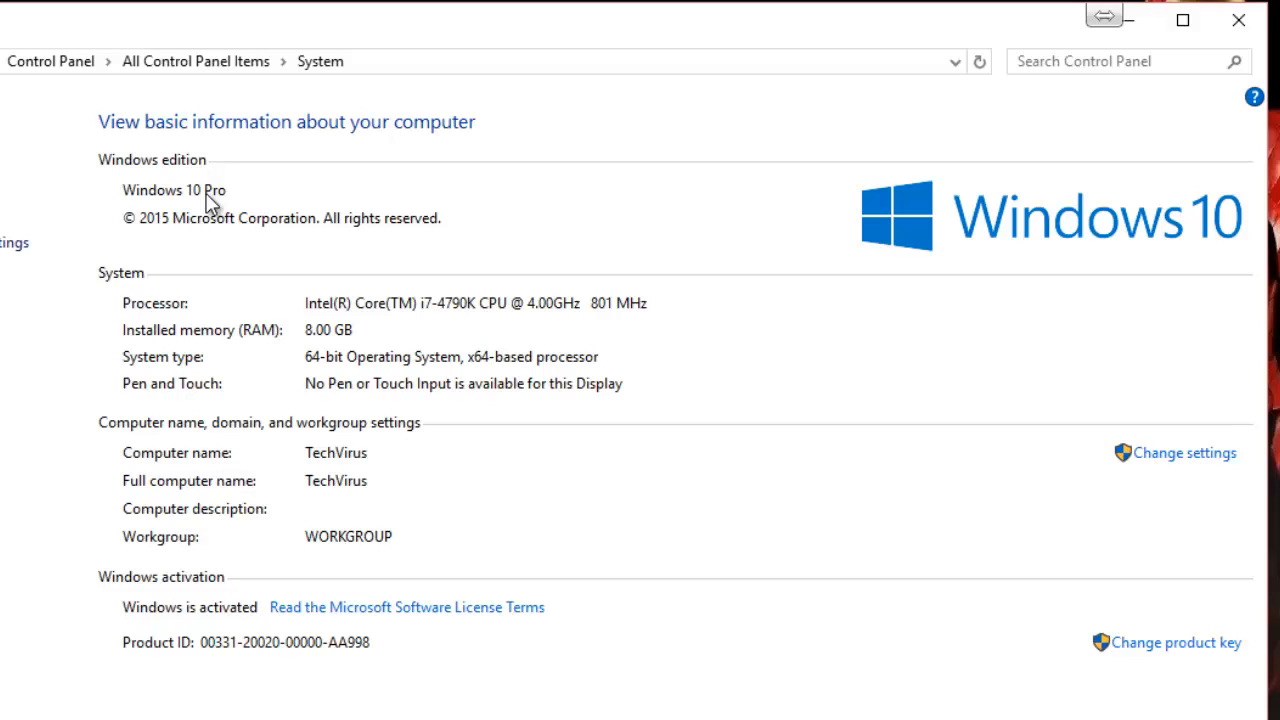
mouse_move(191, 229)
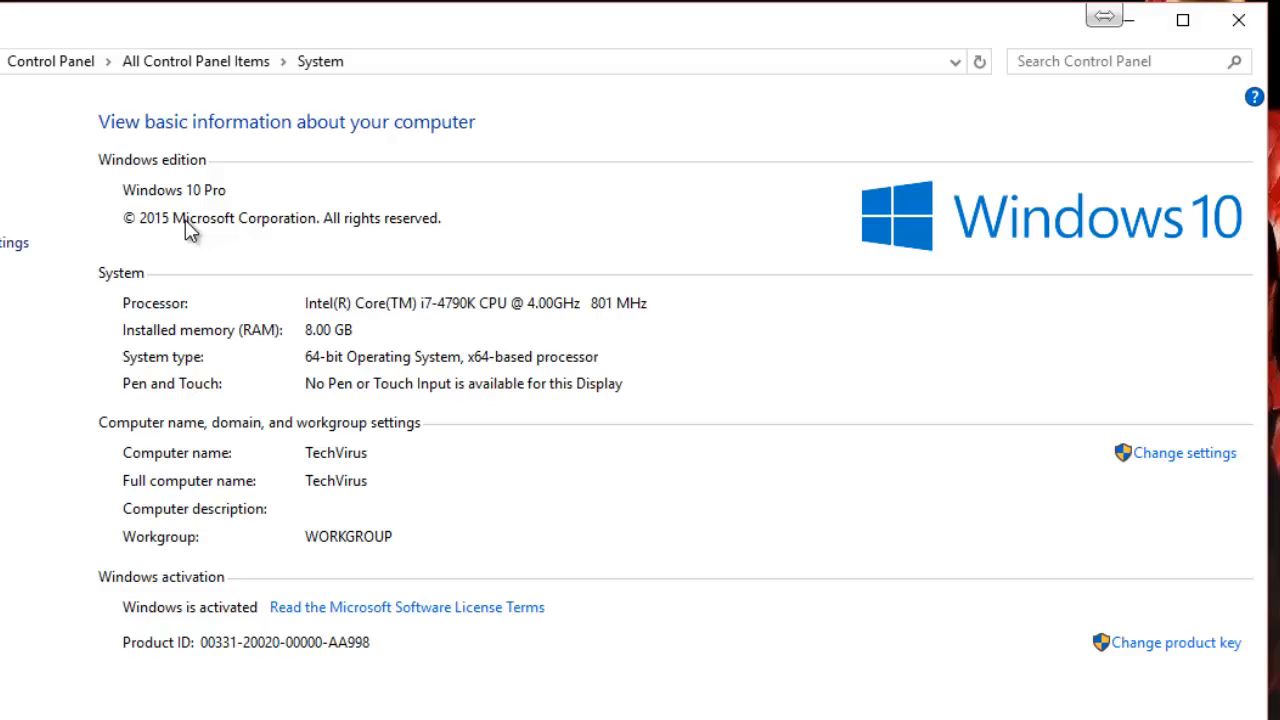
mouse_move(180, 318)
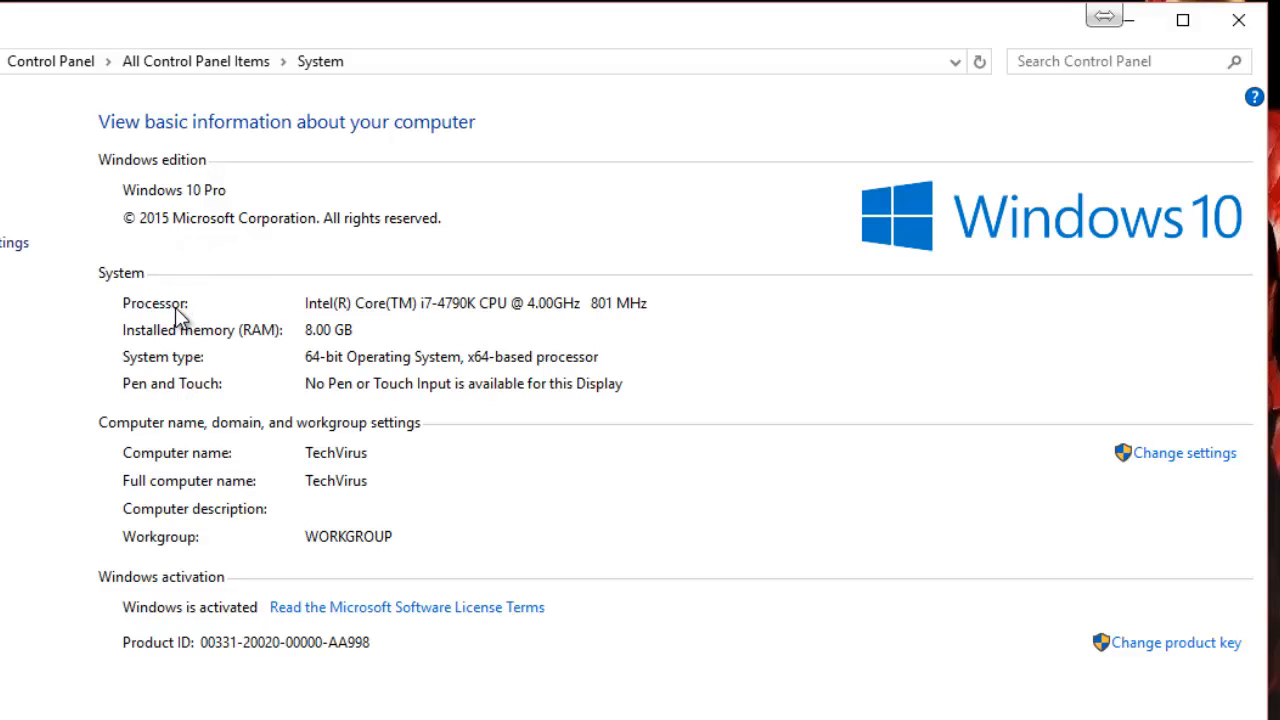
mouse_move(498, 320)
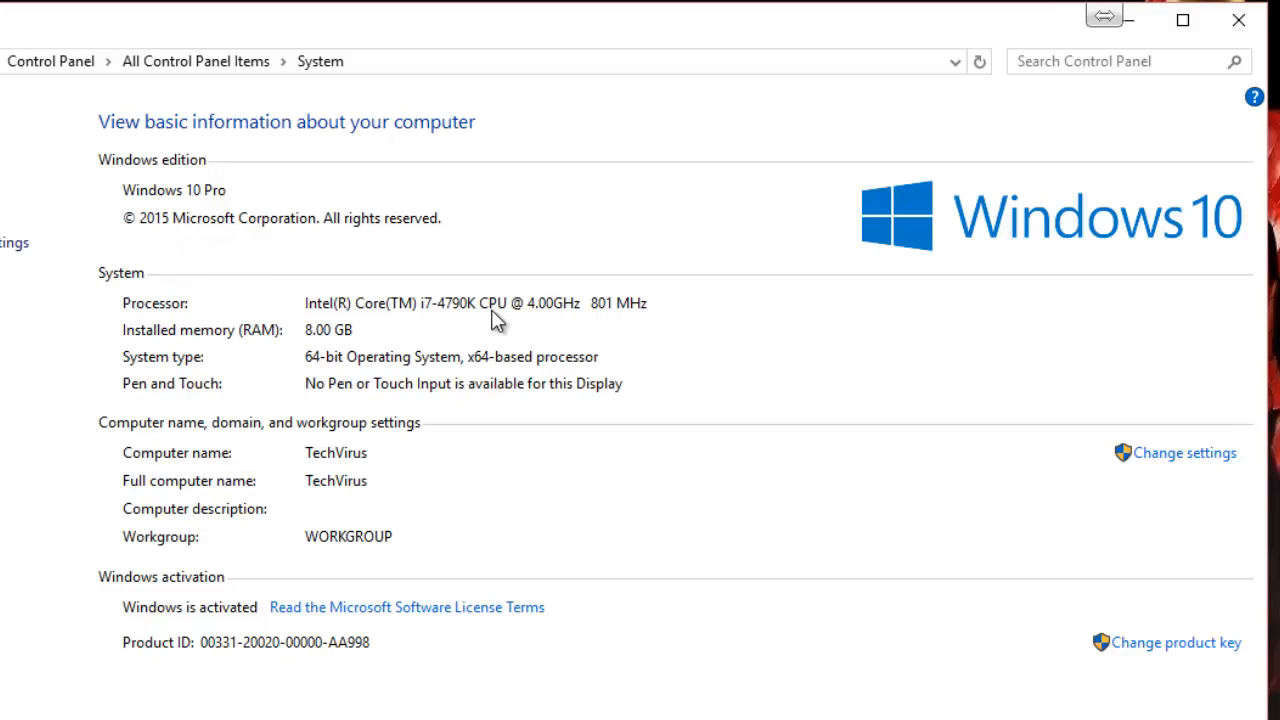
mouse_move(673, 328)
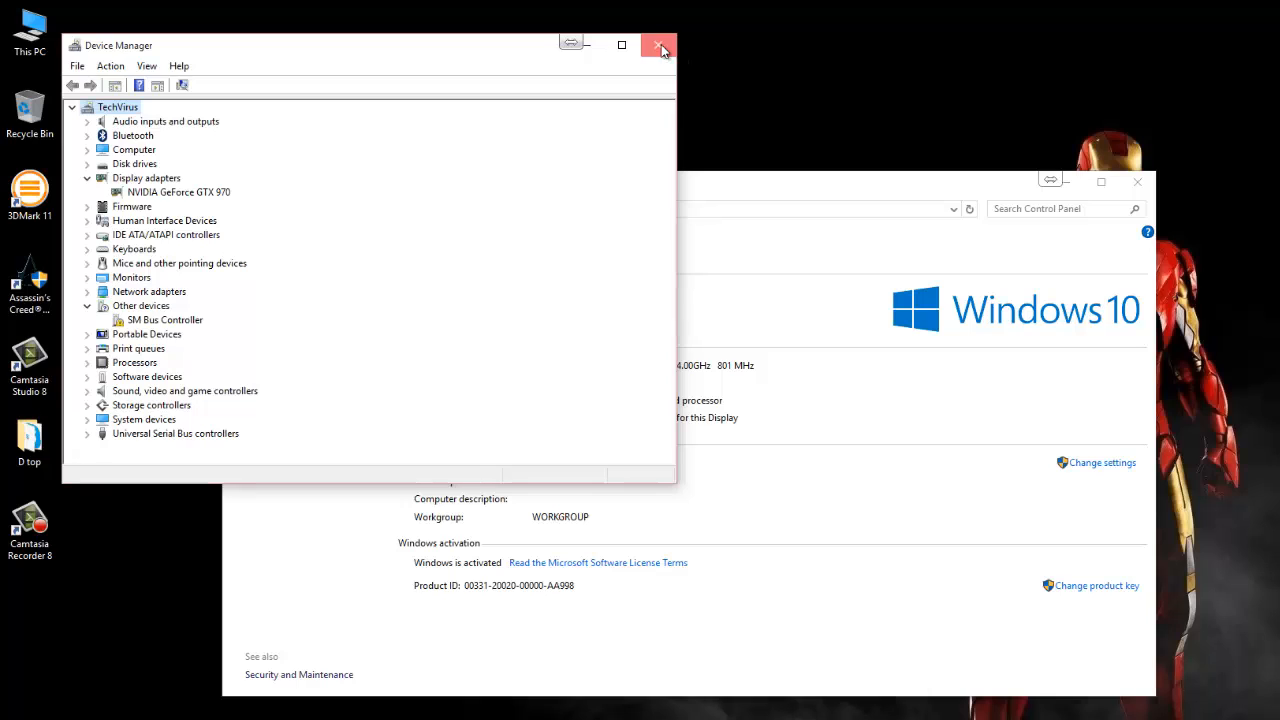
Close the device list and system windows, then open Start and scroll its tiles.
click(659, 46)
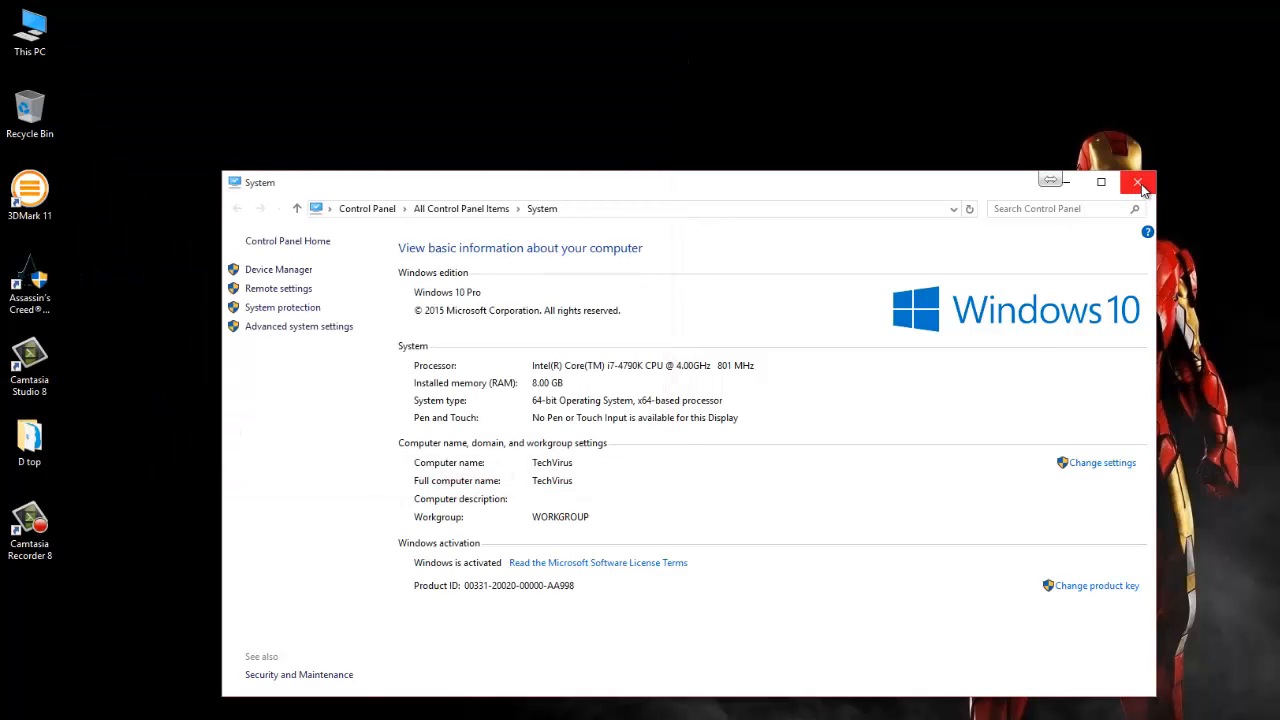
mouse_move(1138, 183)
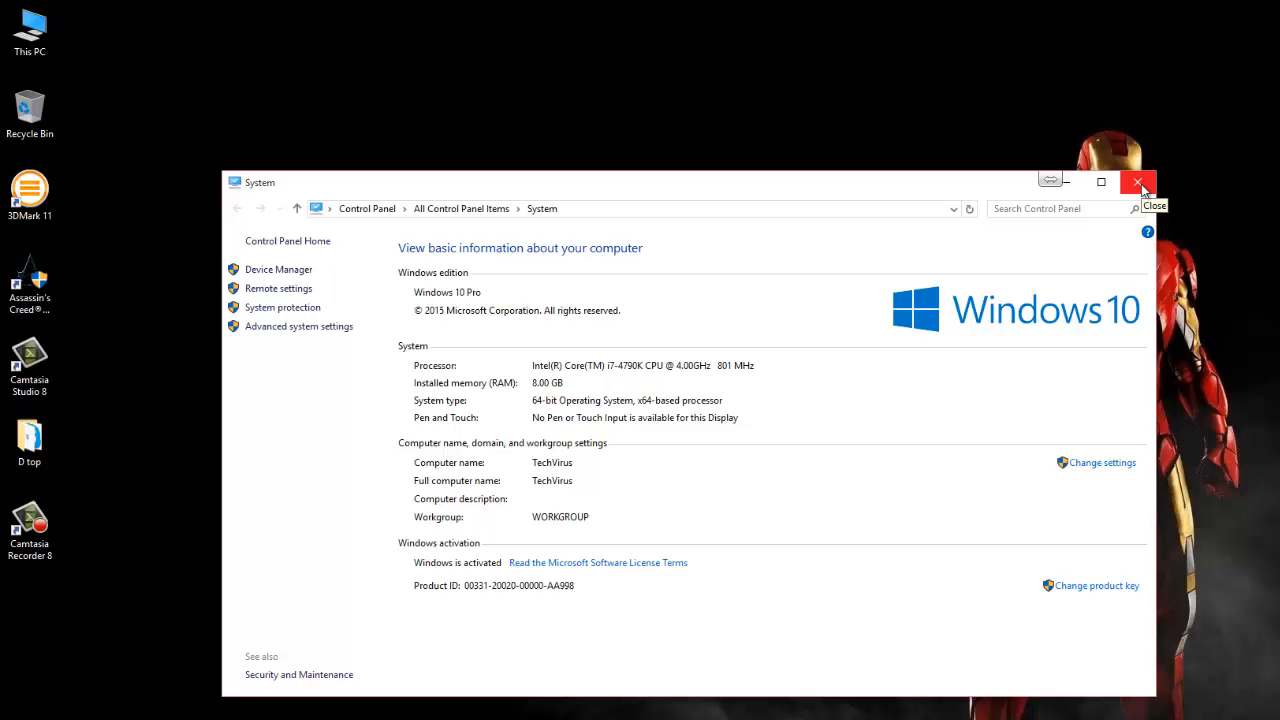
click(1138, 182)
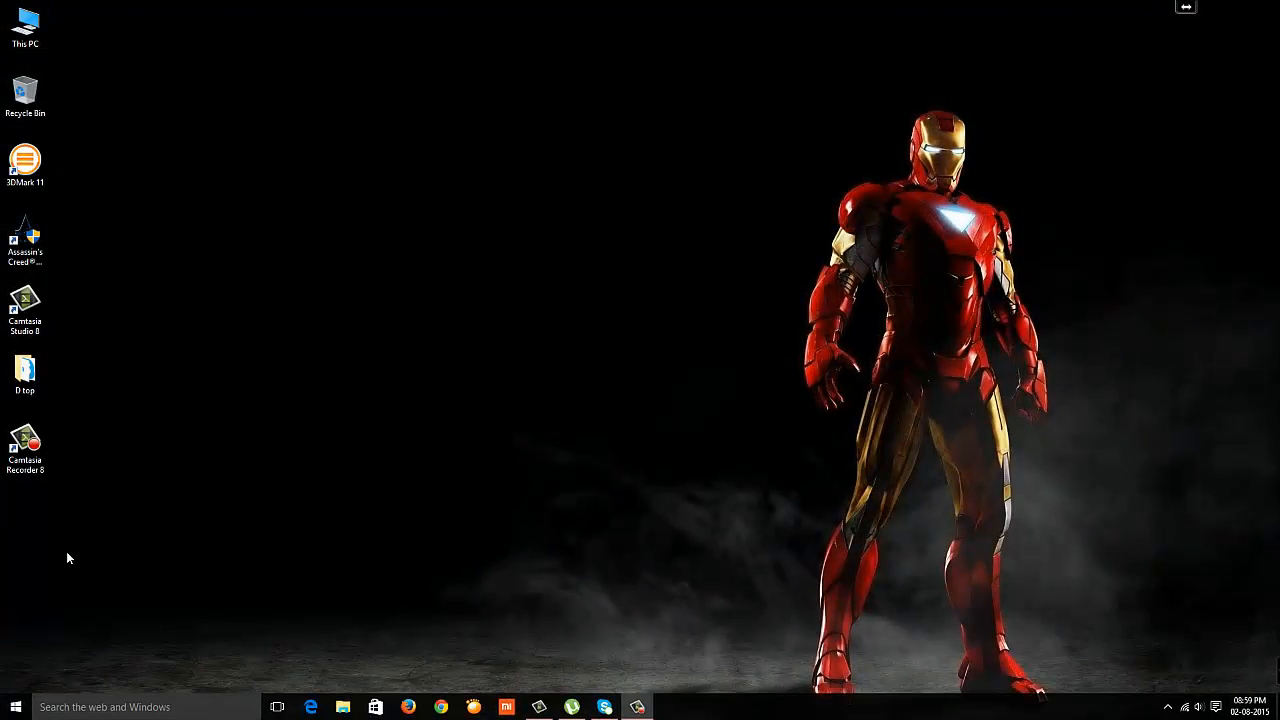
click(13, 707)
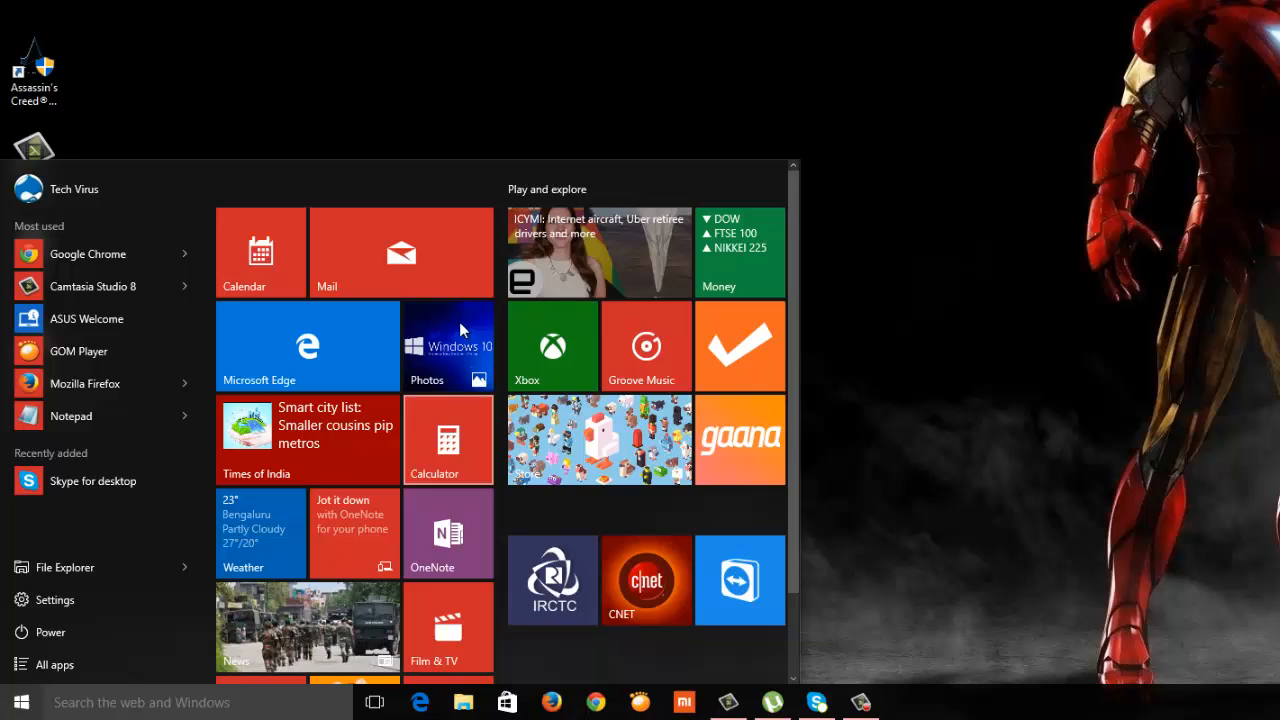
mouse_move(527, 567)
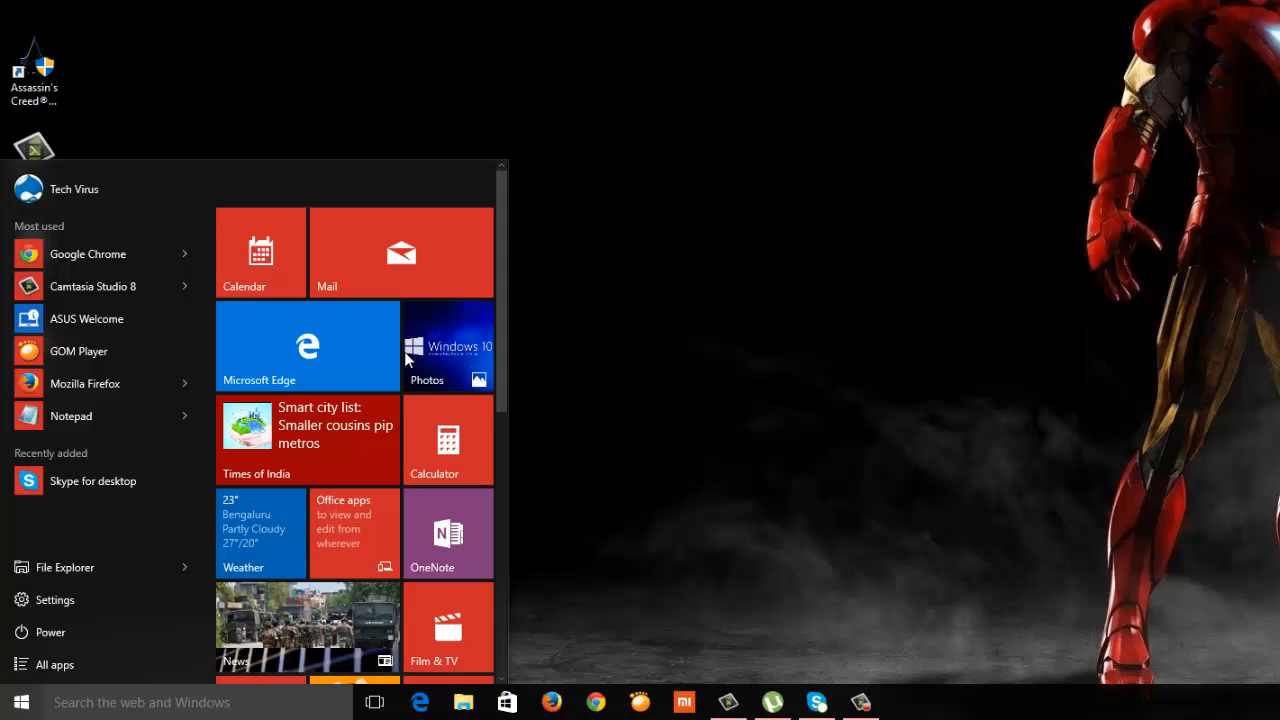
scroll(down, 3)
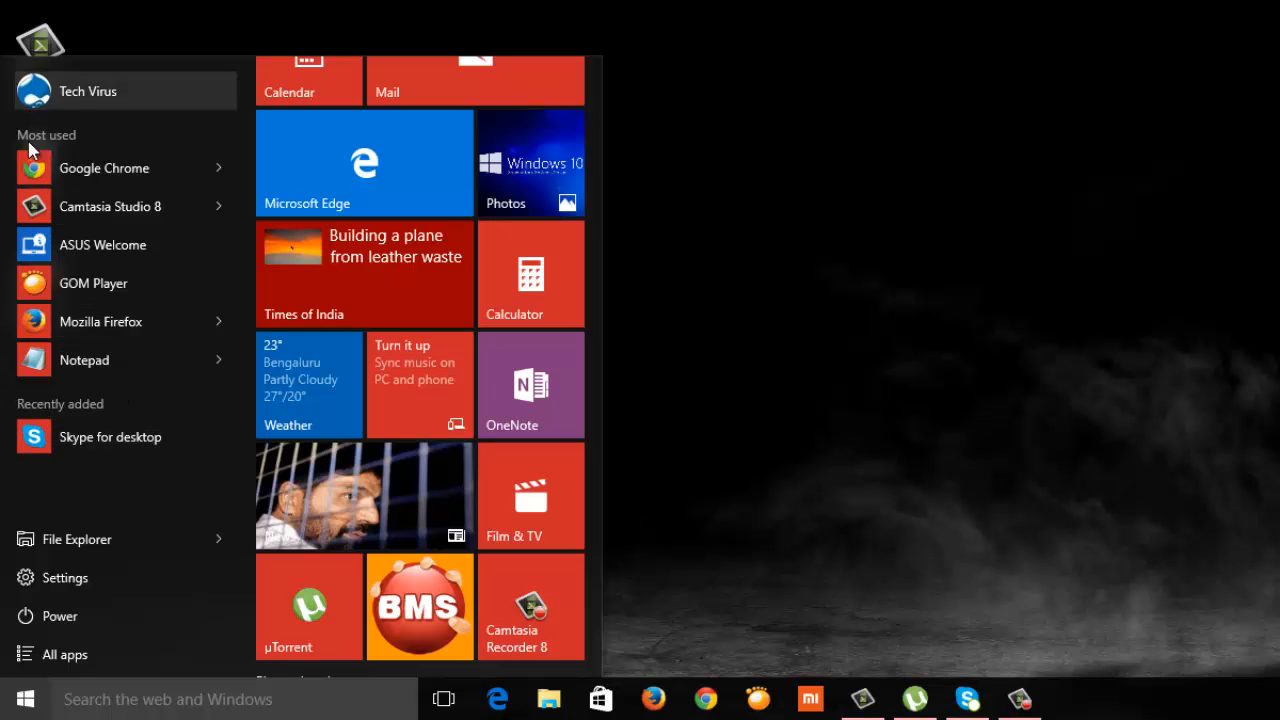
mouse_move(84, 360)
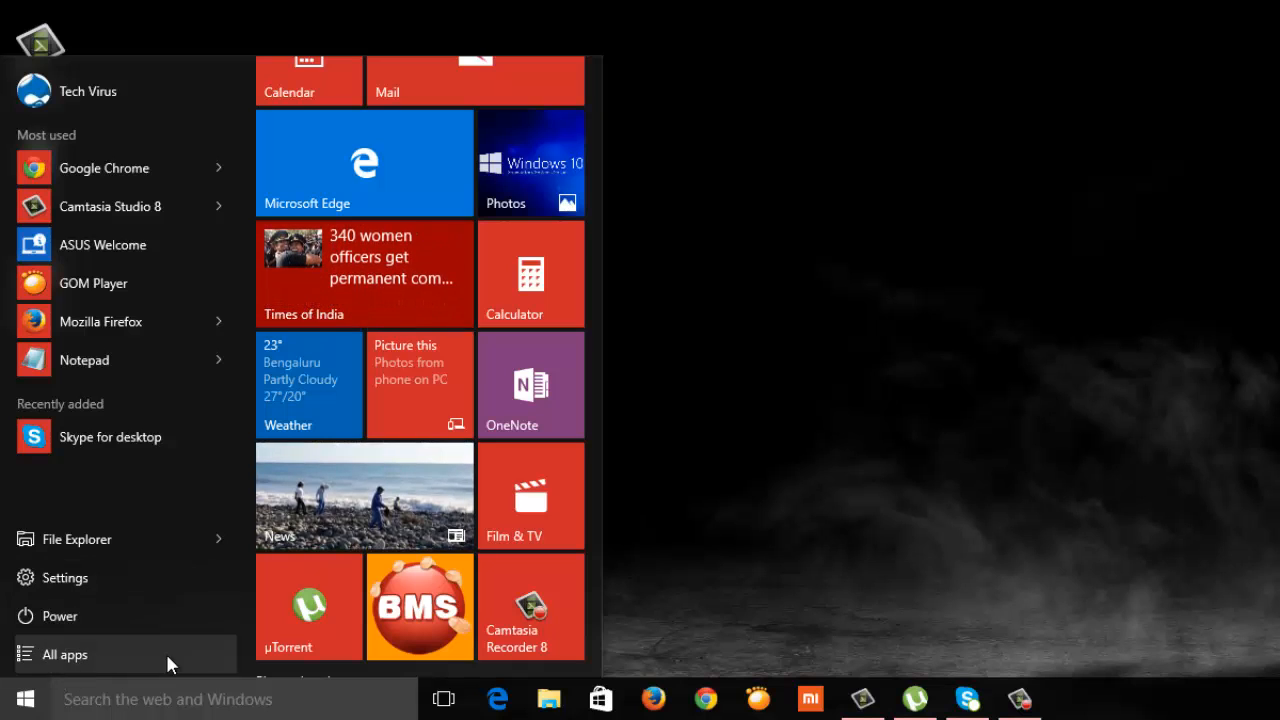
click(62, 654)
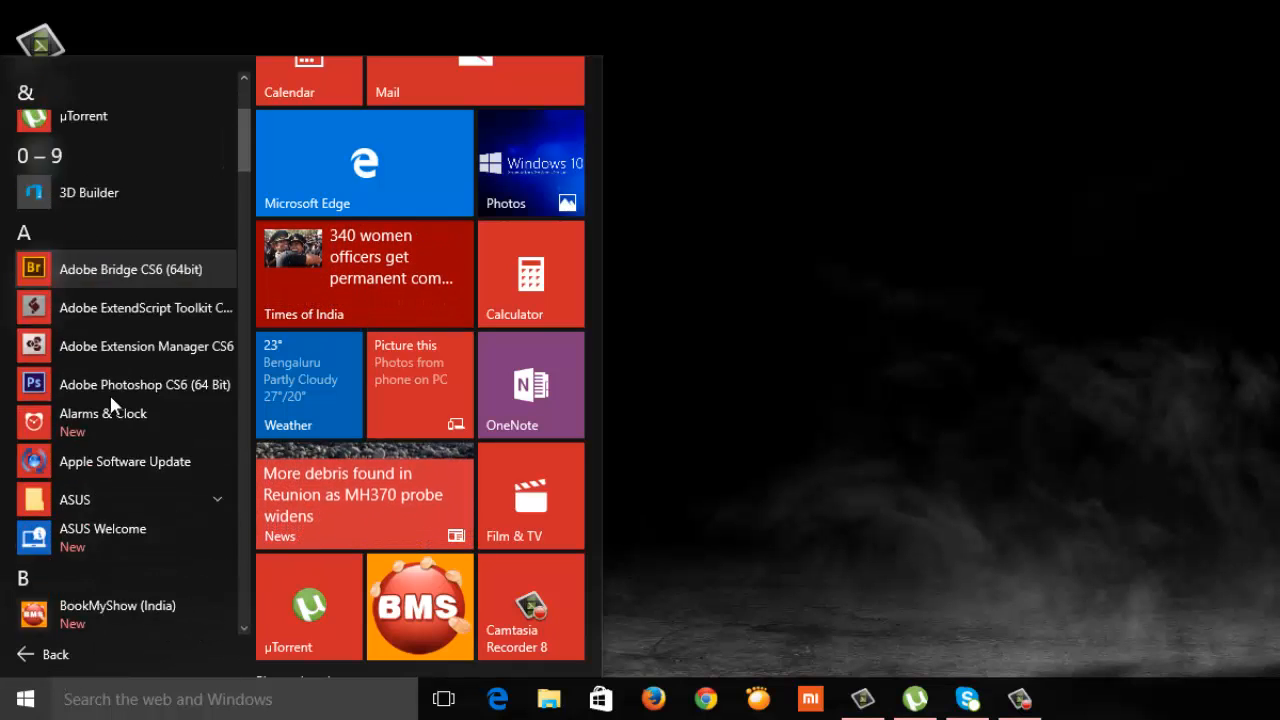
scroll(down, 3)
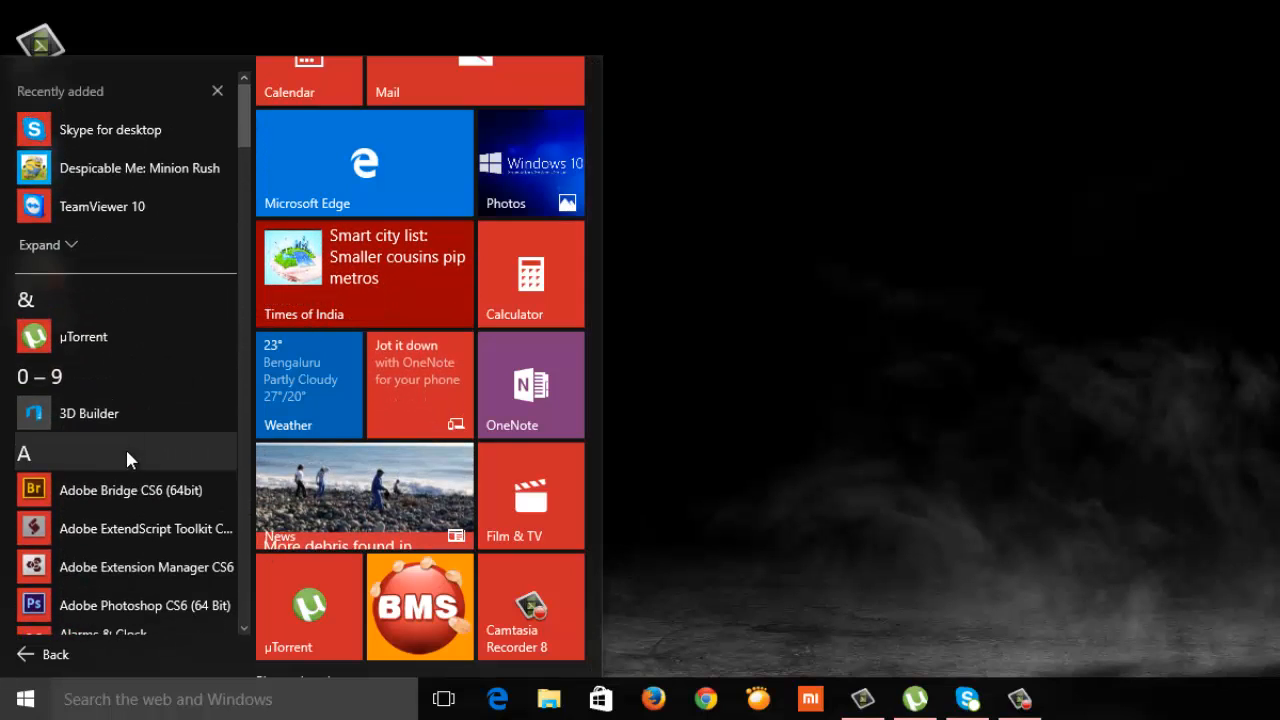
scroll(down, 3)
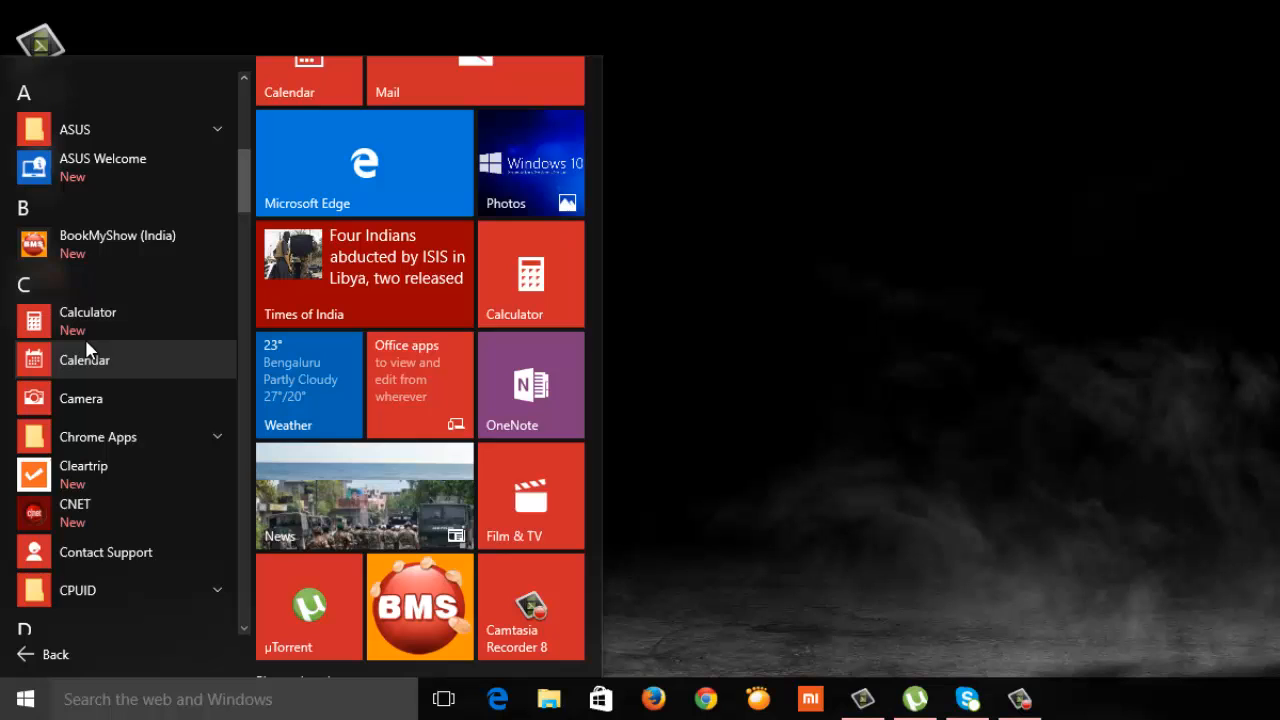
click(23, 92)
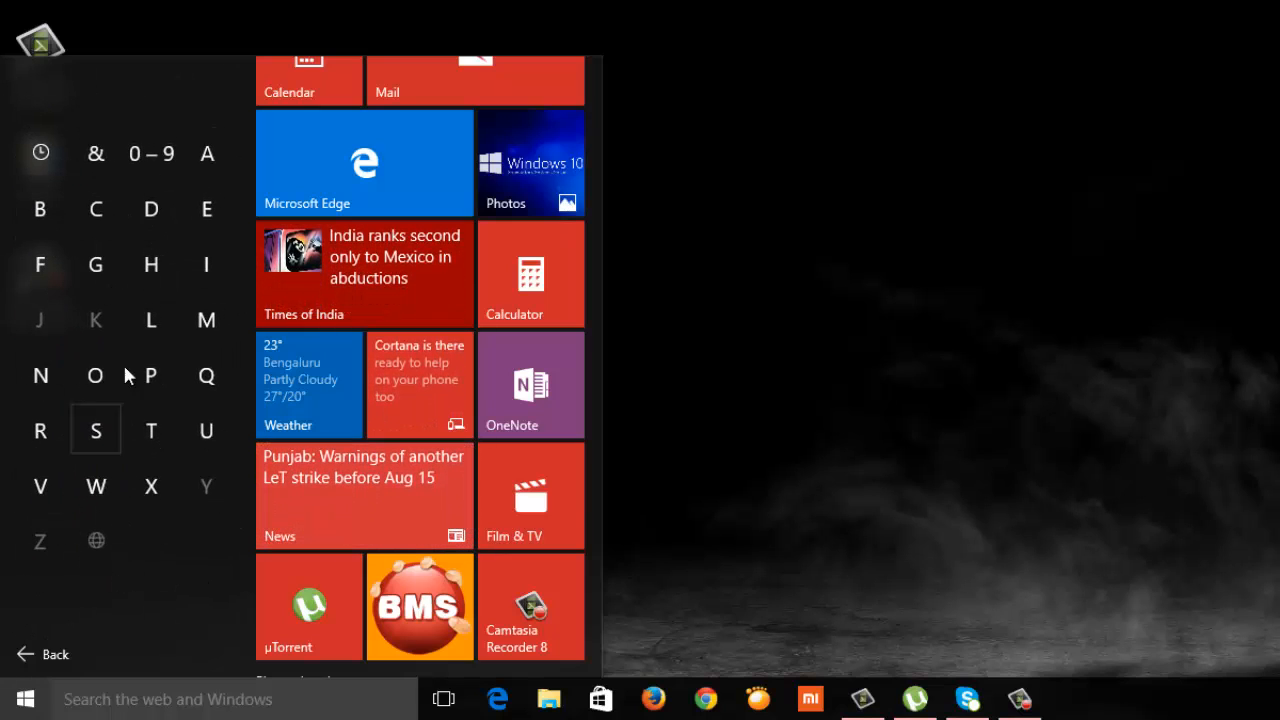
mouse_move(183, 420)
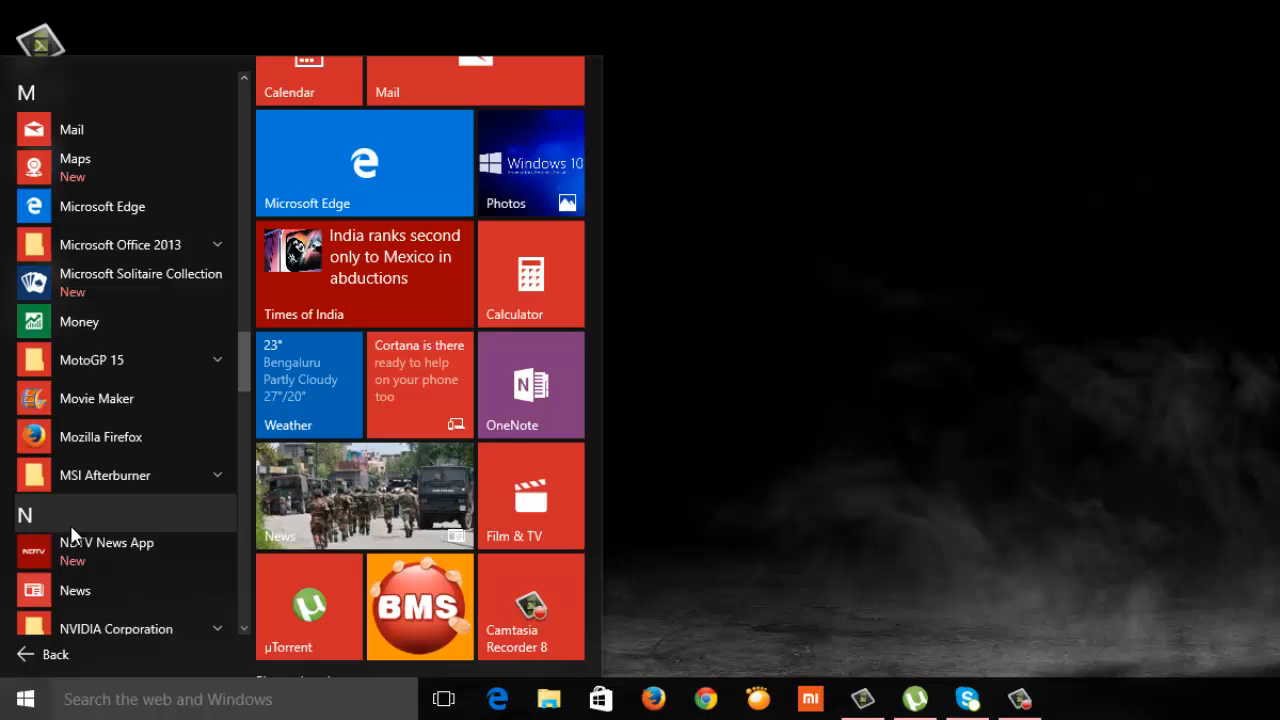
click(25, 514)
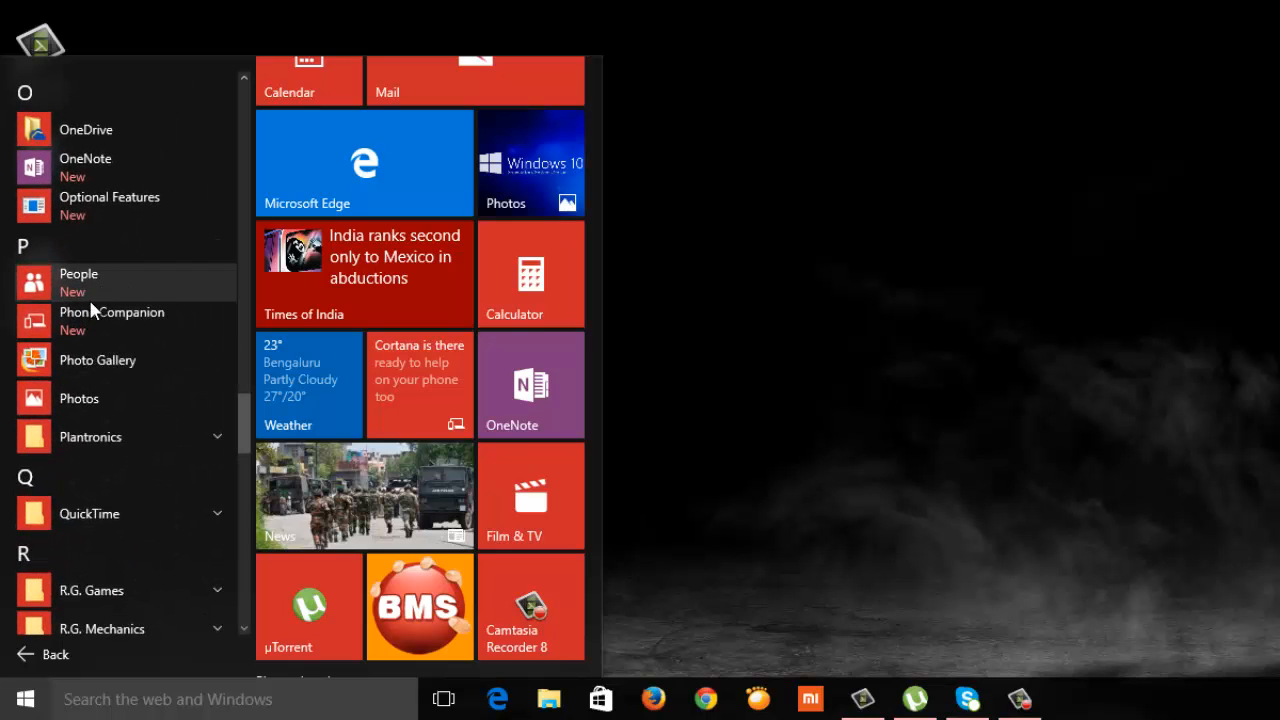
mouse_move(85, 547)
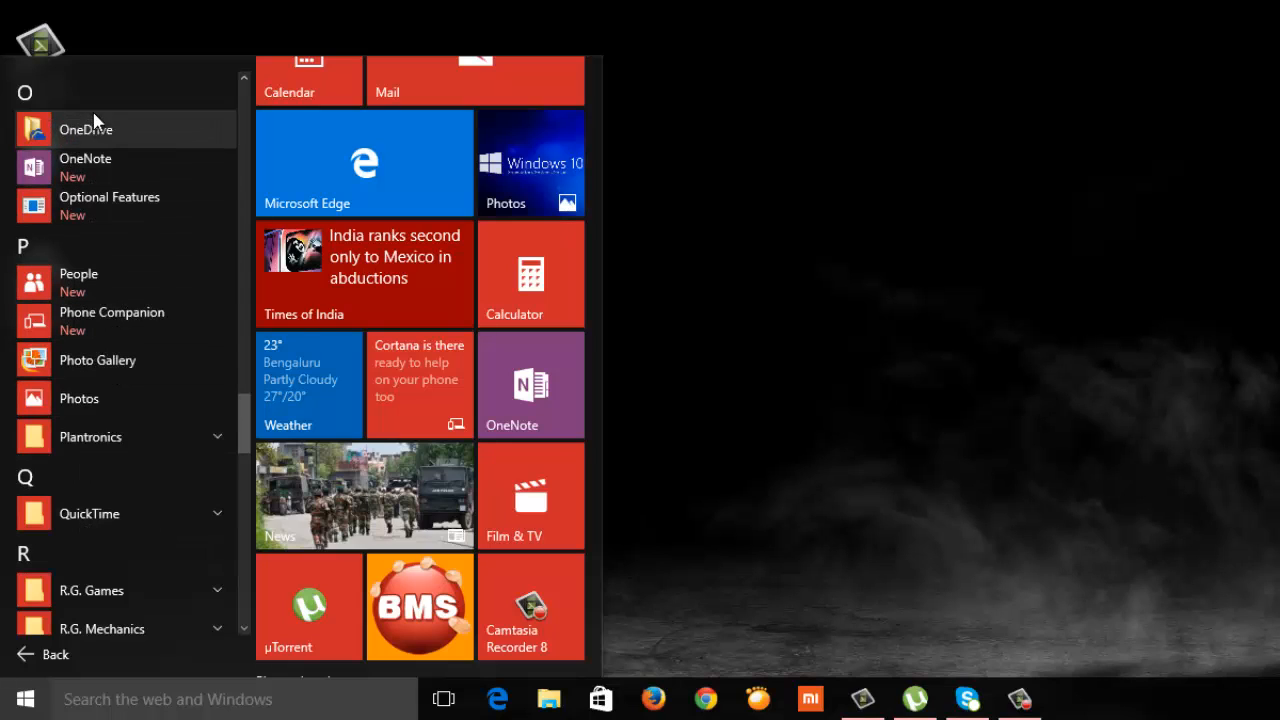
click(54, 654)
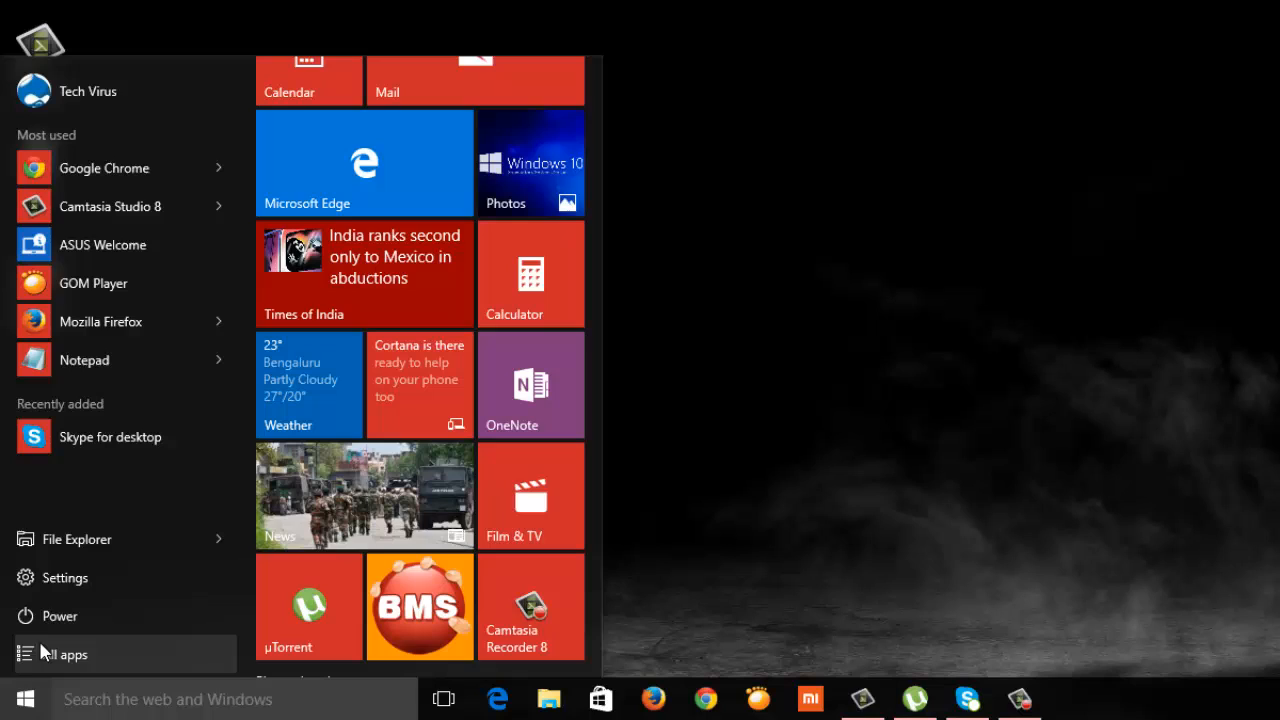
mouse_move(118, 620)
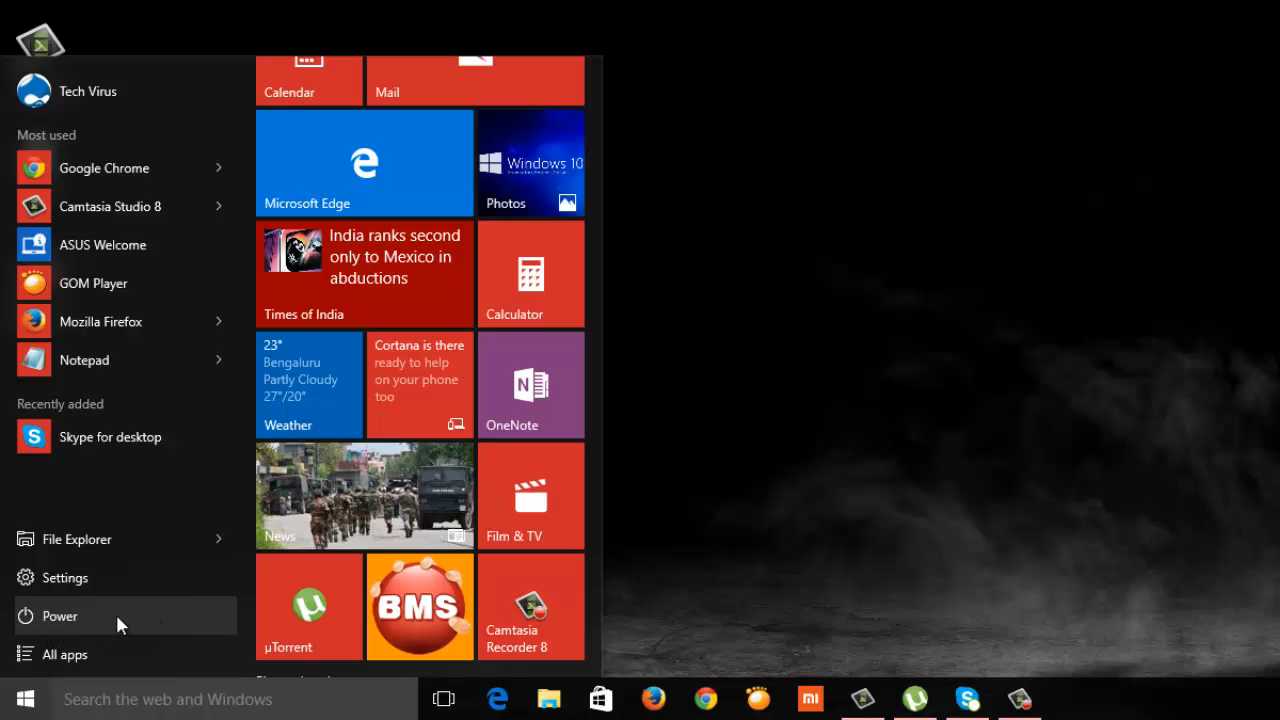
mouse_move(70, 624)
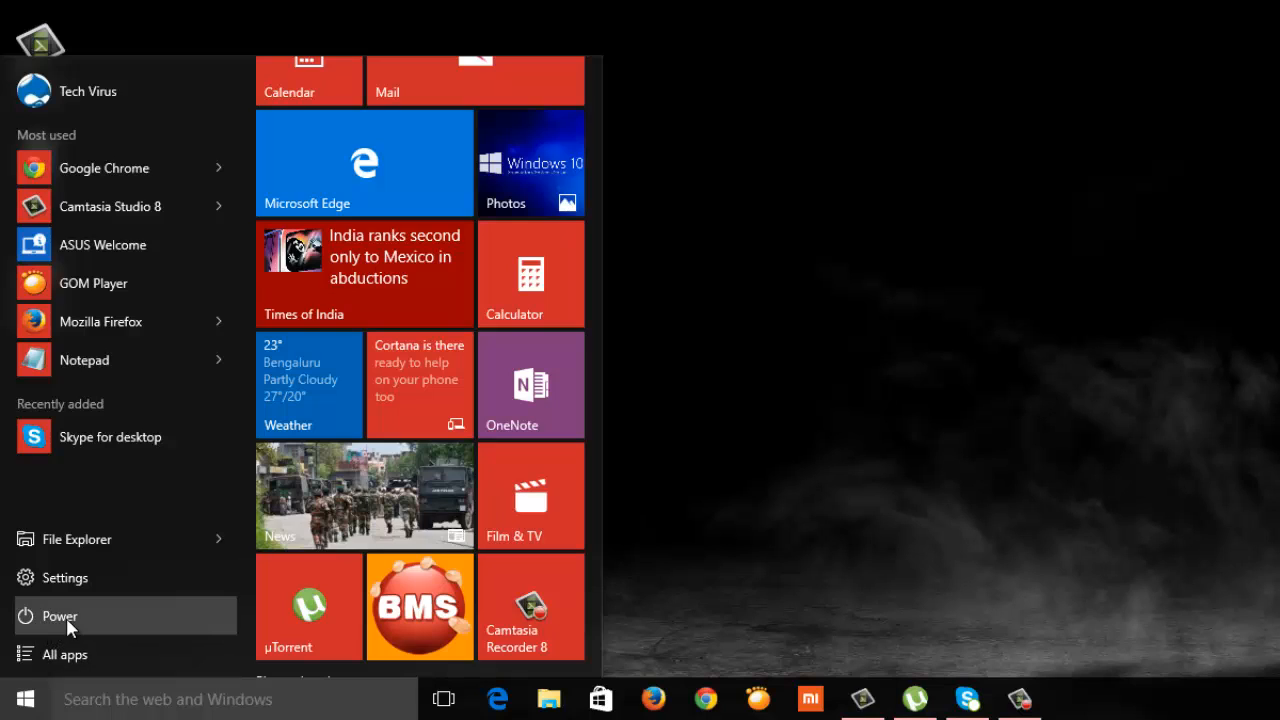
Open the power options from the Start menu.
click(59, 615)
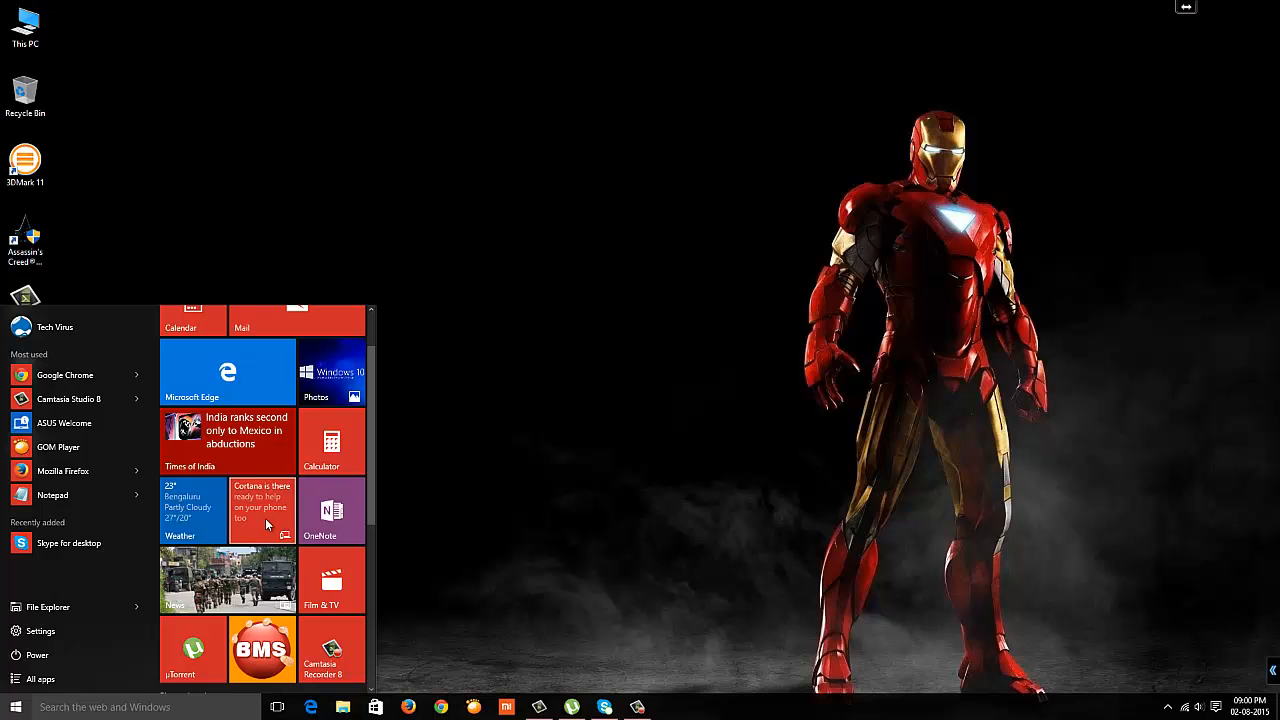
mouse_move(1226, 200)
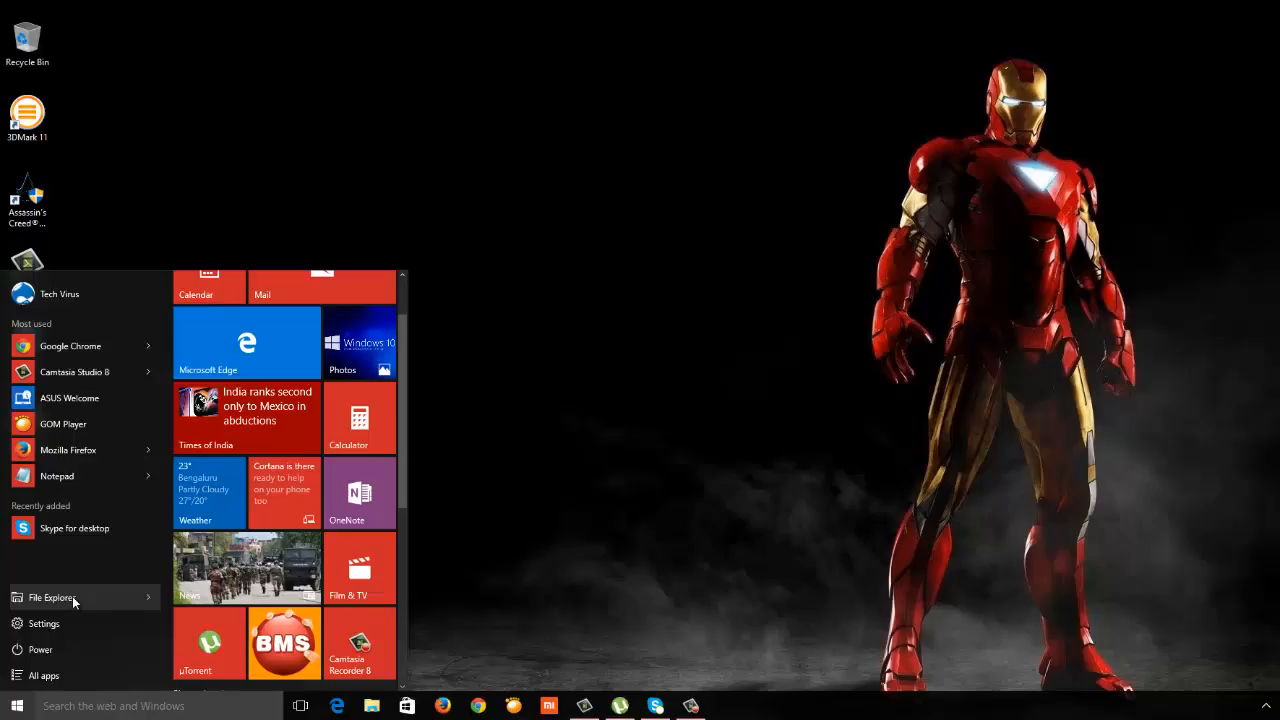
Open File Explorer, browse Camtasia Studio and Quick access, then close it.
click(52, 597)
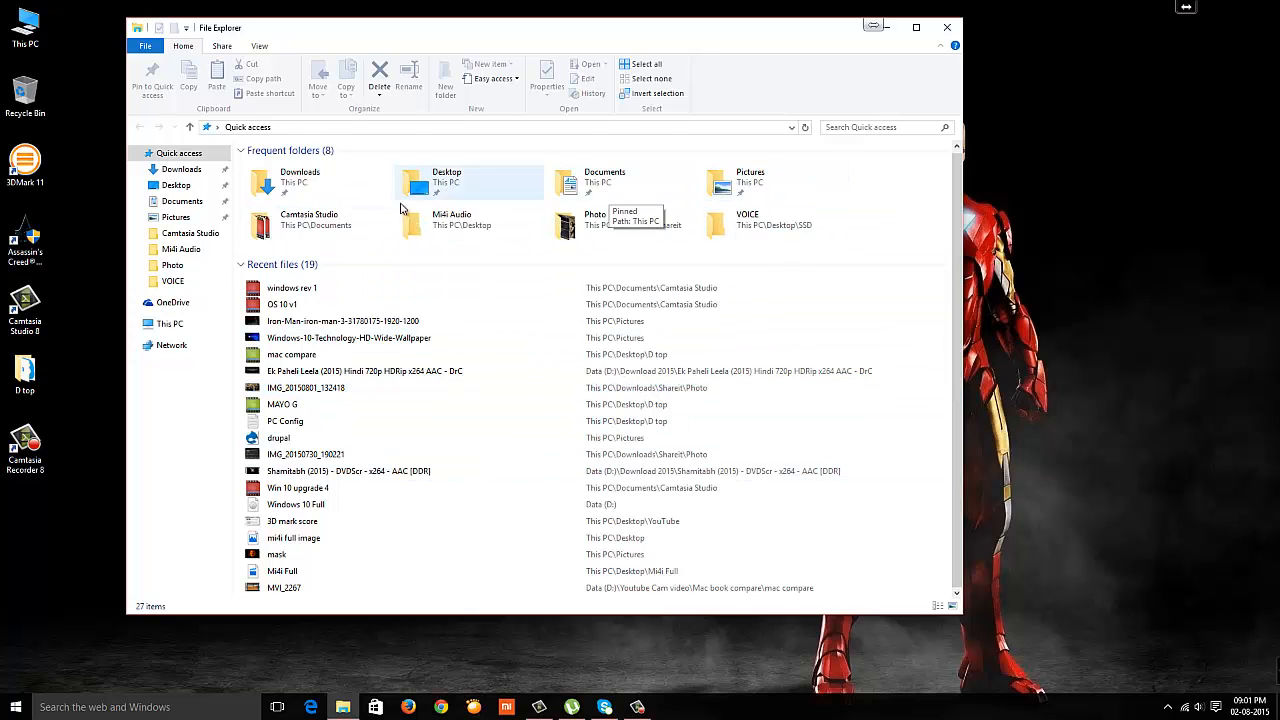
click(191, 232)
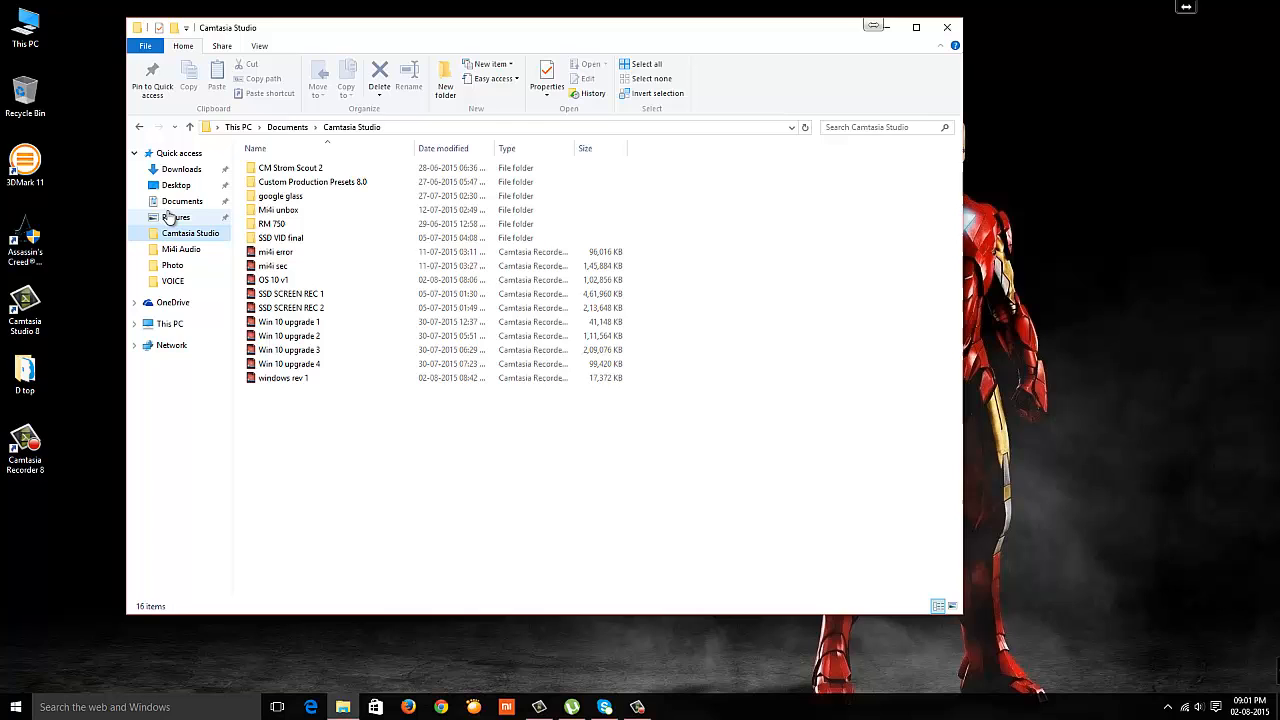
click(178, 152)
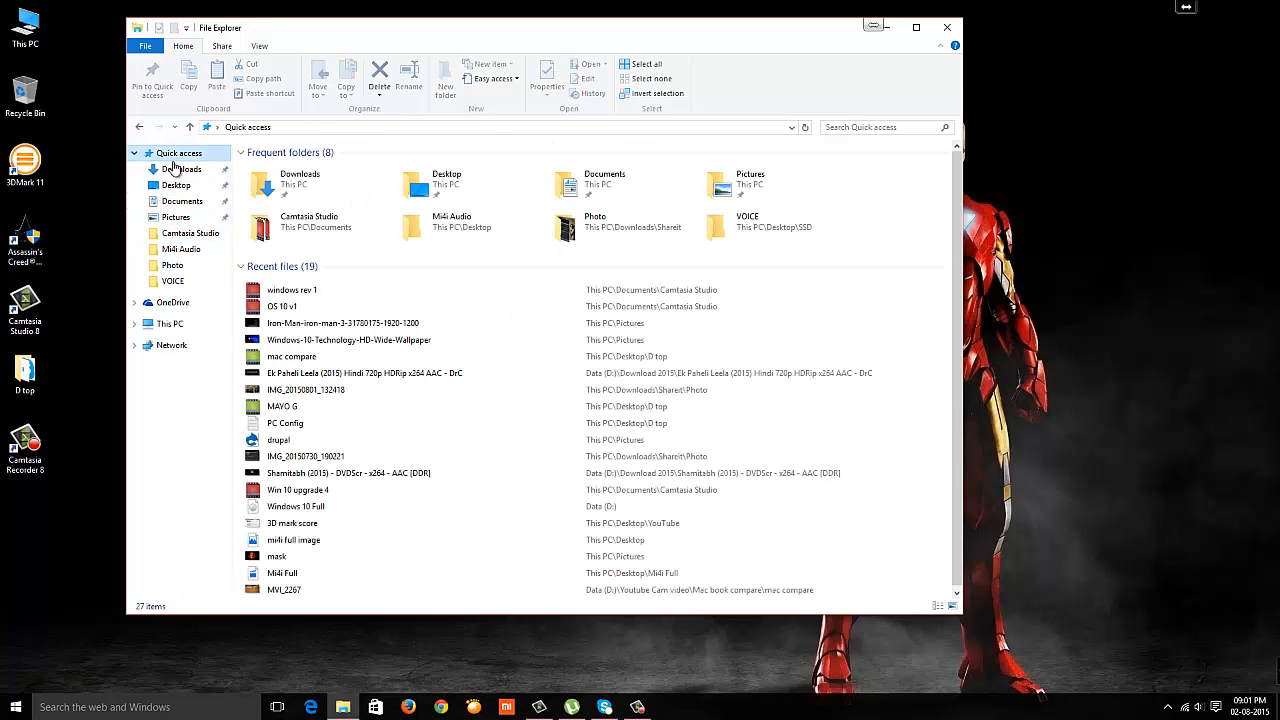
click(175, 185)
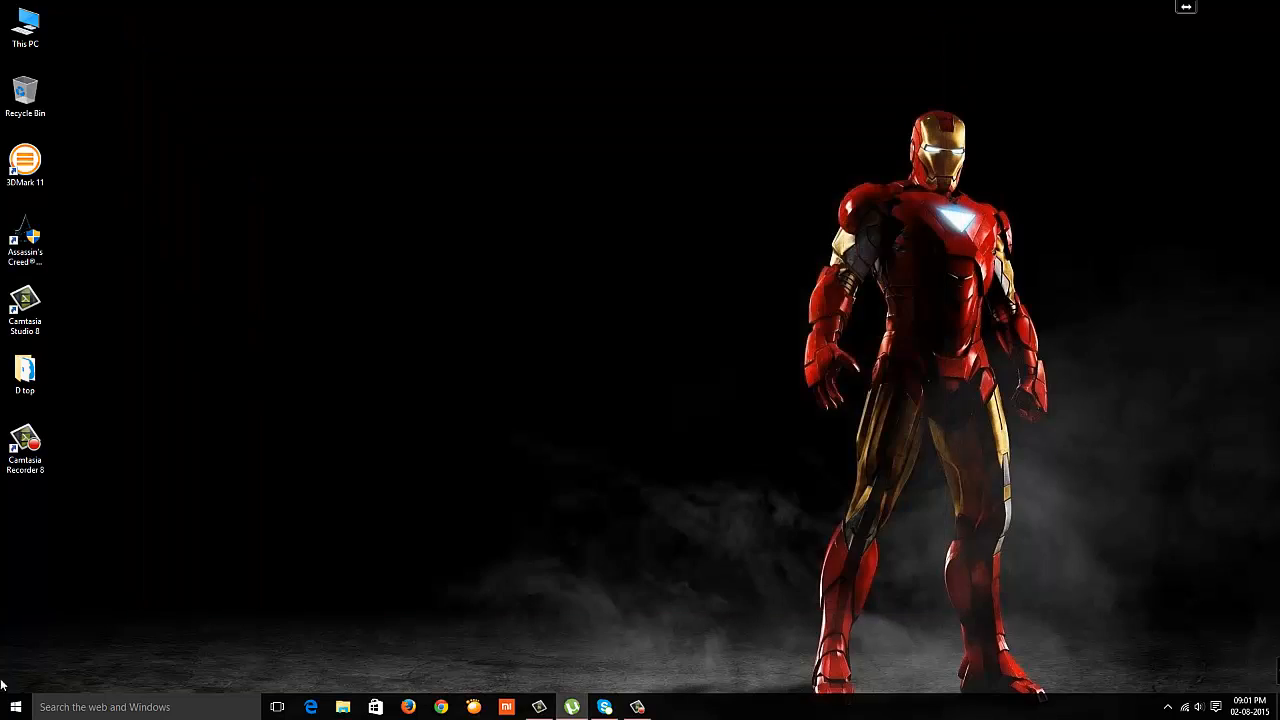
click(11, 706)
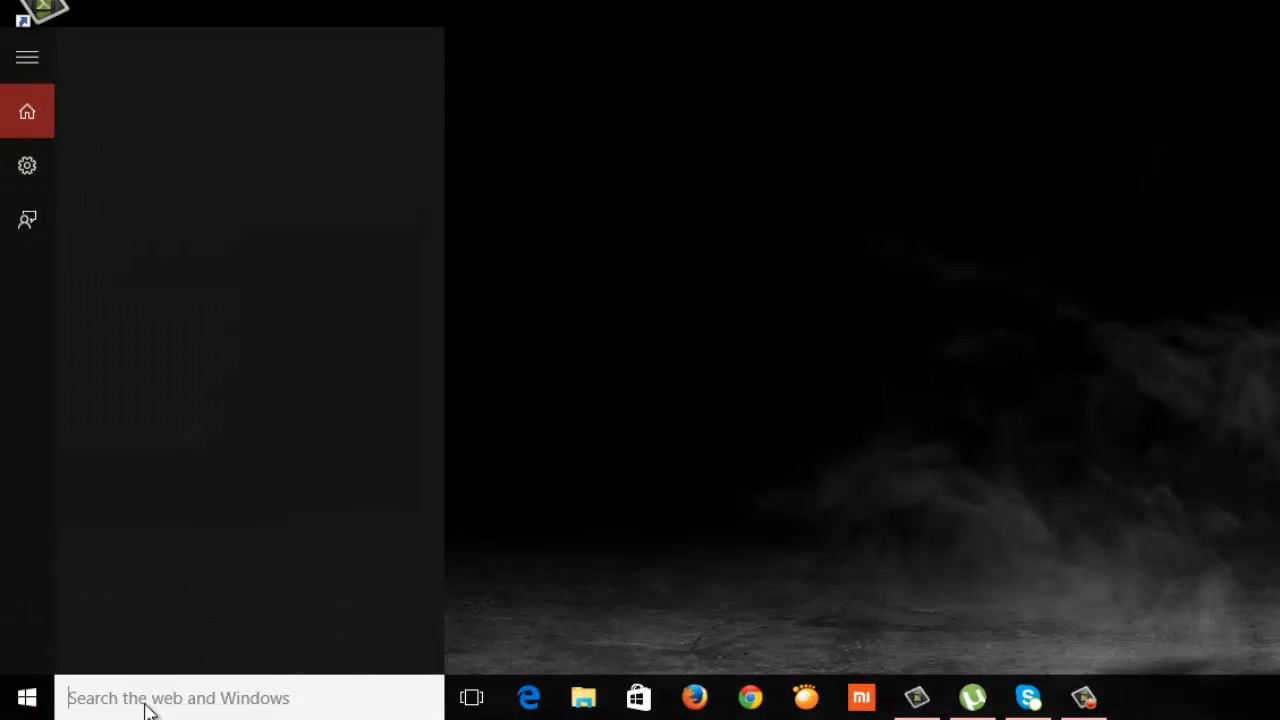
click(180, 697)
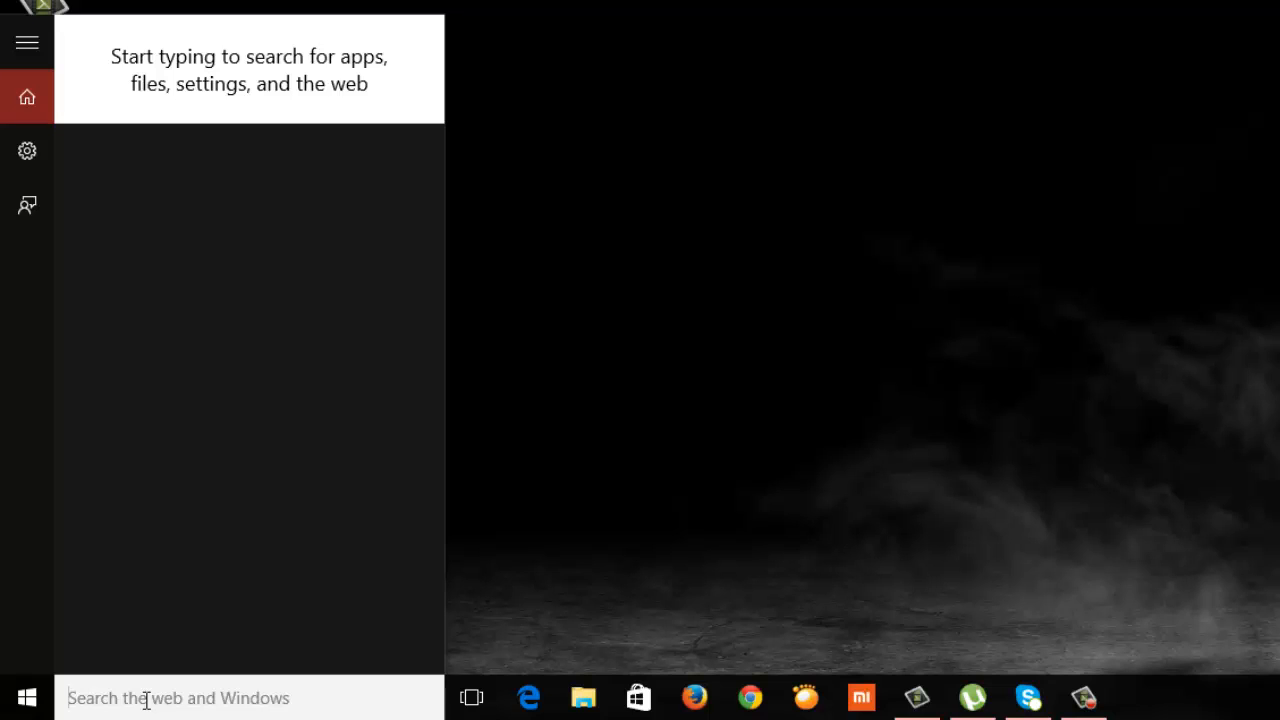
text(movi)
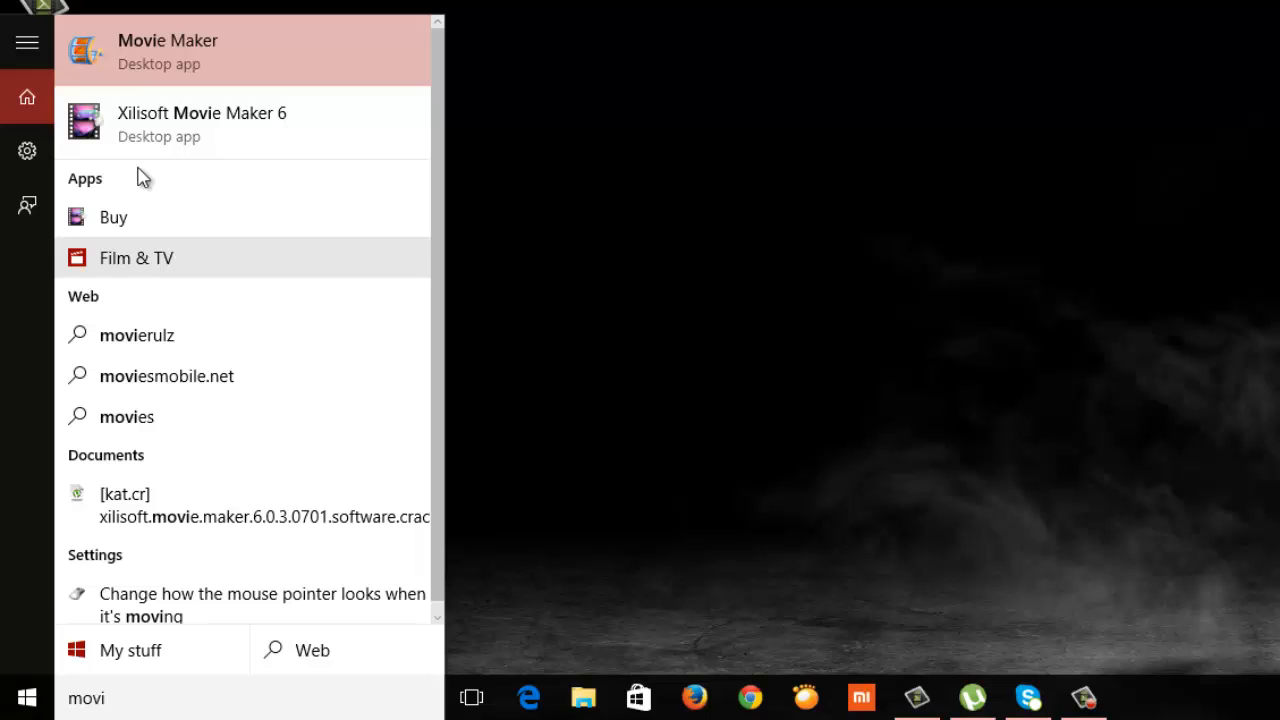
mouse_move(140, 268)
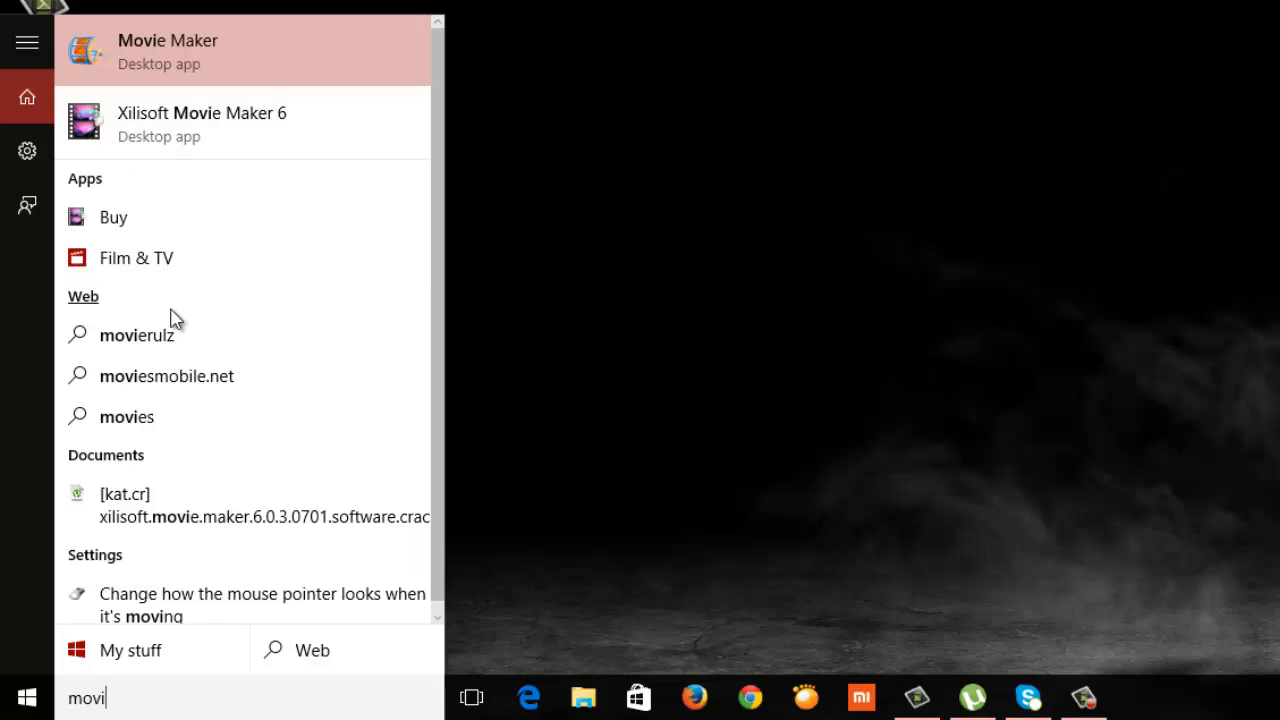
mouse_move(248, 562)
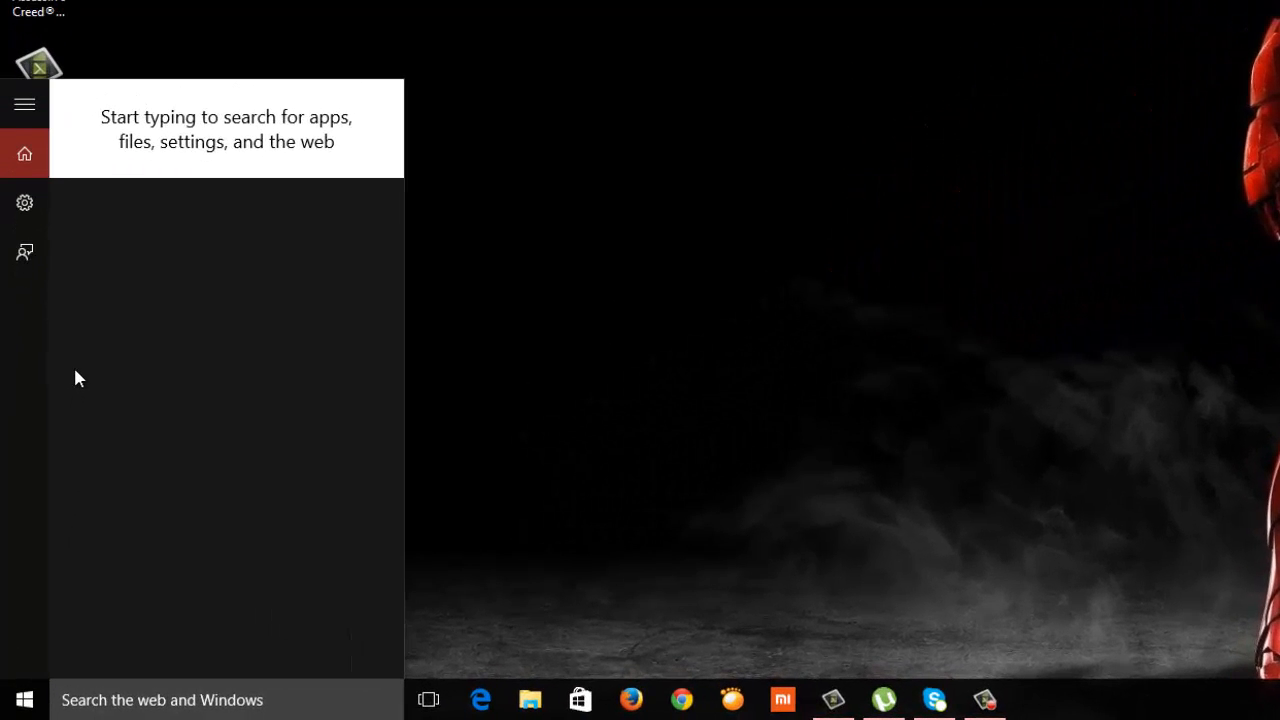
mouse_move(63, 221)
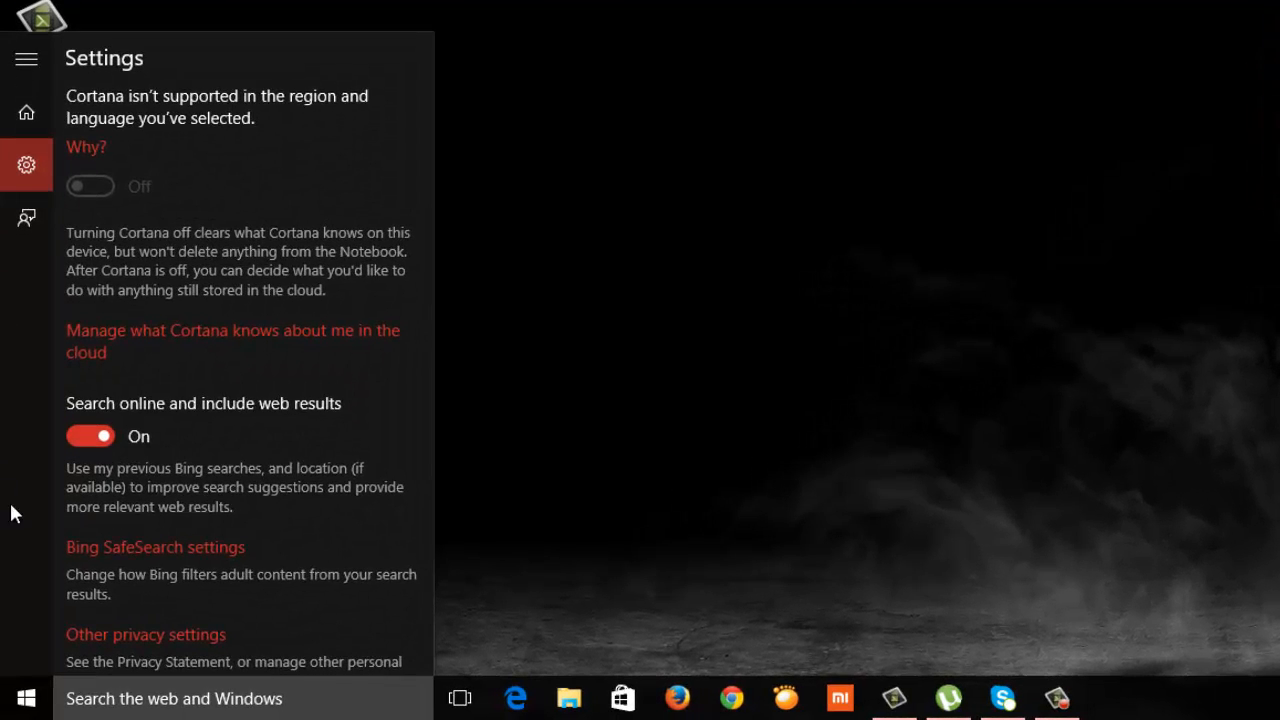
scroll(down, 3)
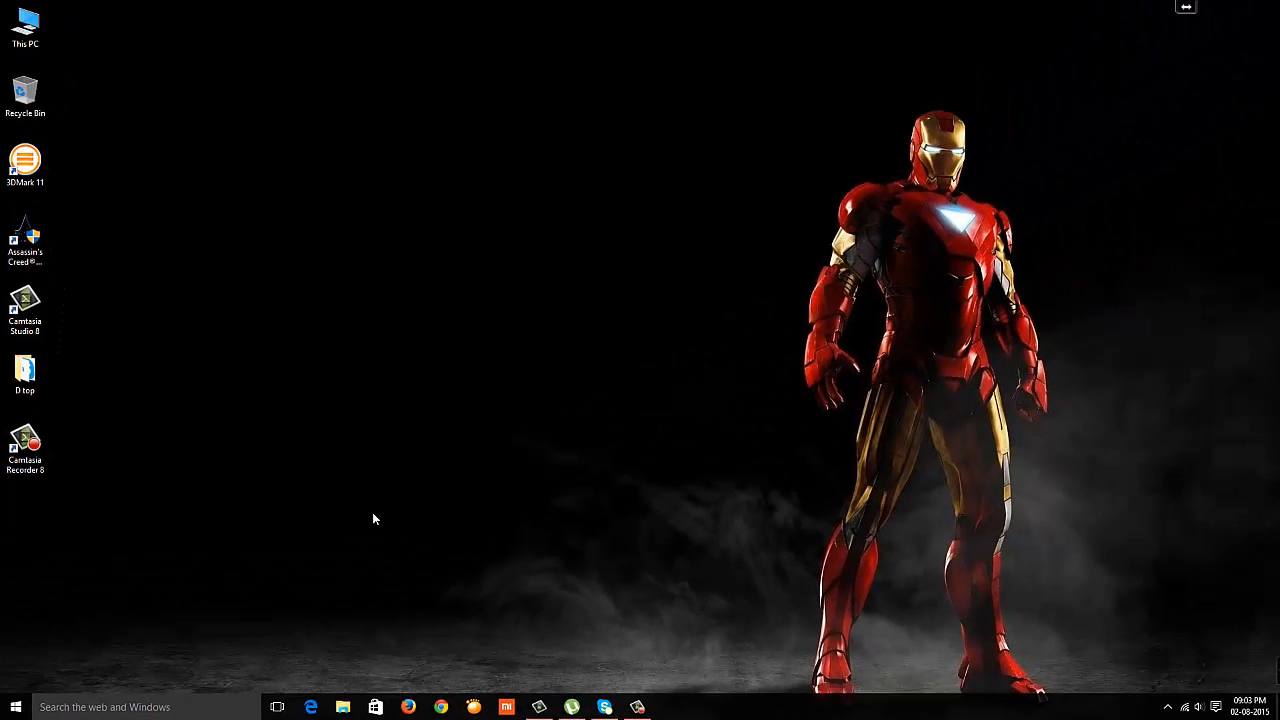
mouse_move(203, 578)
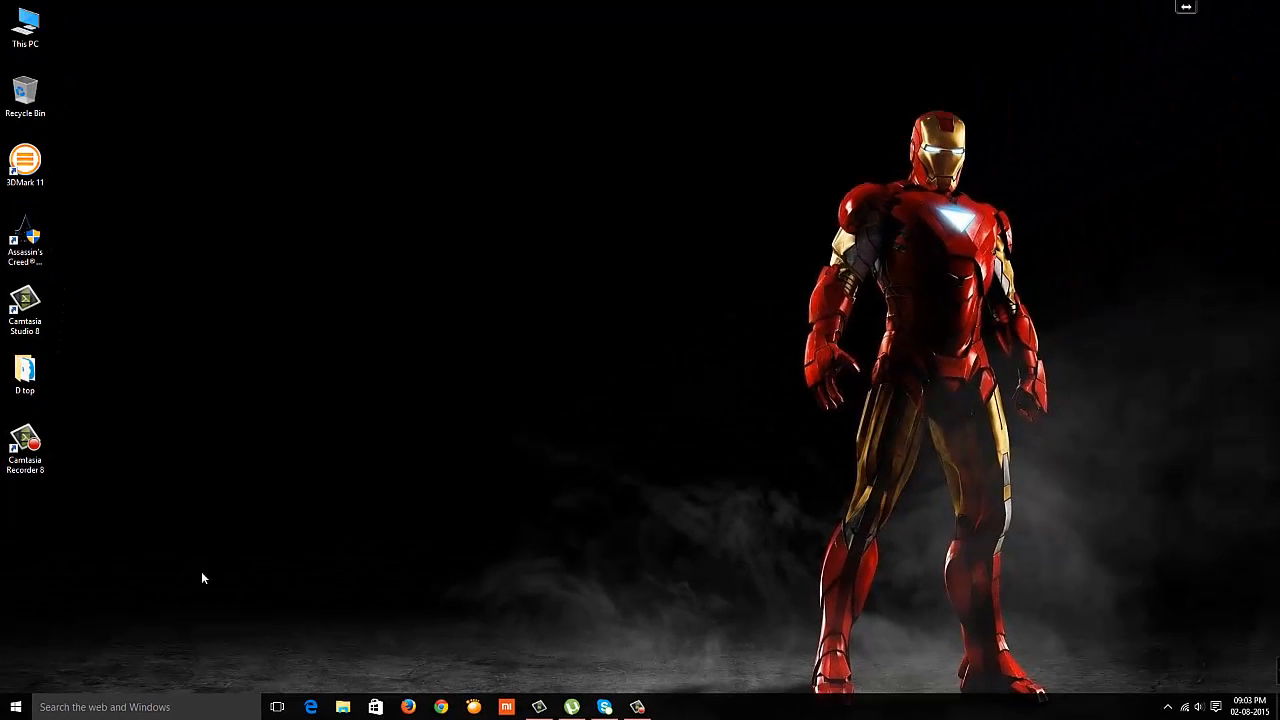
click(11, 706)
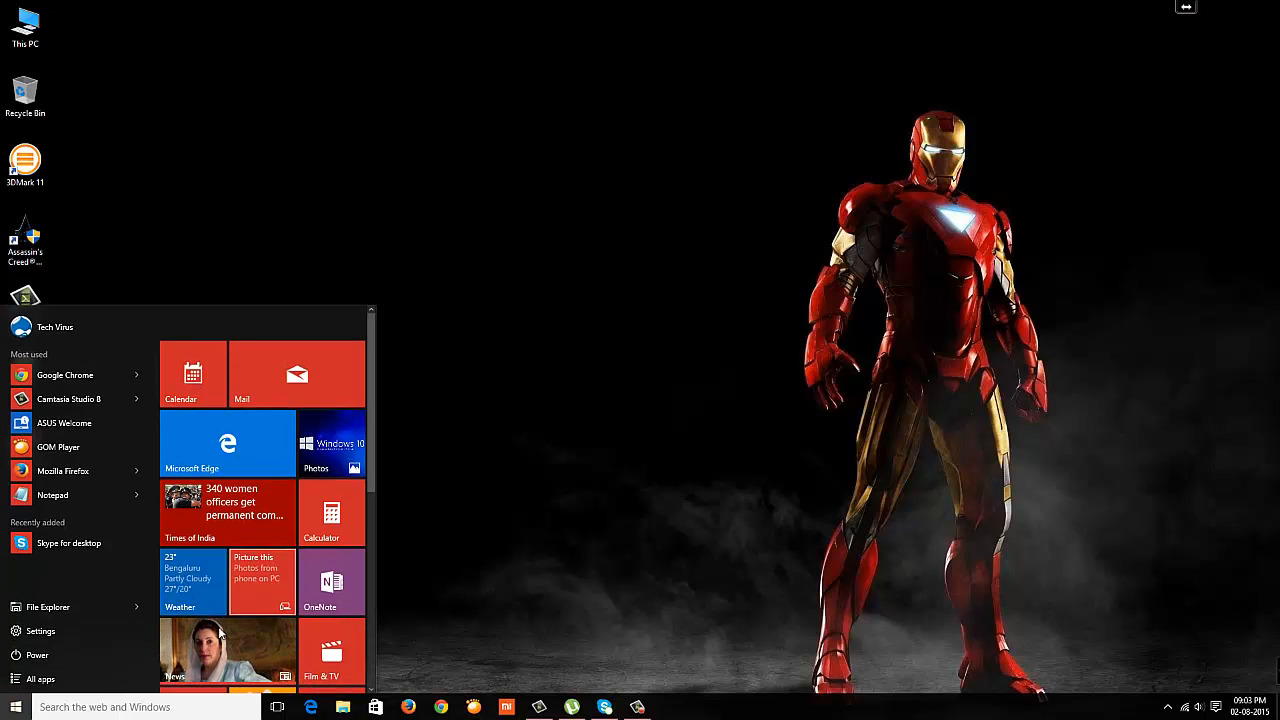
scroll(down, 3)
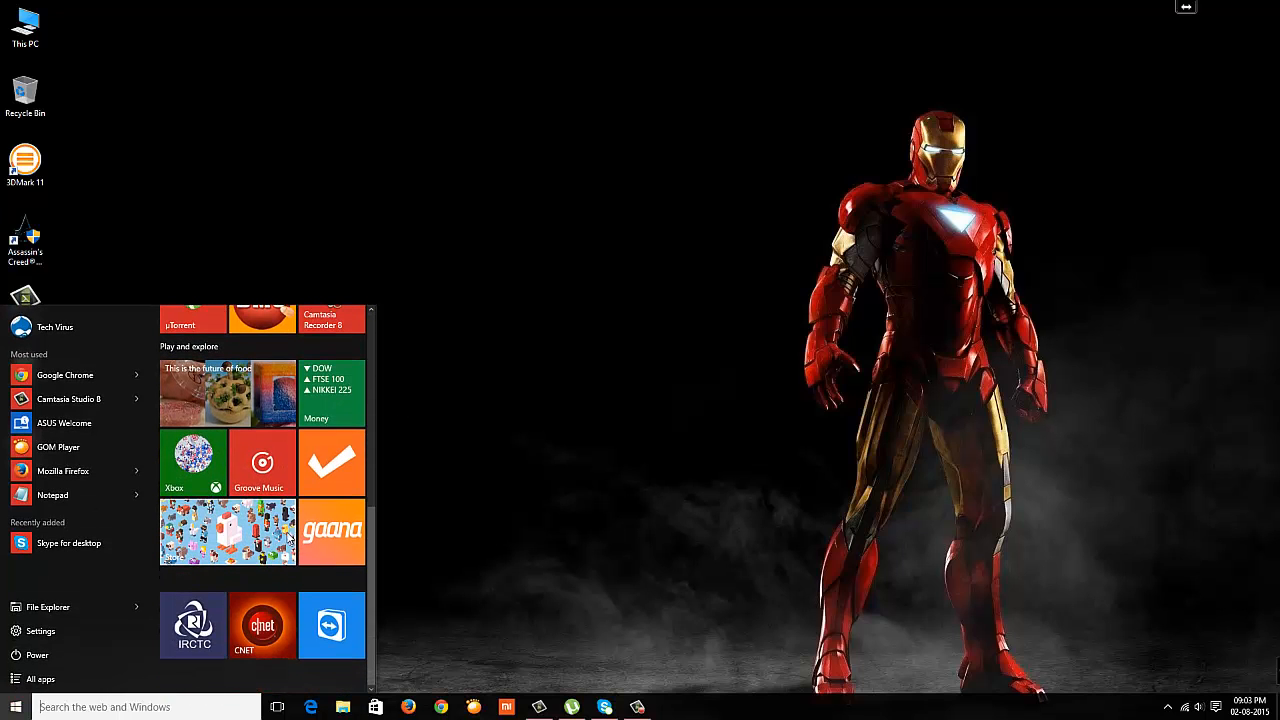
click(262, 625)
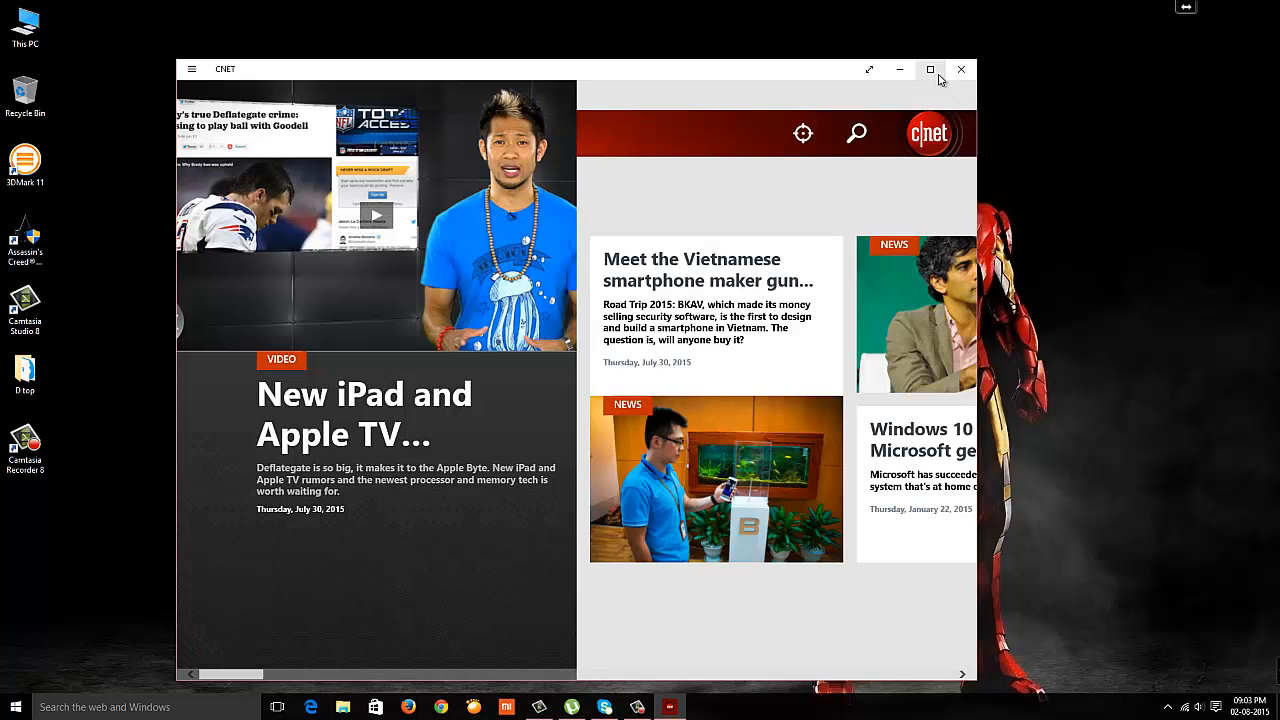
mouse_move(930, 69)
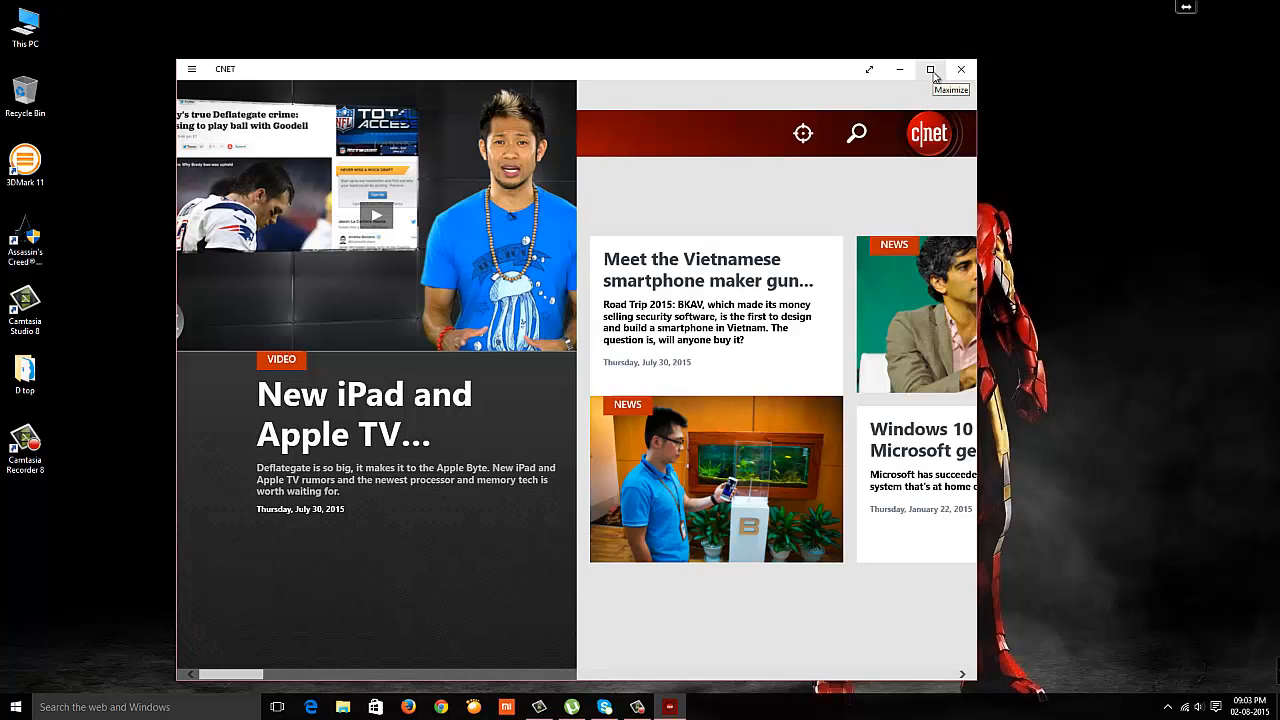
click(930, 69)
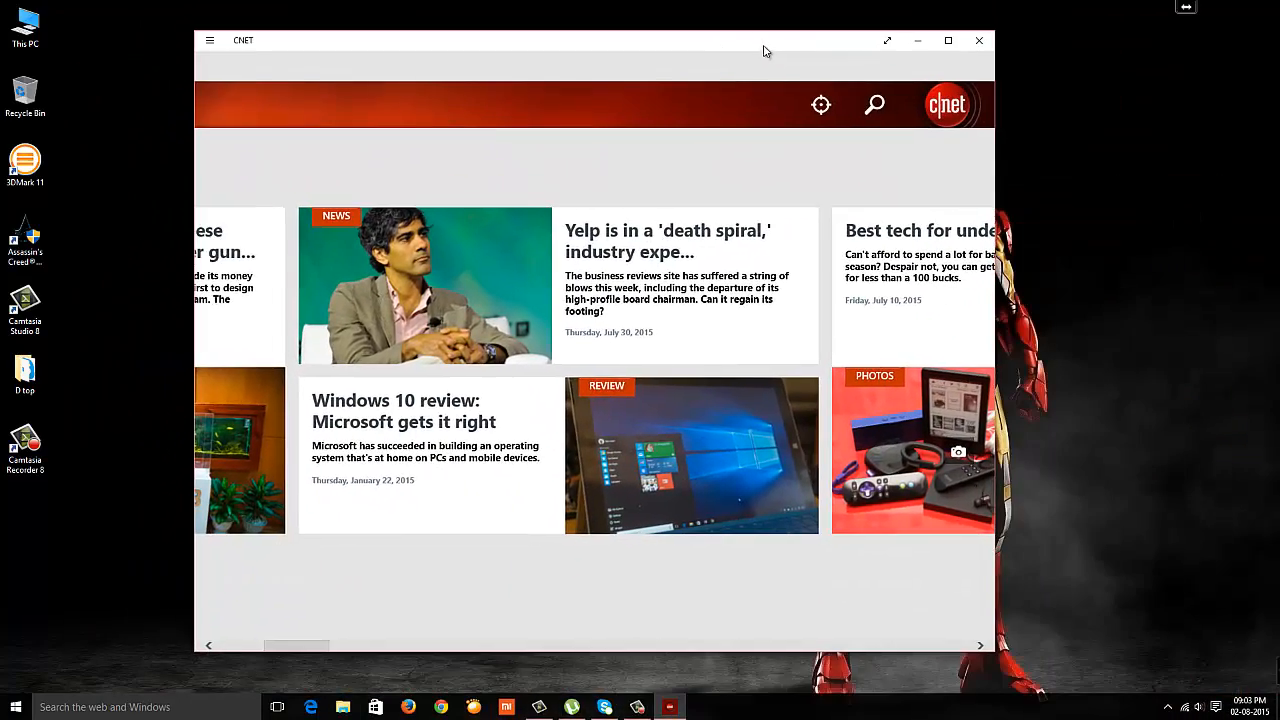
click(947, 40)
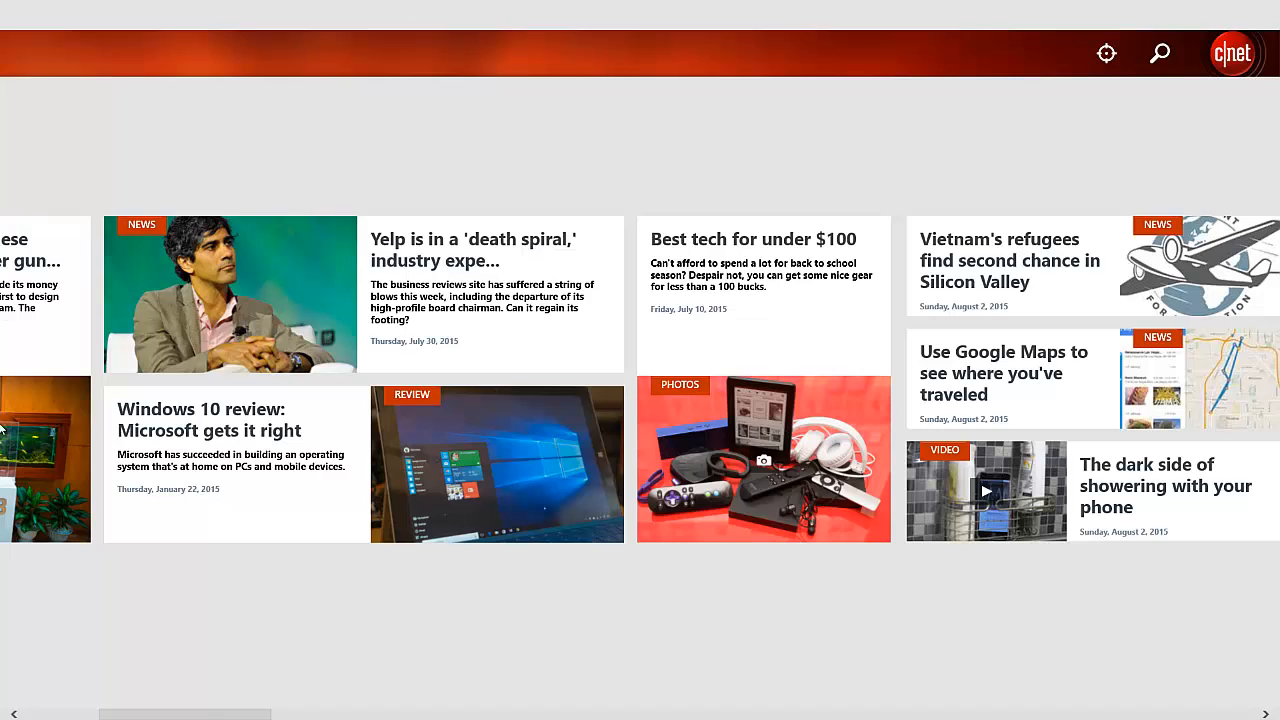
mouse_move(1122, 6)
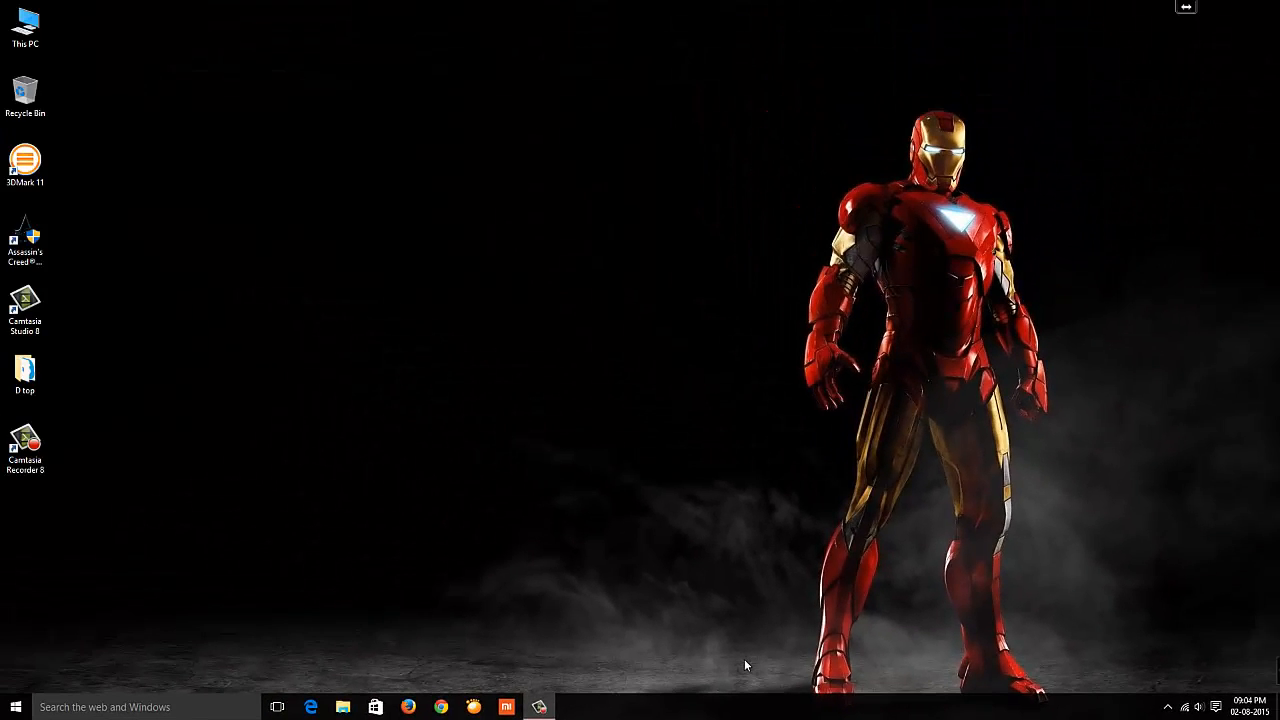
mouse_move(903, 164)
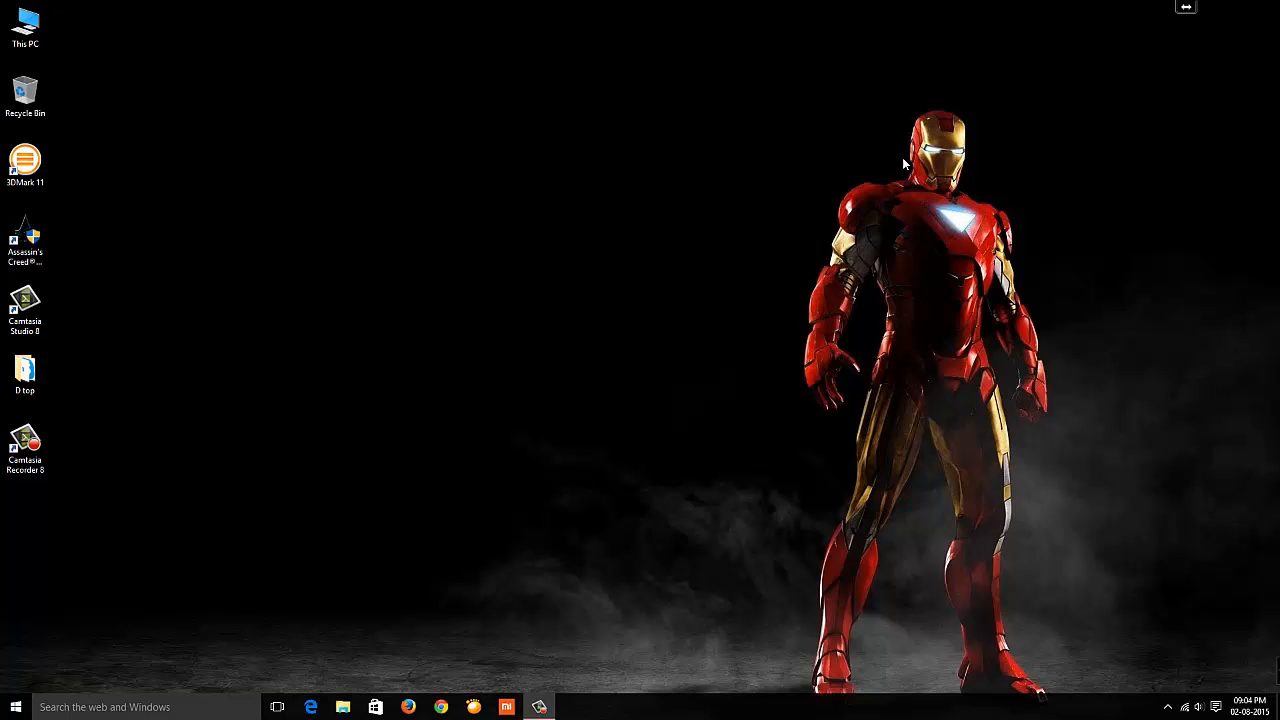
Open the Data (D:) drive from This PC and show Task View's three desktops.
click(25, 25)
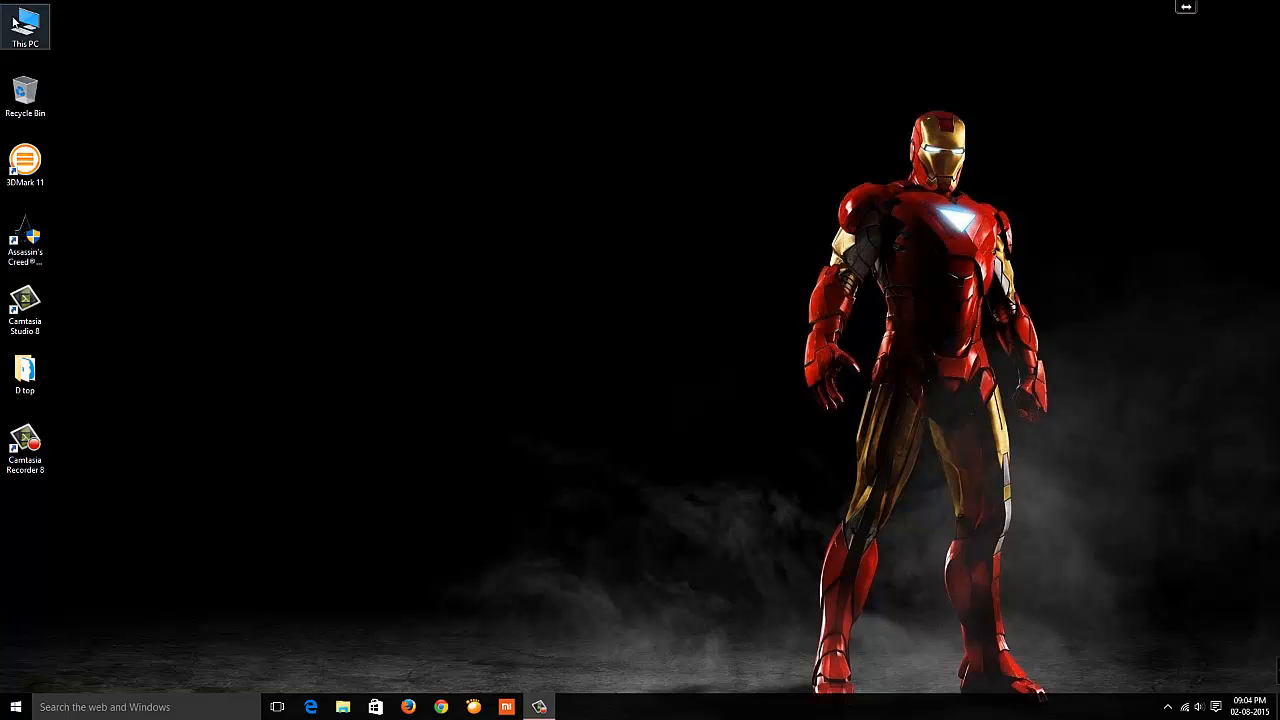
click(343, 707)
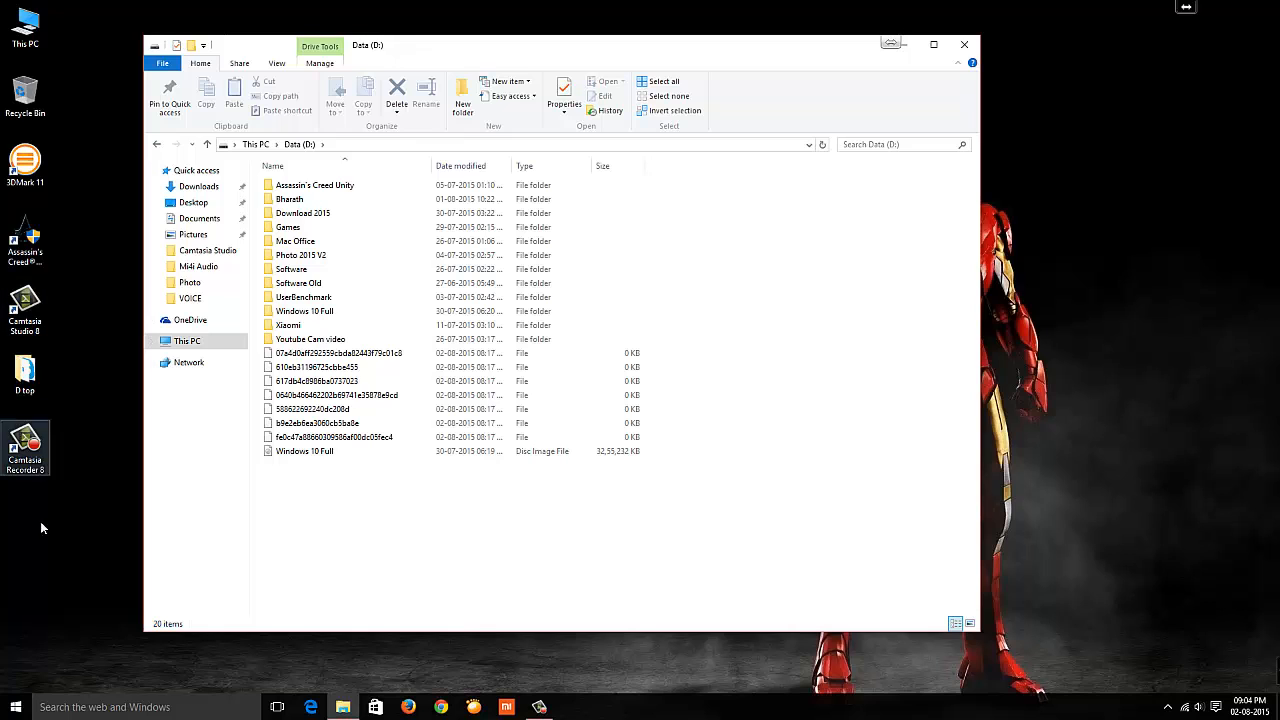
click(440, 707)
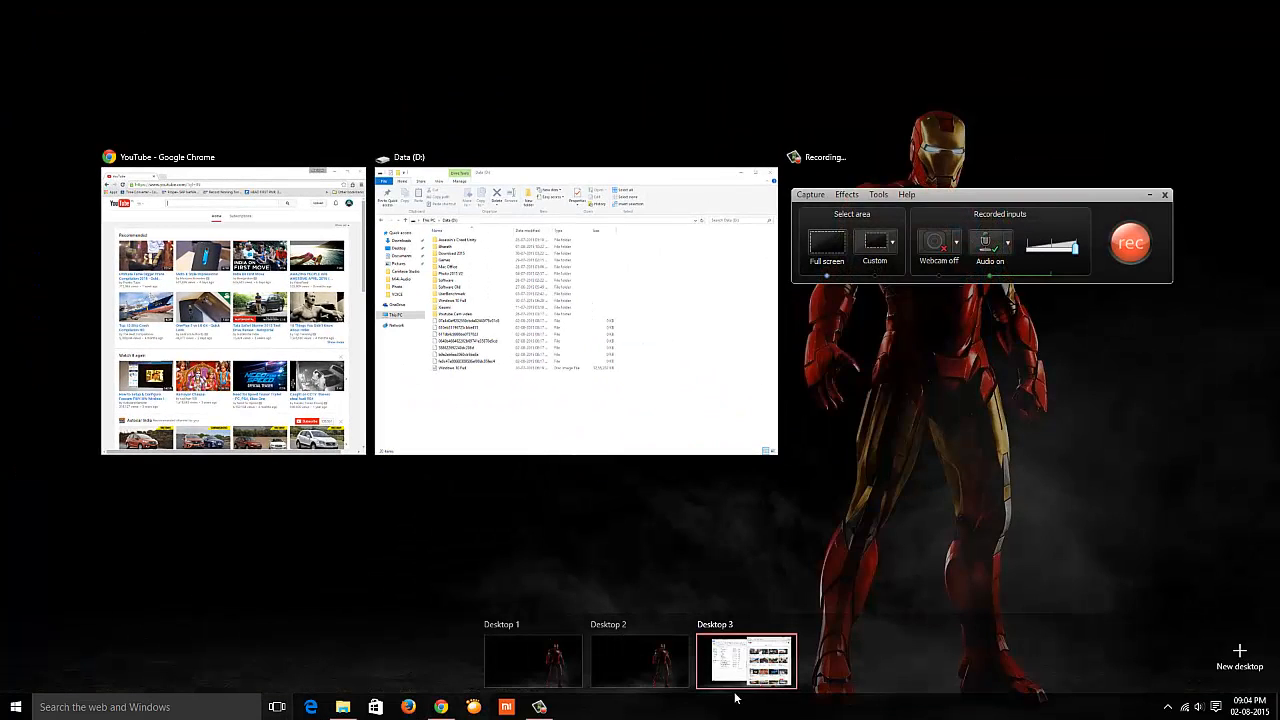
Switch desktops, briefly launch 3DMark 11, then launch Microsoft Edge to its news feed.
click(640, 660)
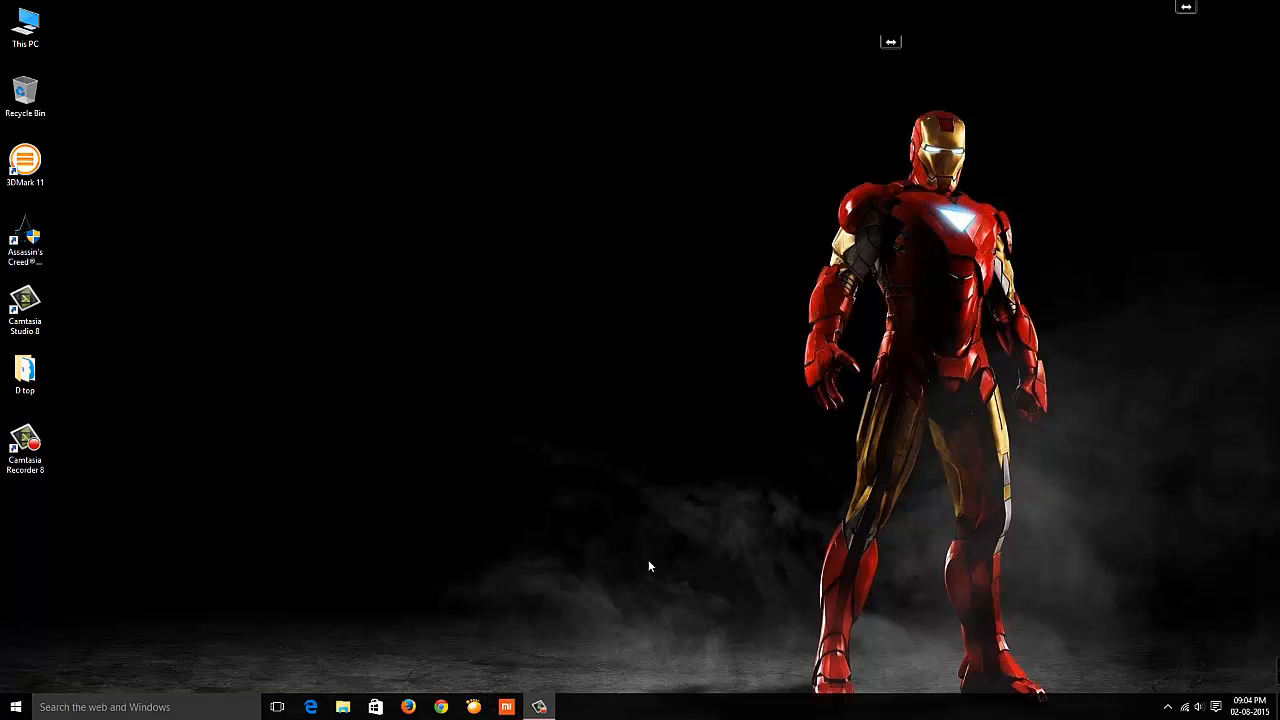
click(25, 160)
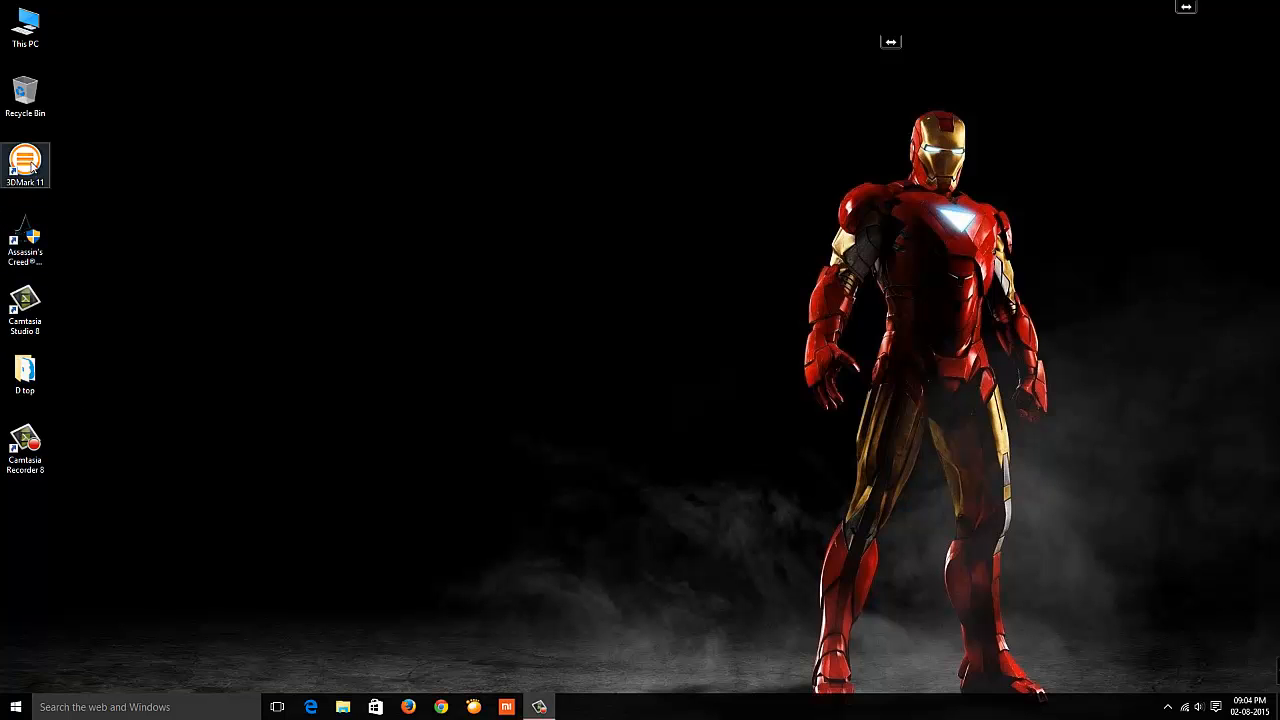
double_click(25, 163)
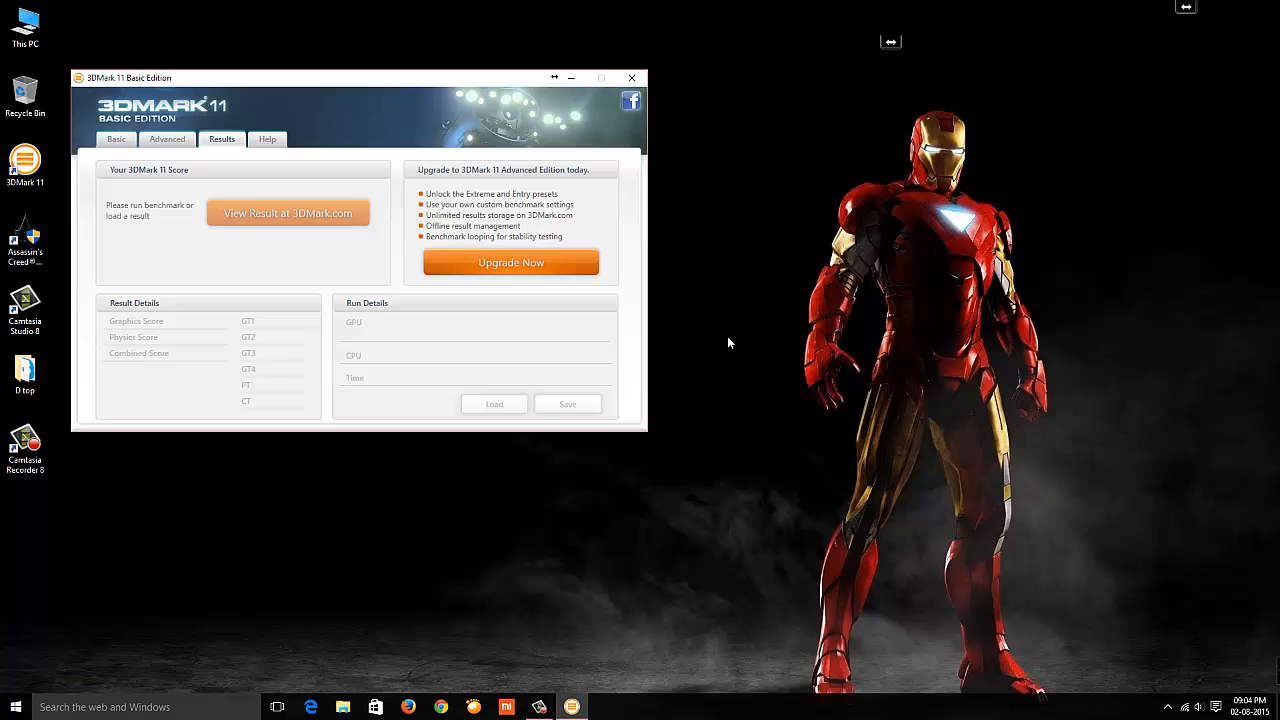
click(277, 707)
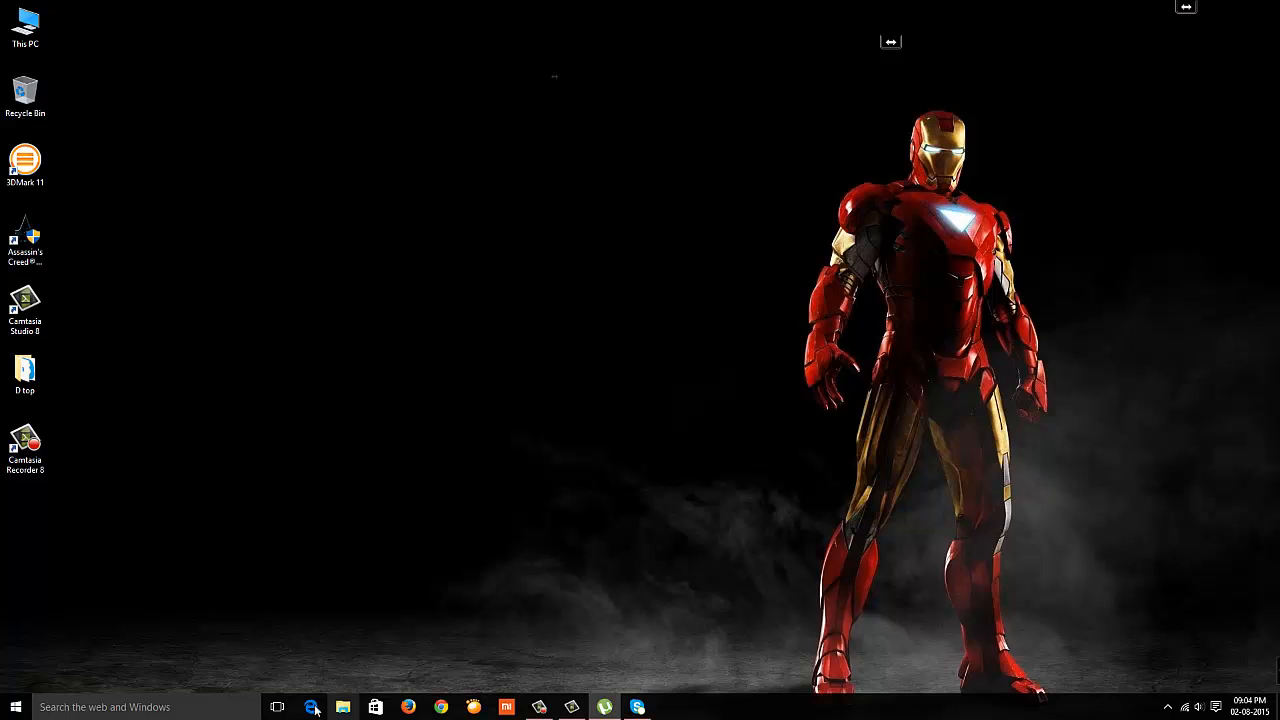
click(311, 707)
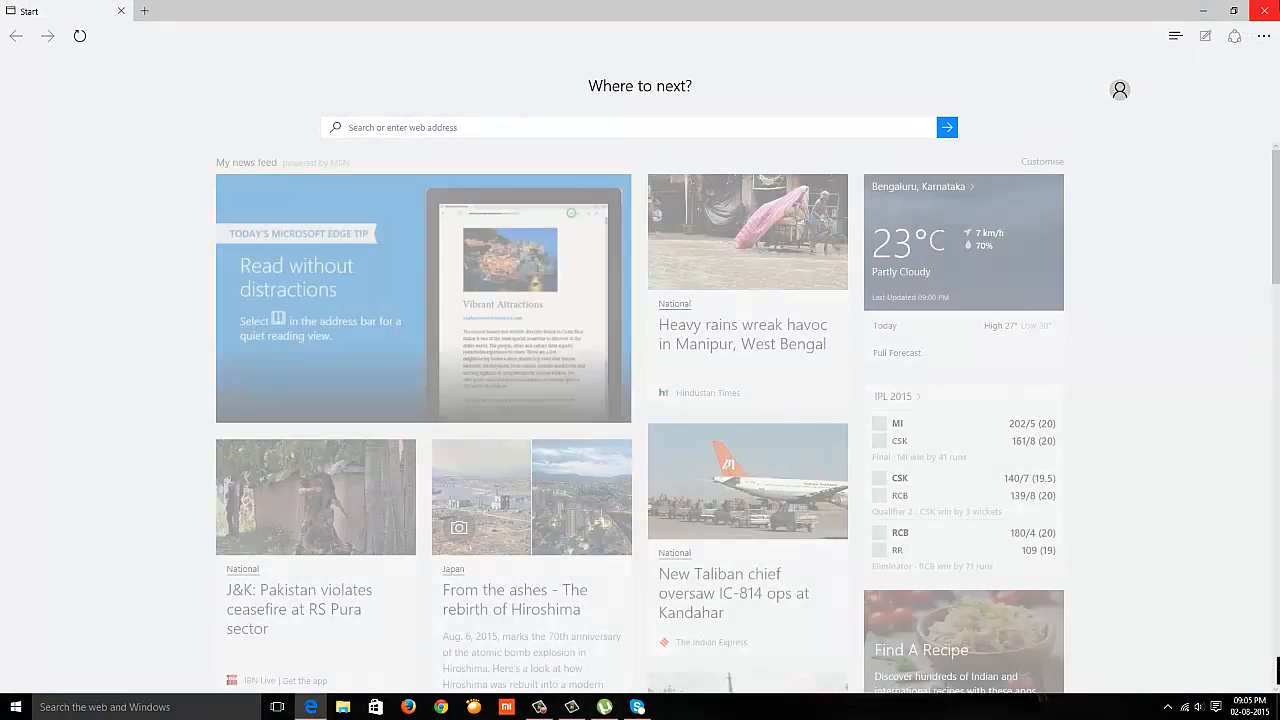
Scroll the smartphones article, review the desktops in Task View, then close Edge.
scroll(down, 3)
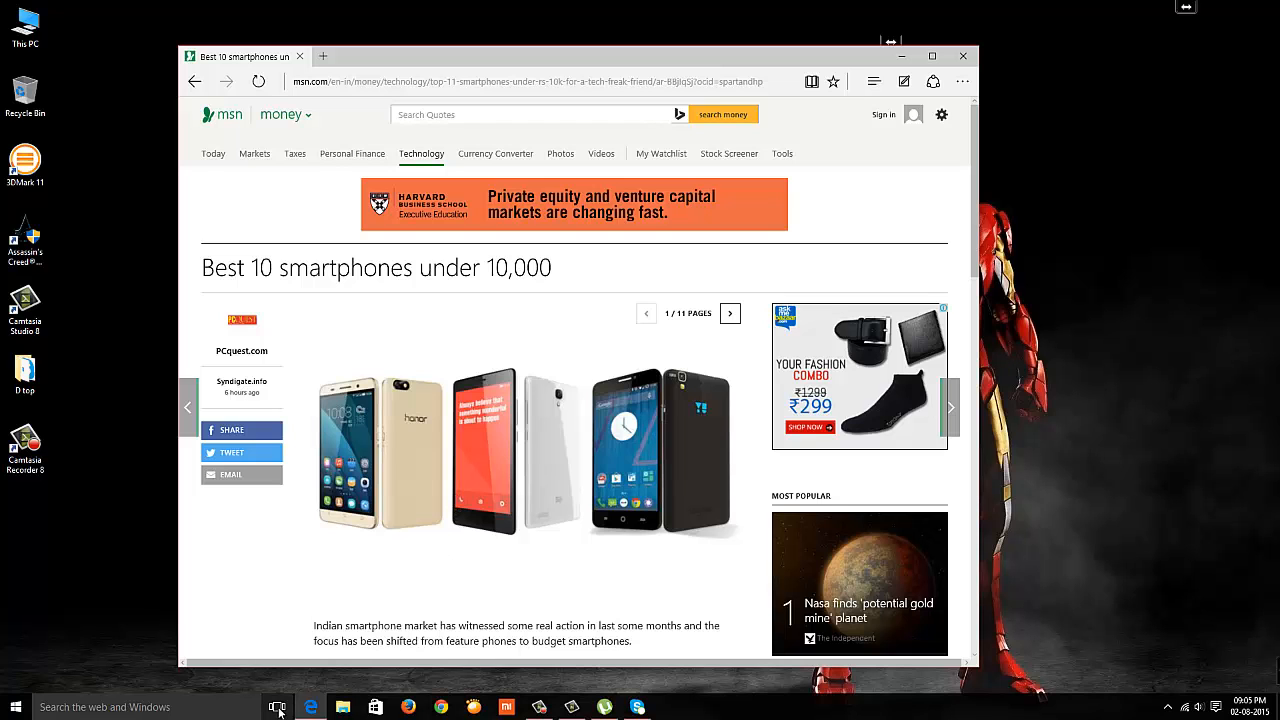
click(277, 707)
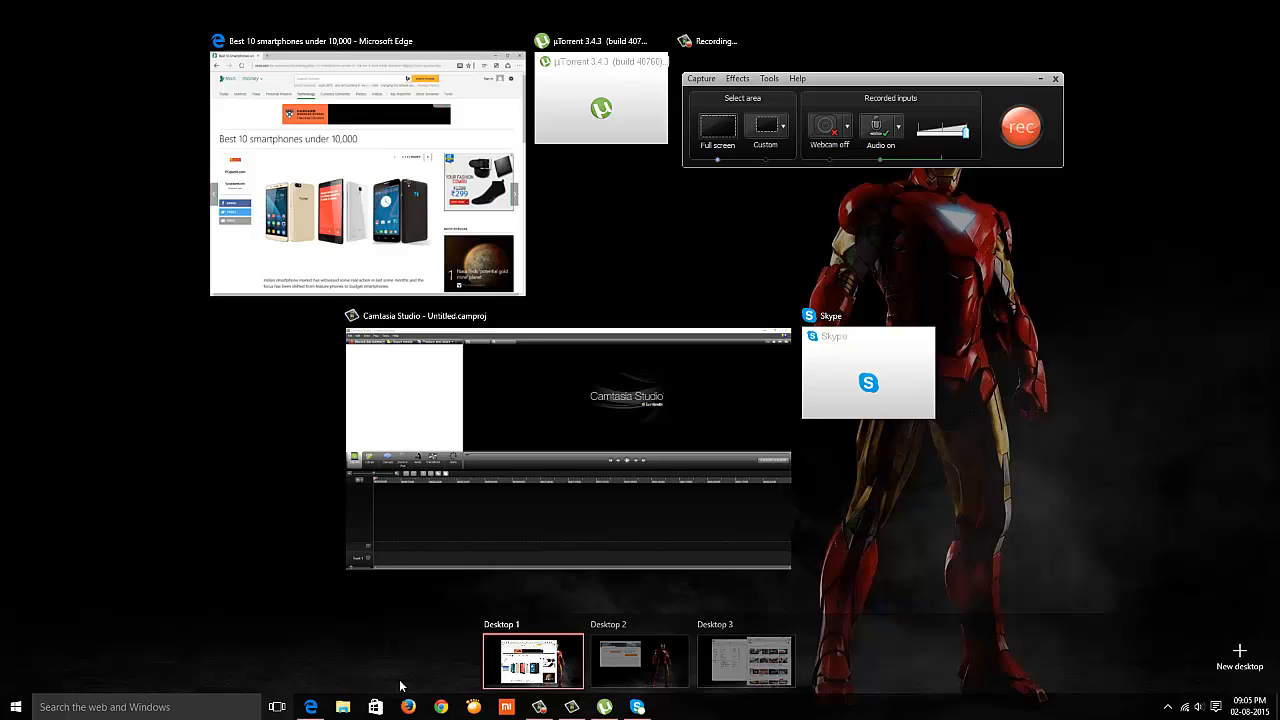
mouse_move(888, 336)
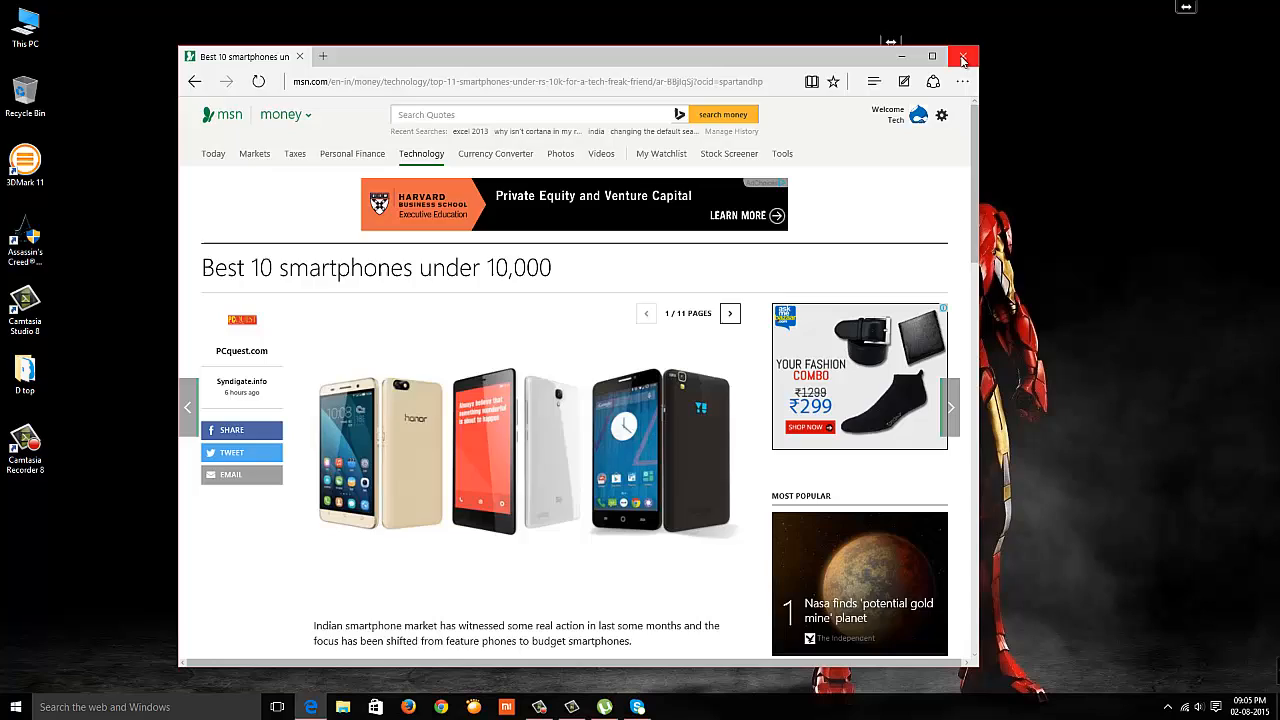
click(962, 56)
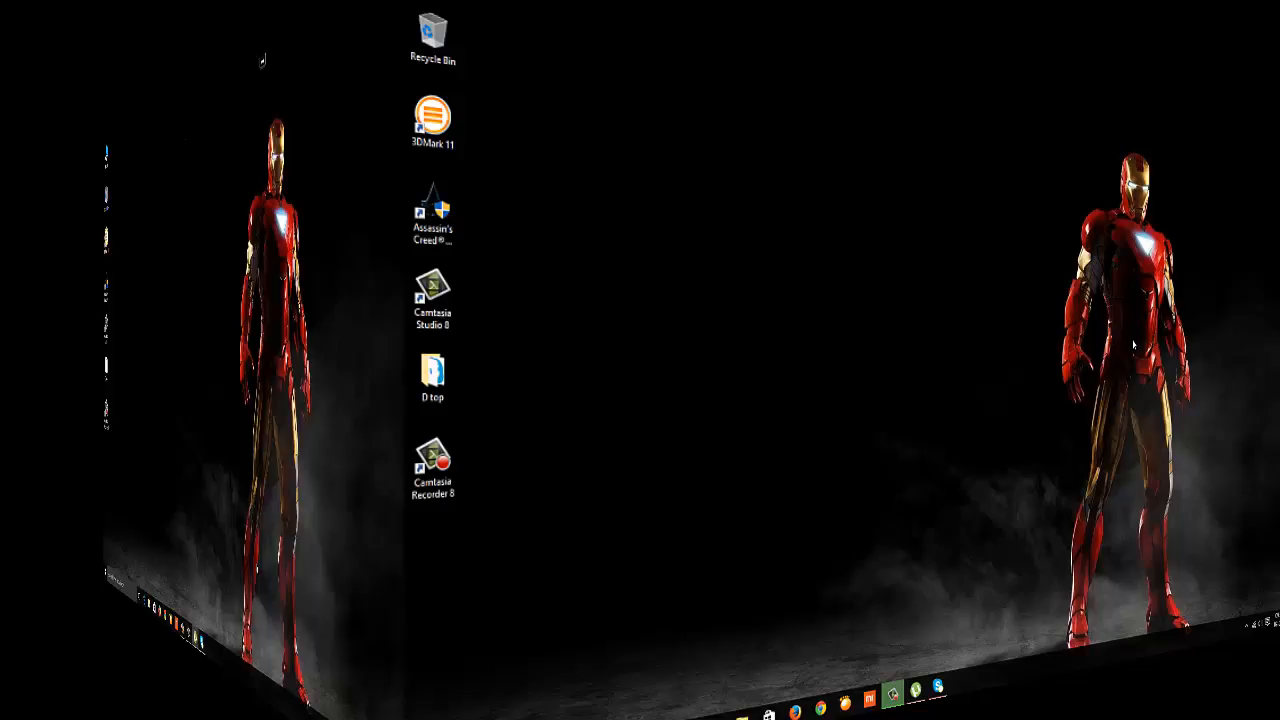
Open Settings from the Start menu and go to System's Display page.
click(15, 690)
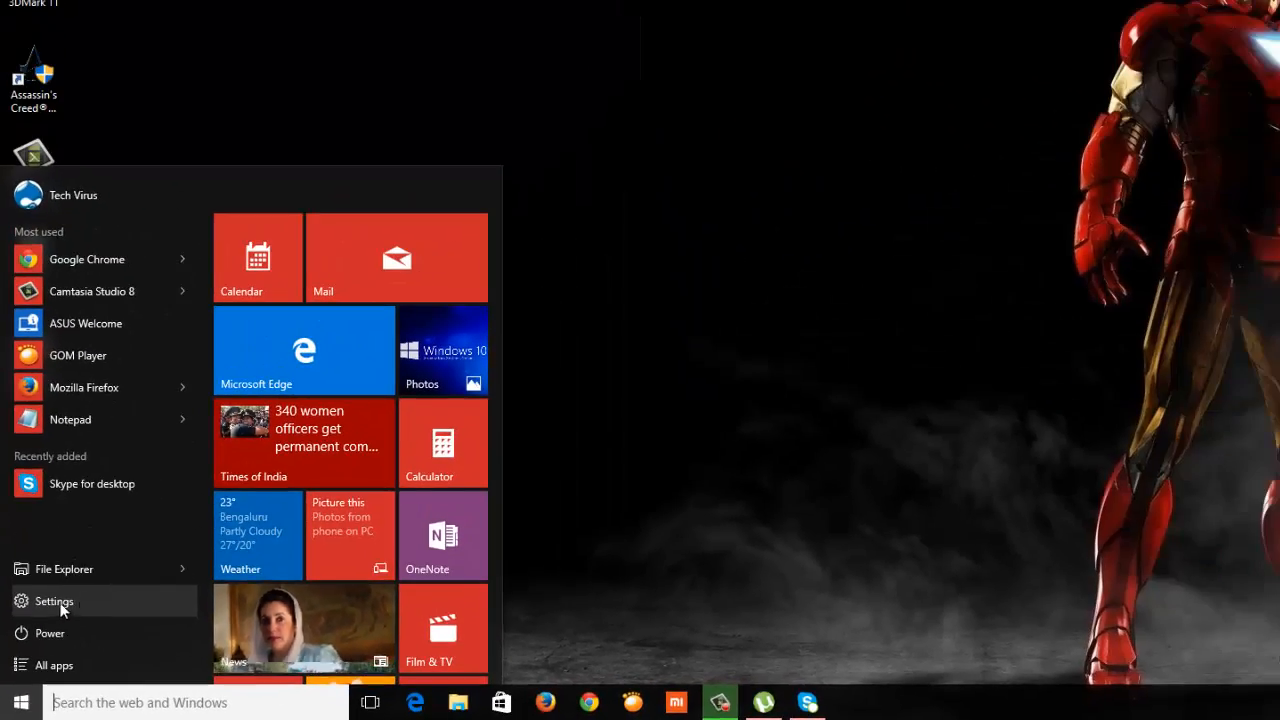
click(54, 601)
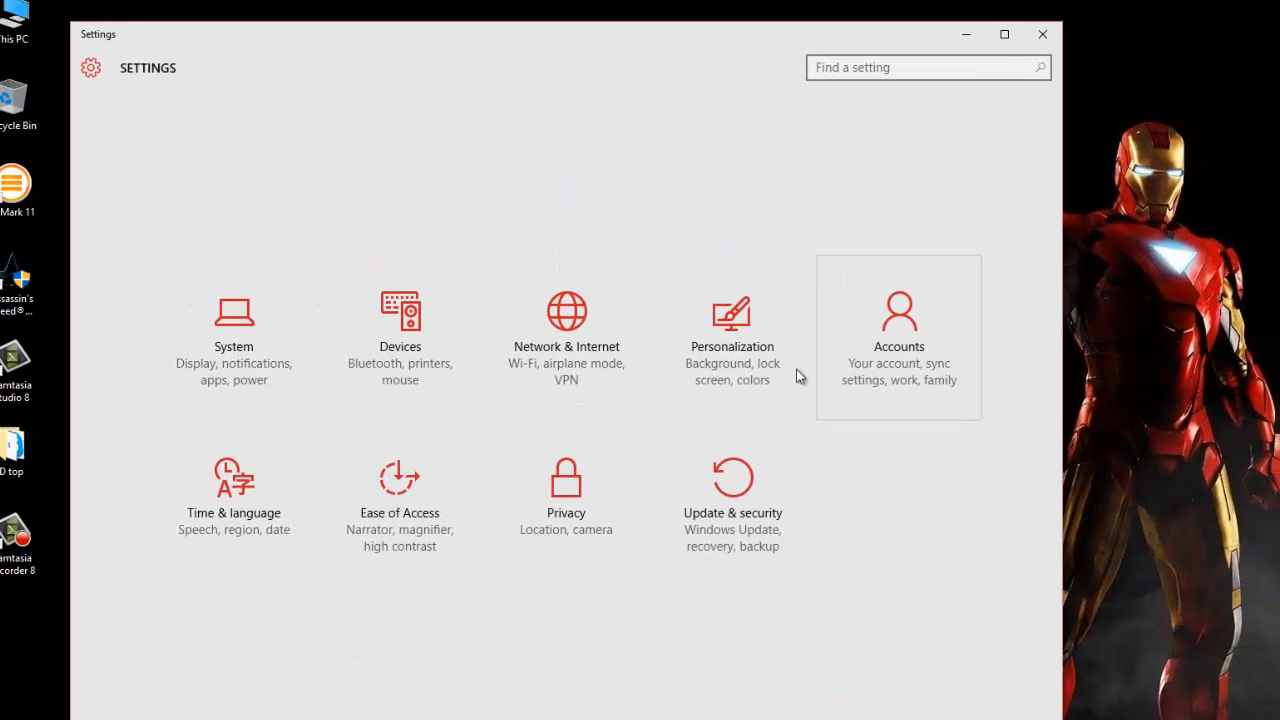
mouse_move(233, 337)
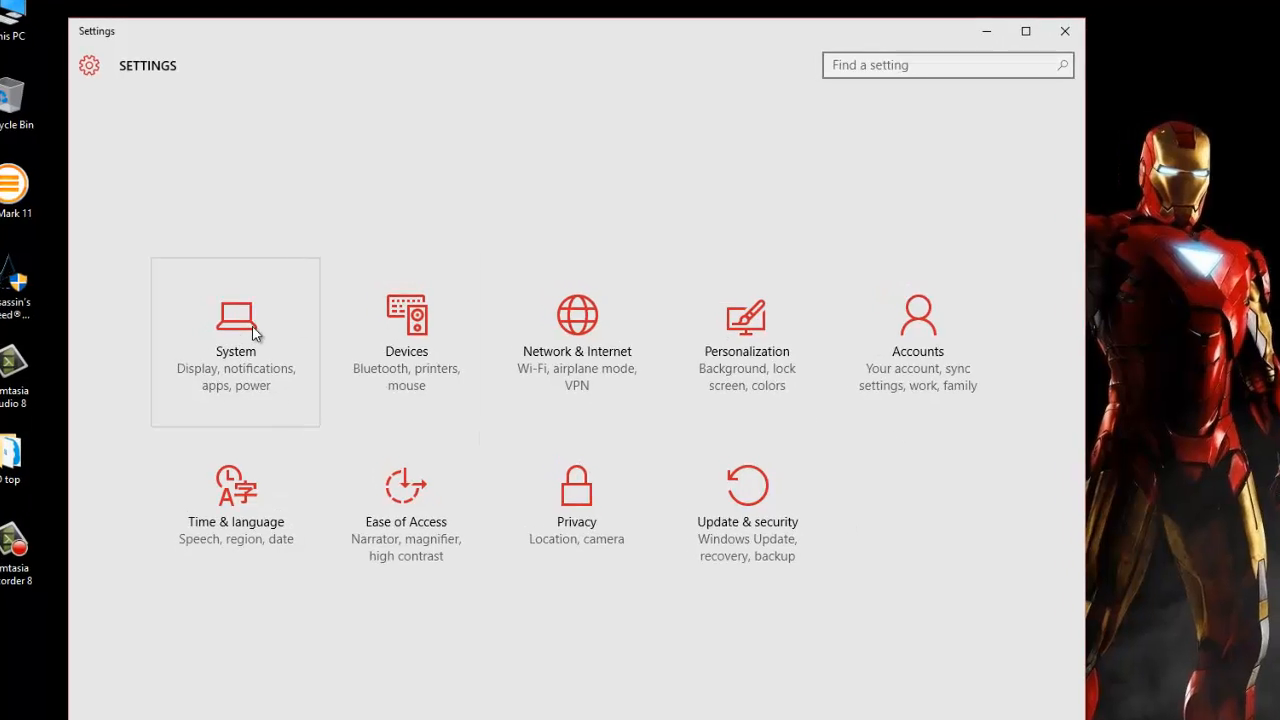
click(235, 335)
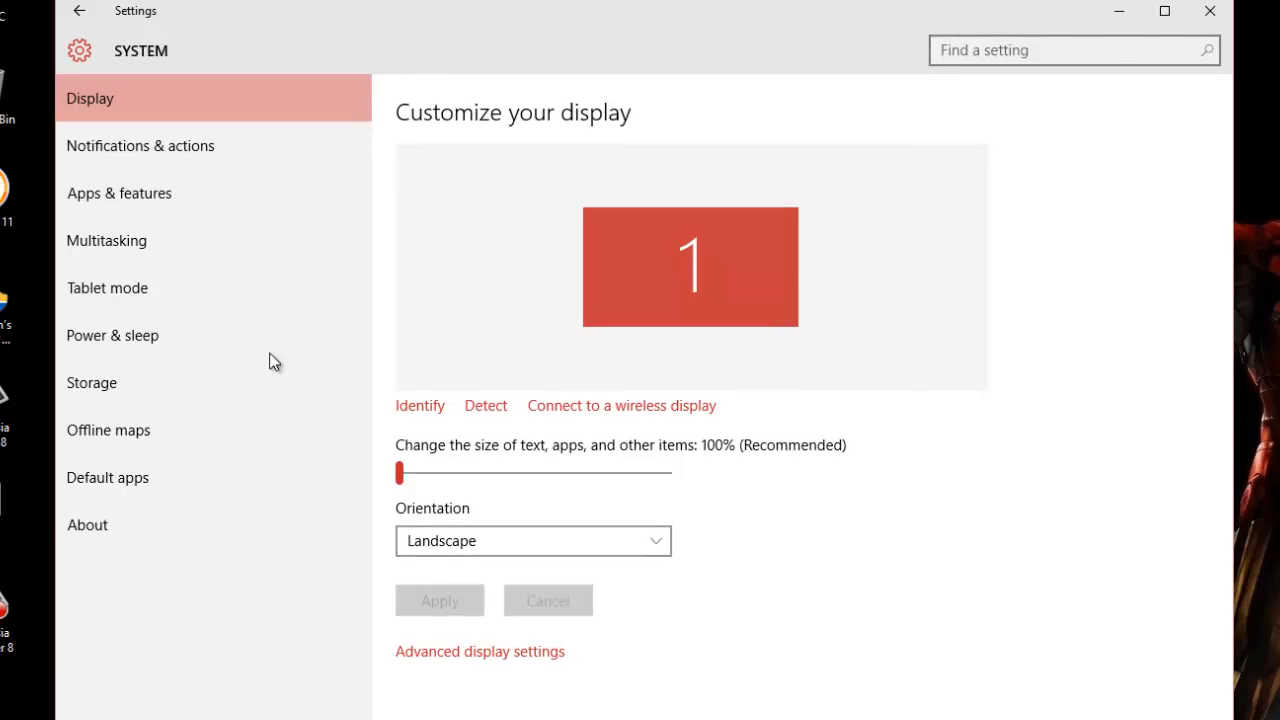
Browse Notifications, Apps & features, Multitasking, Tablet mode, Power & sleep, Storage, Offline maps, Default apps.
click(140, 145)
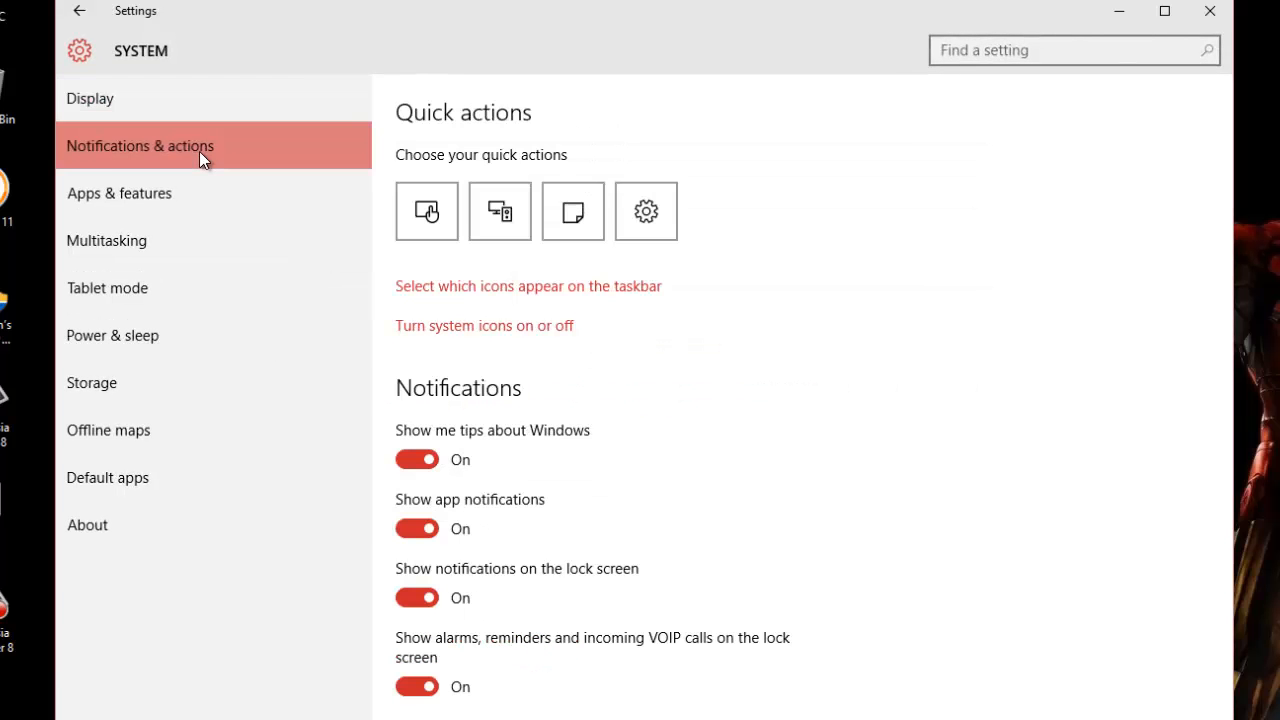
click(119, 193)
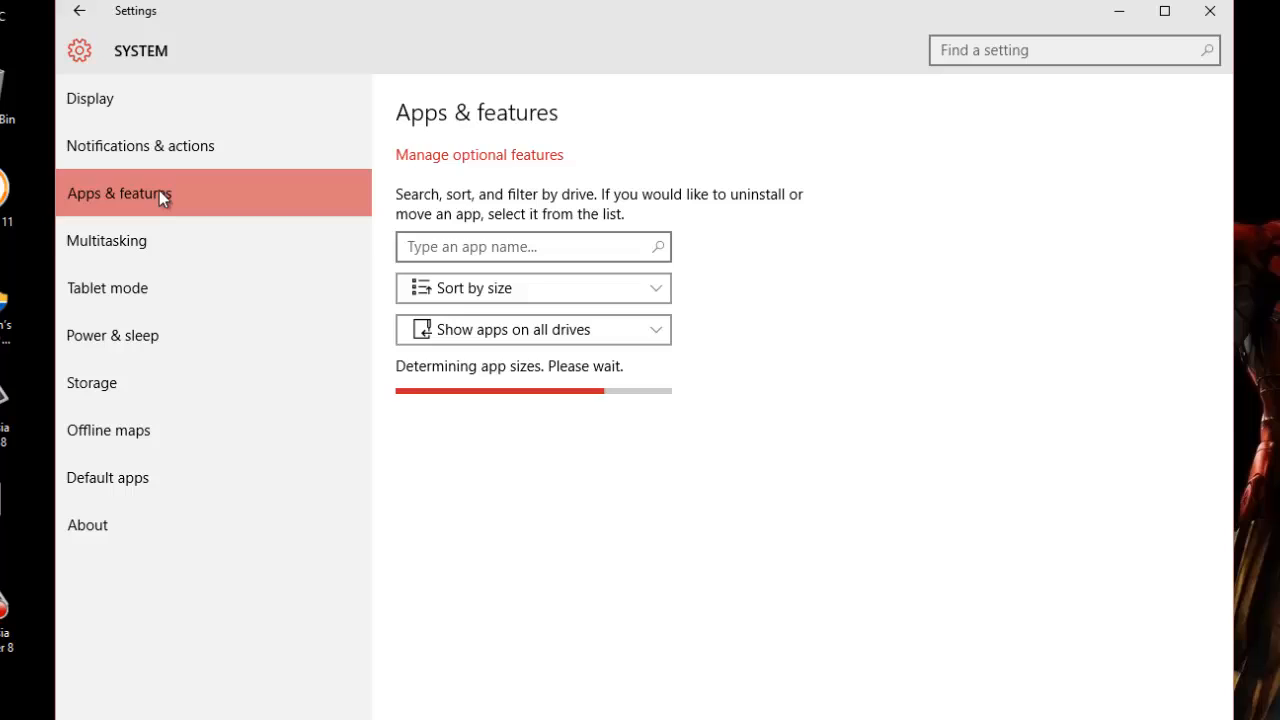
click(106, 240)
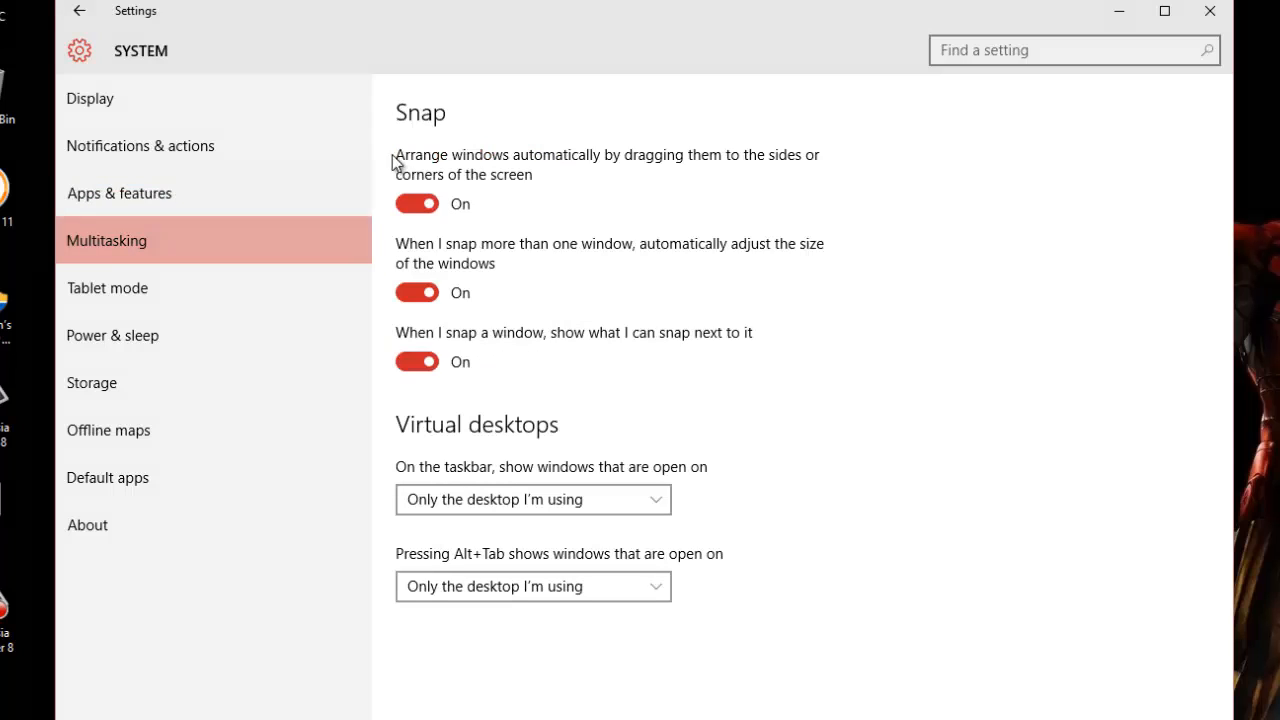
mouse_move(174, 514)
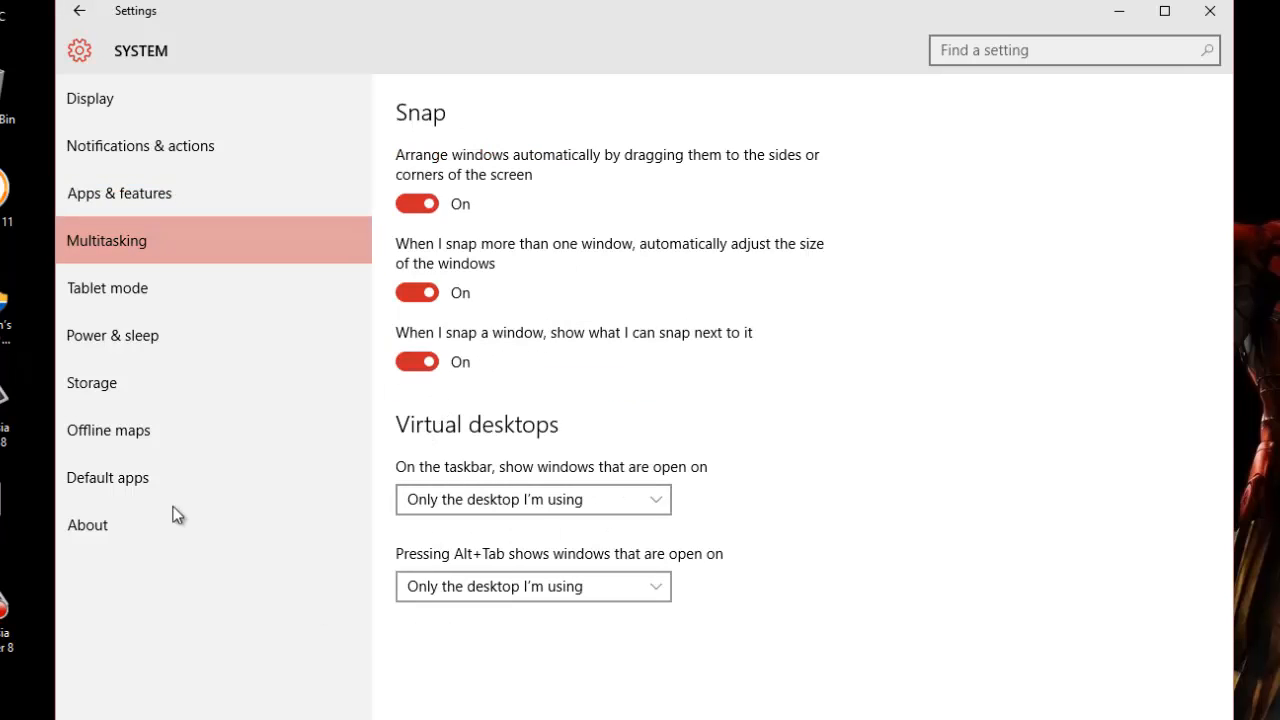
click(107, 288)
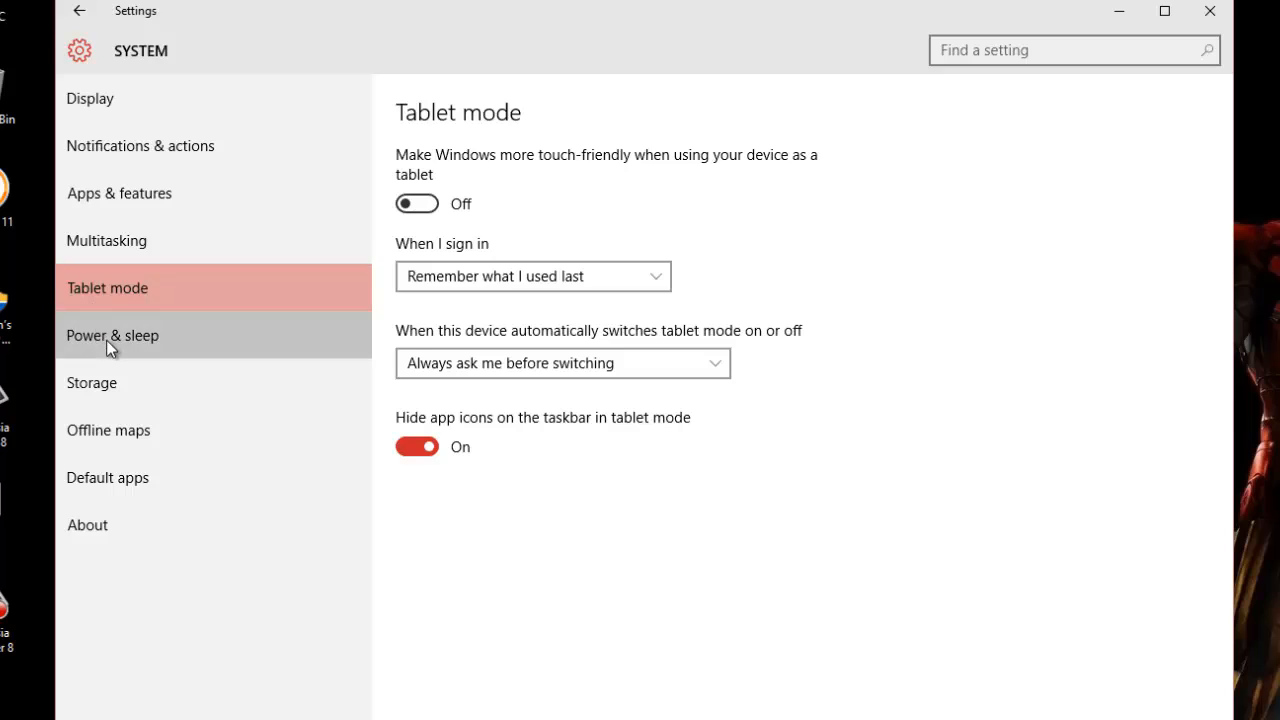
click(112, 335)
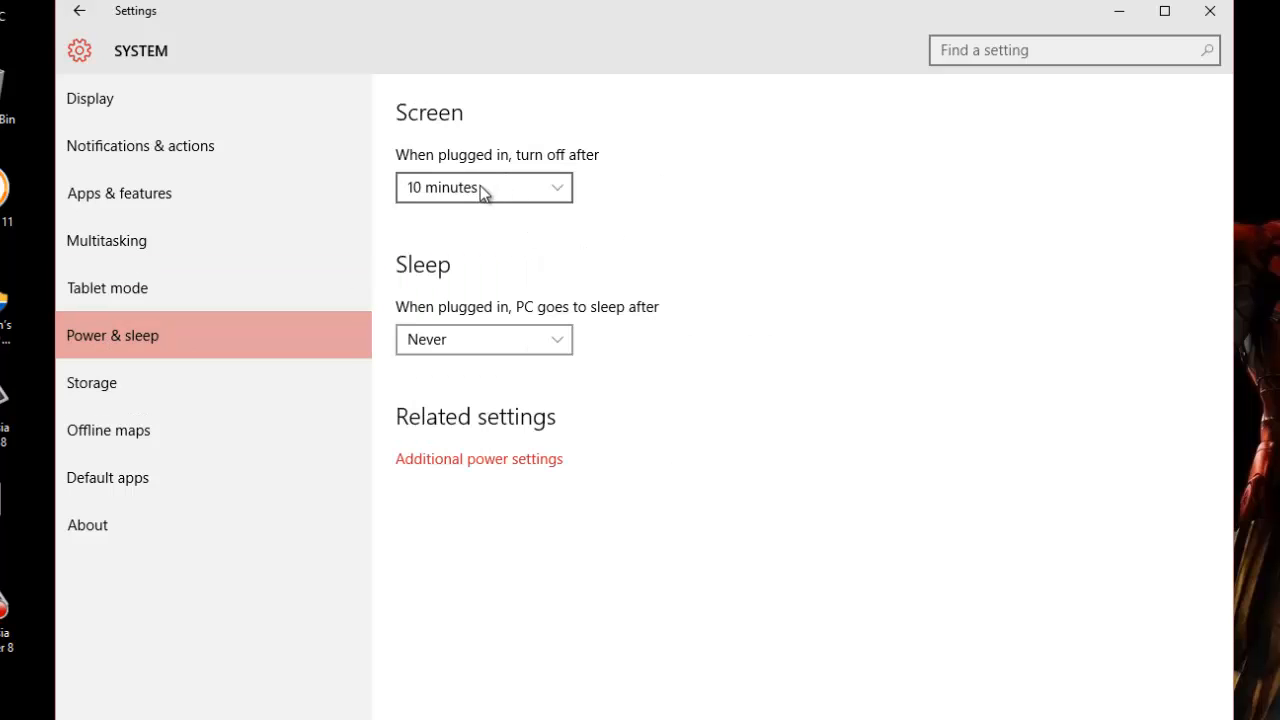
click(91, 382)
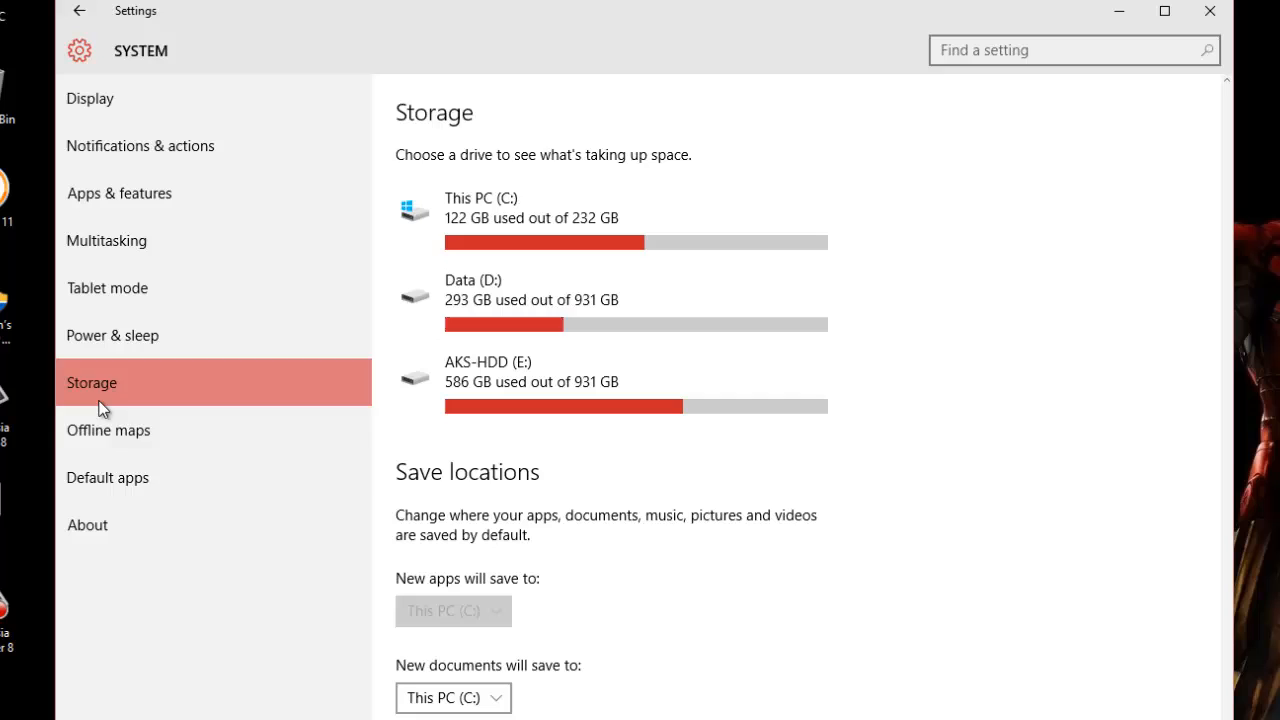
click(108, 430)
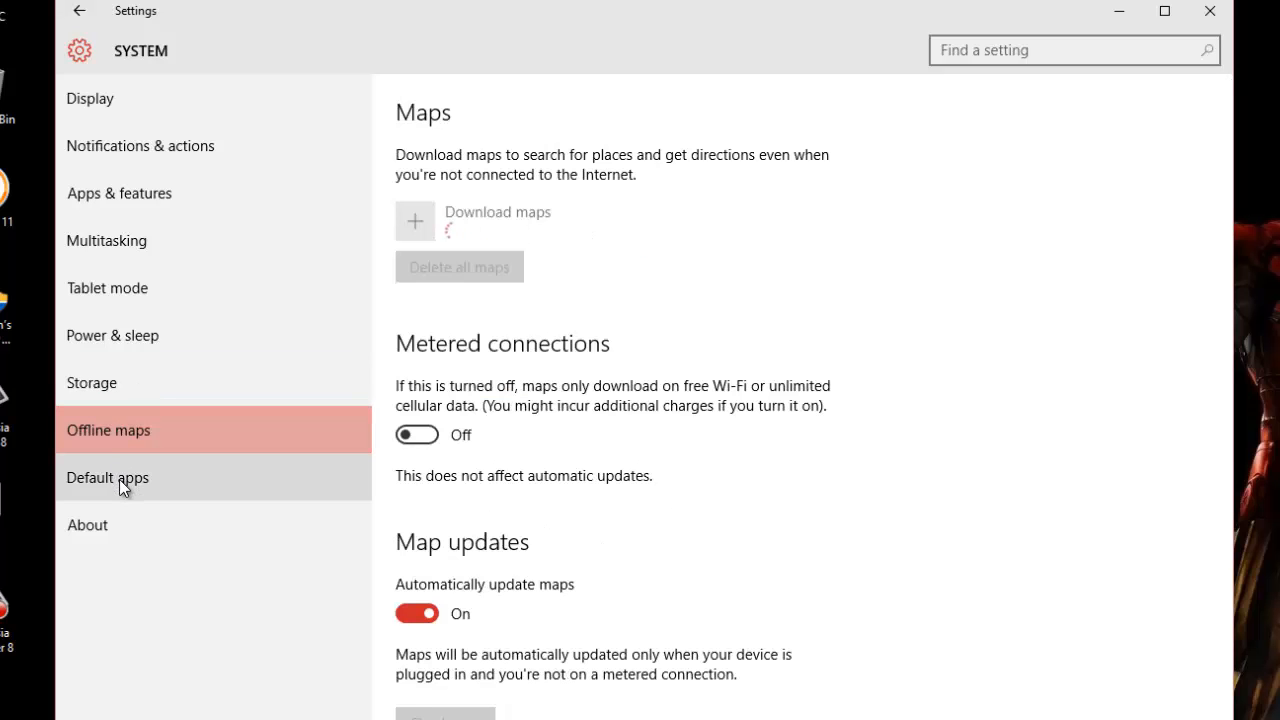
click(107, 477)
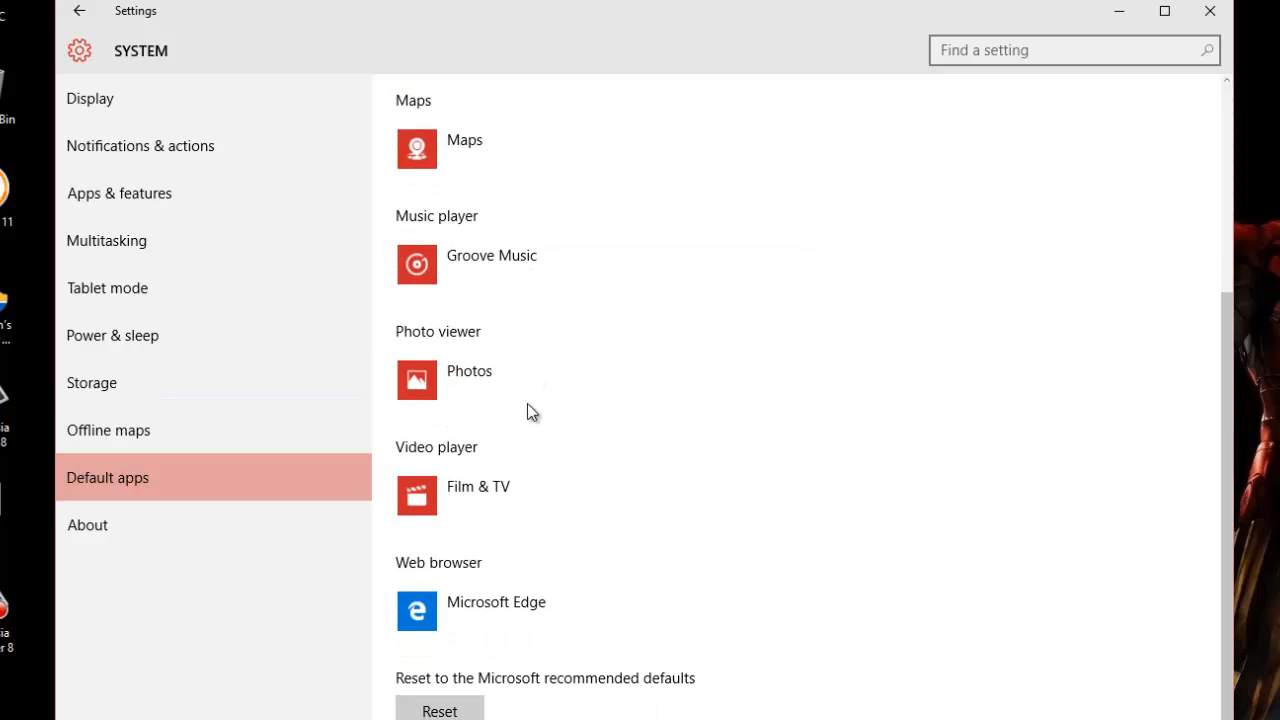
Check the default web browser choice, keep Microsoft Edge, then view the About page.
click(496, 601)
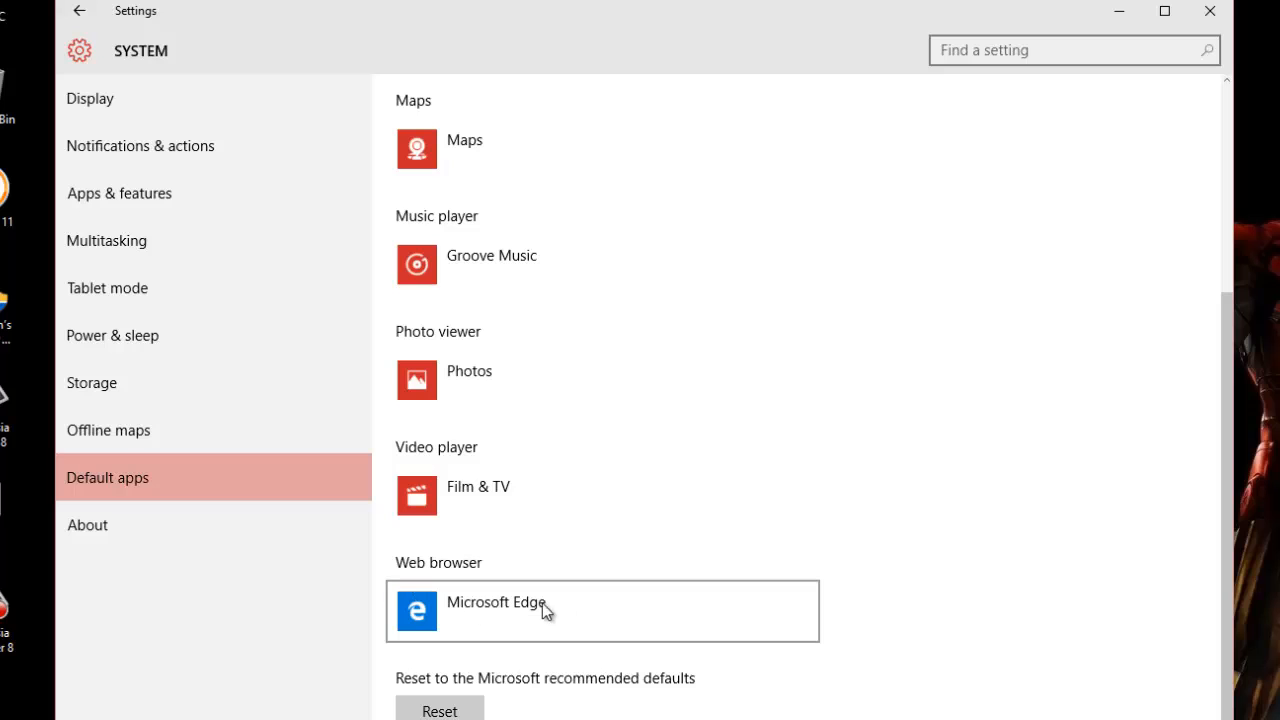
click(600, 611)
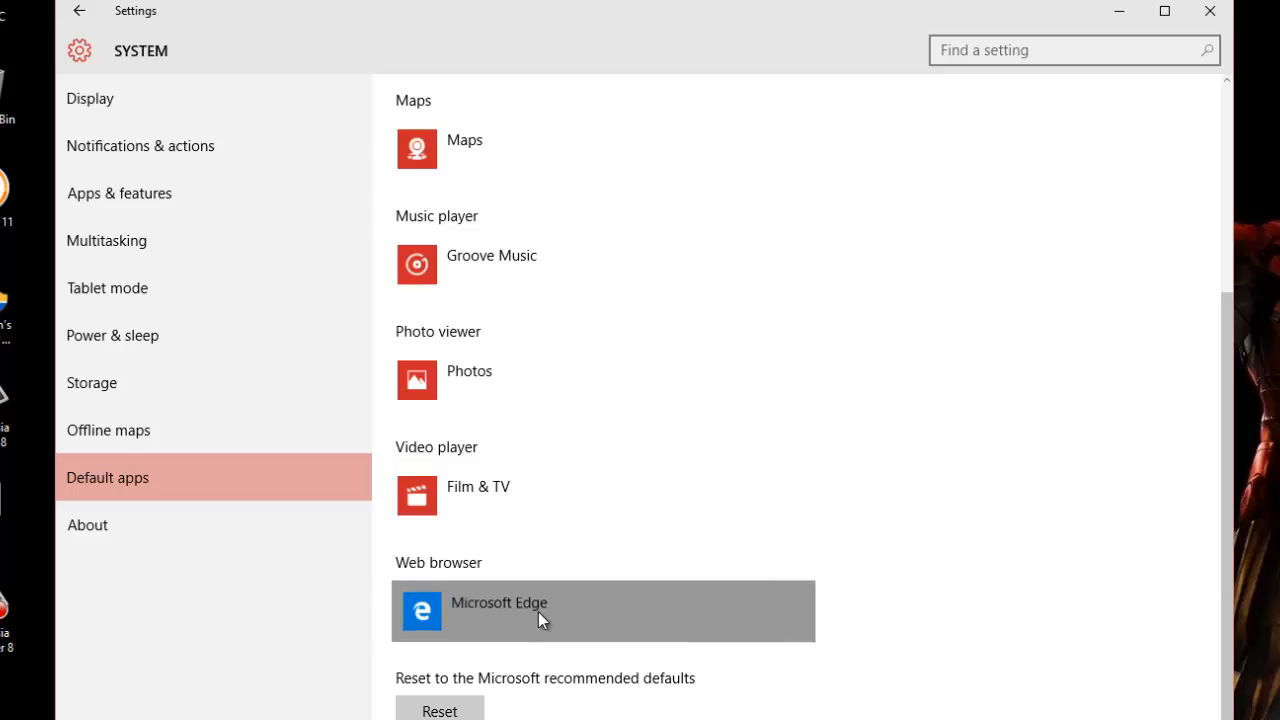
click(602, 611)
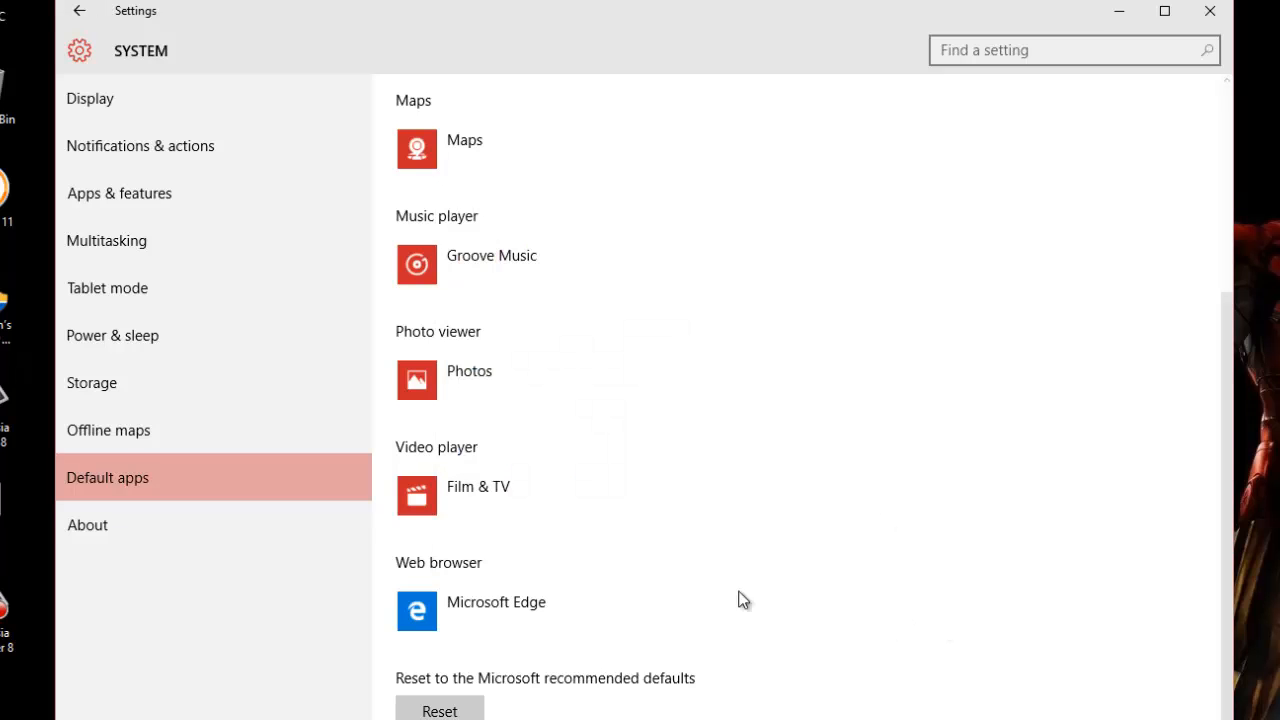
click(87, 524)
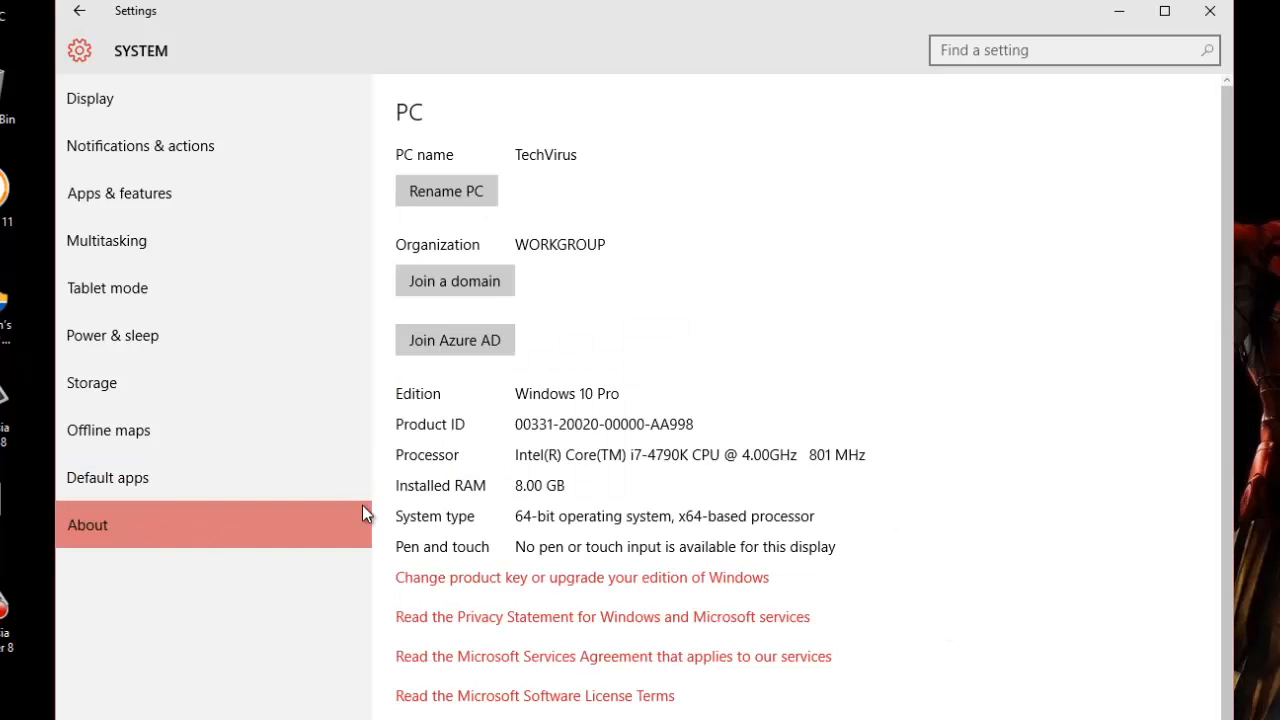
Return to Settings home, glance at Network & Internet Wi-Fi, then open Privacy's General page.
scroll(down, 3)
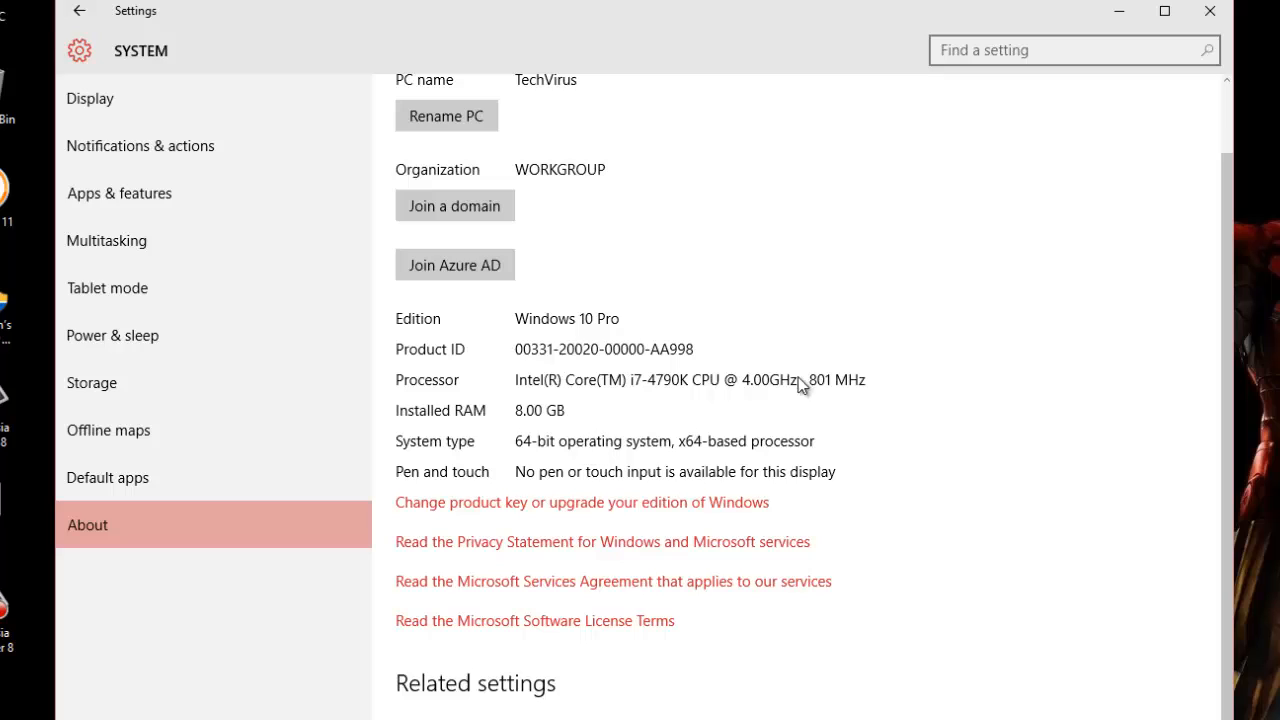
mouse_move(588, 578)
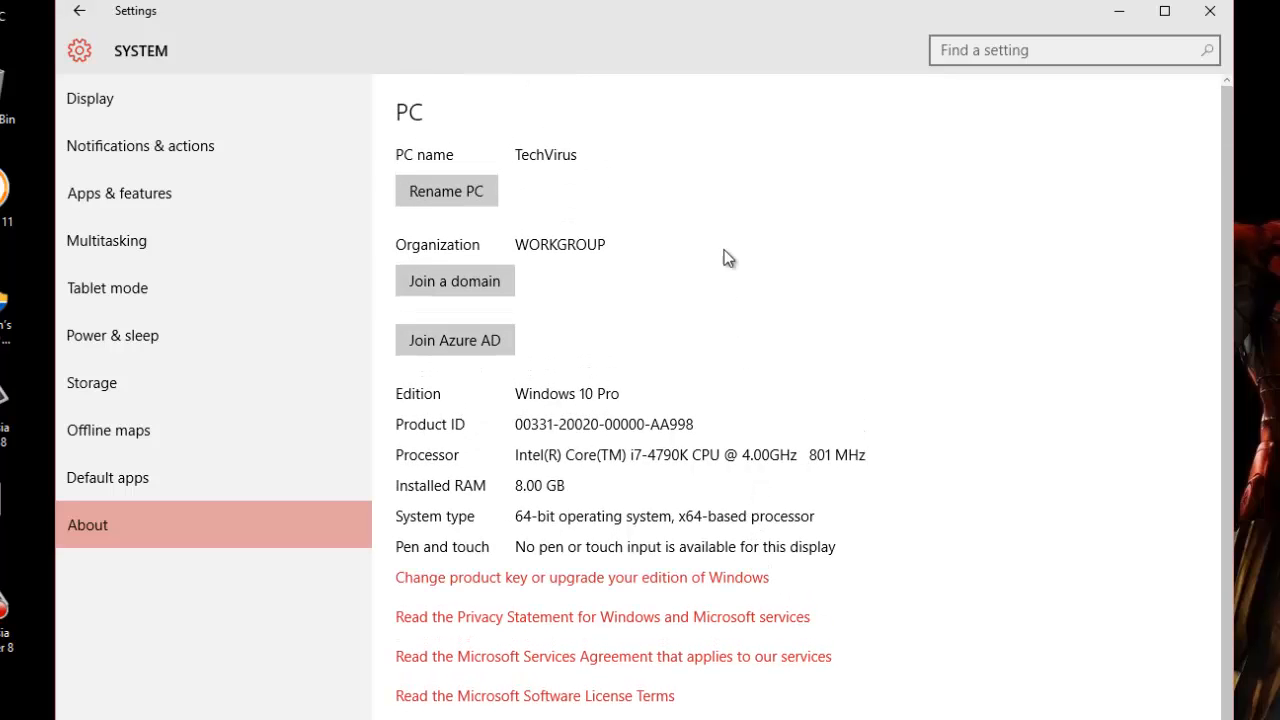
click(80, 11)
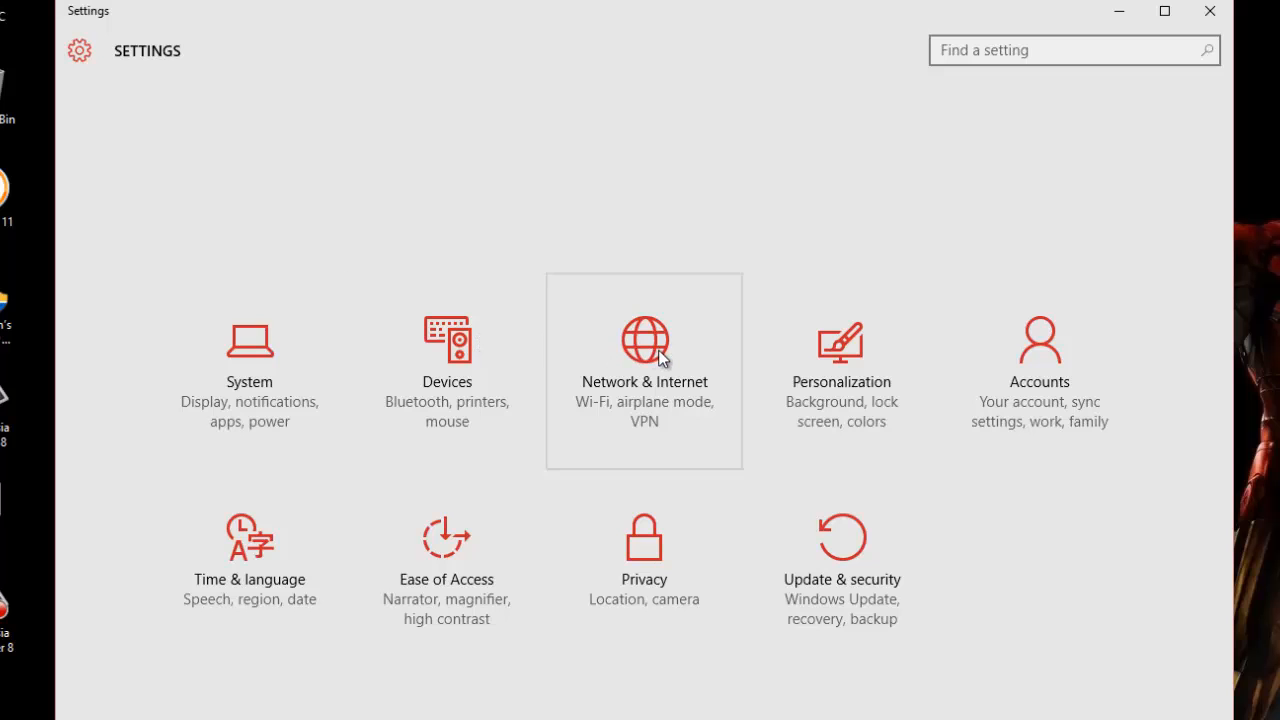
click(644, 350)
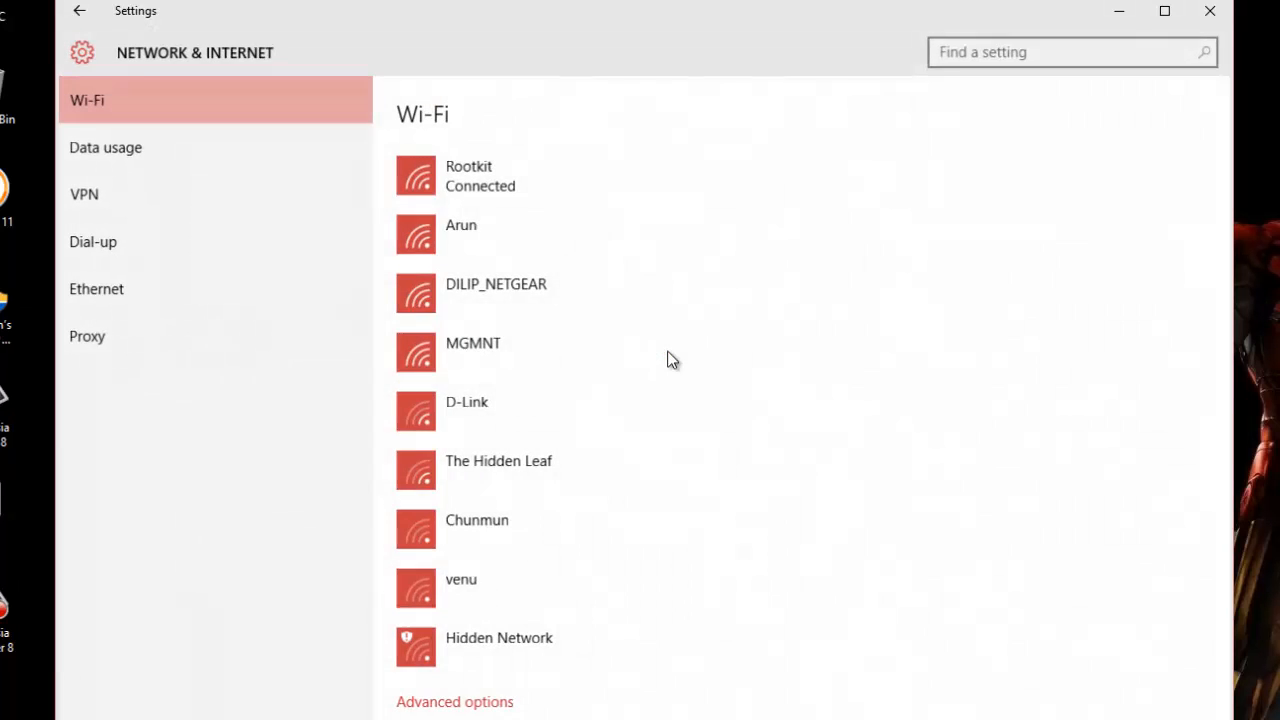
click(79, 11)
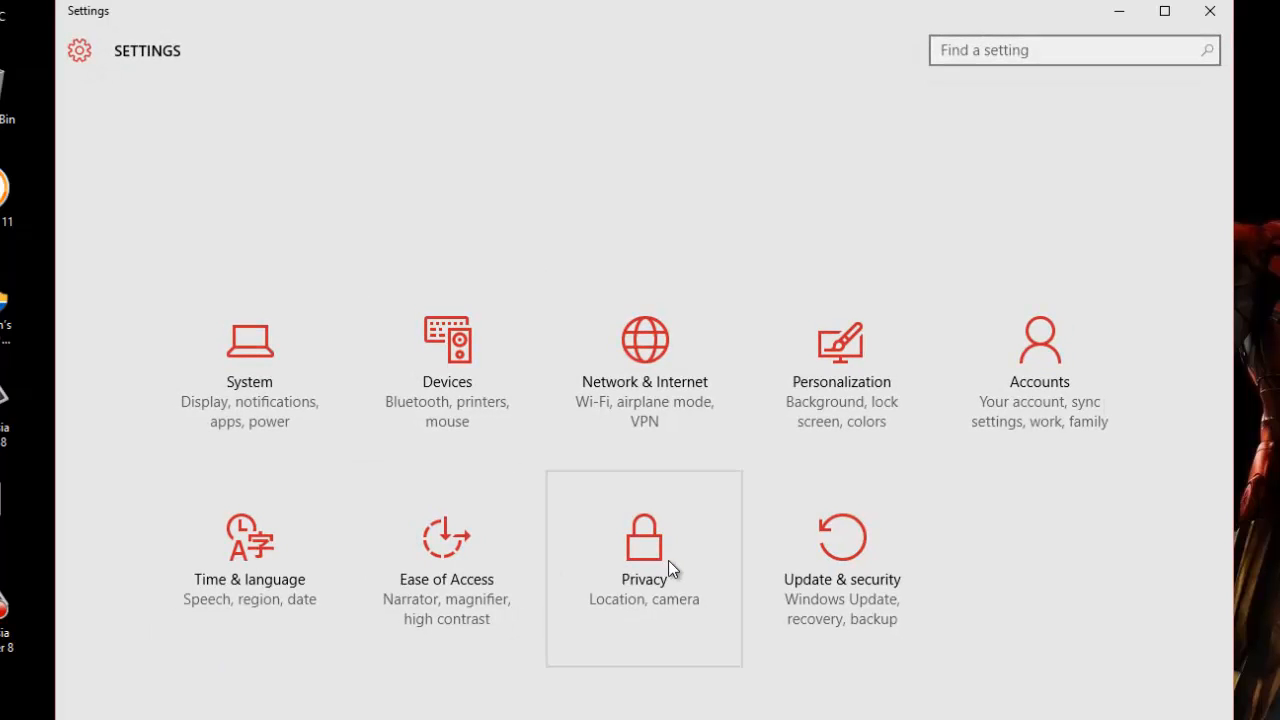
click(644, 540)
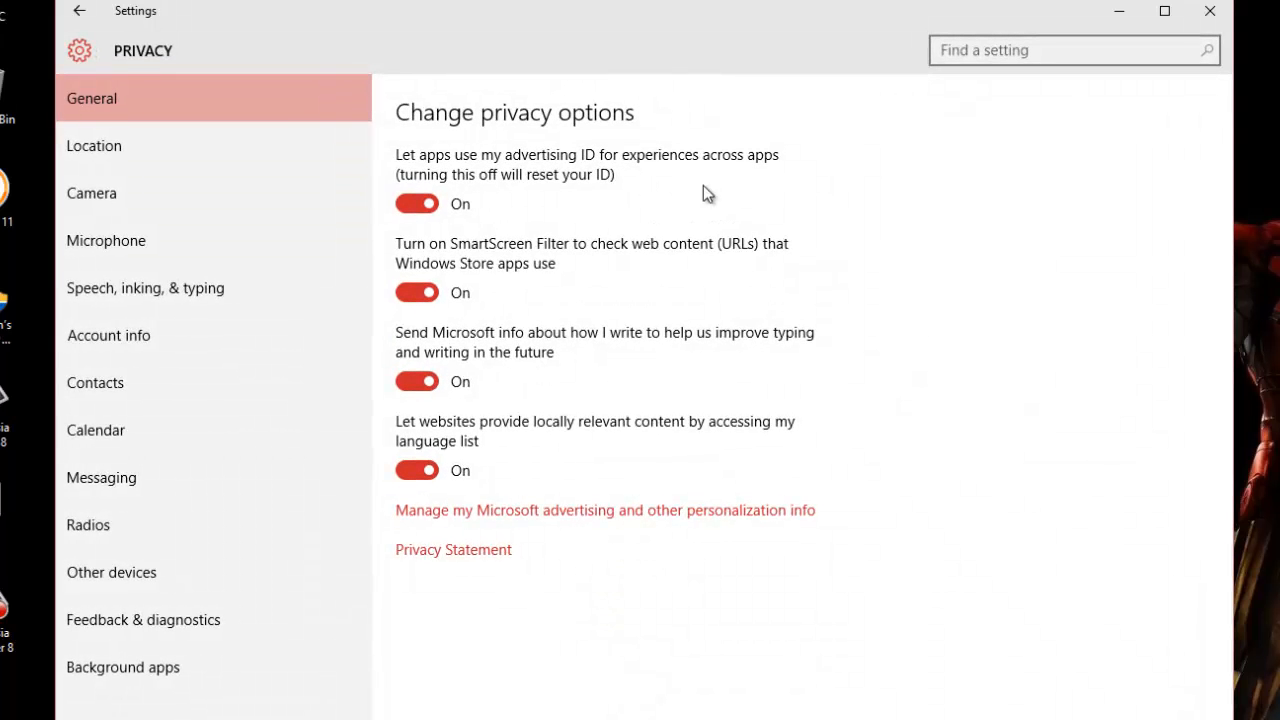
Browse the Camera, Speech, inking & typing, Contacts, Other devices and Background apps privacy pages.
click(91, 193)
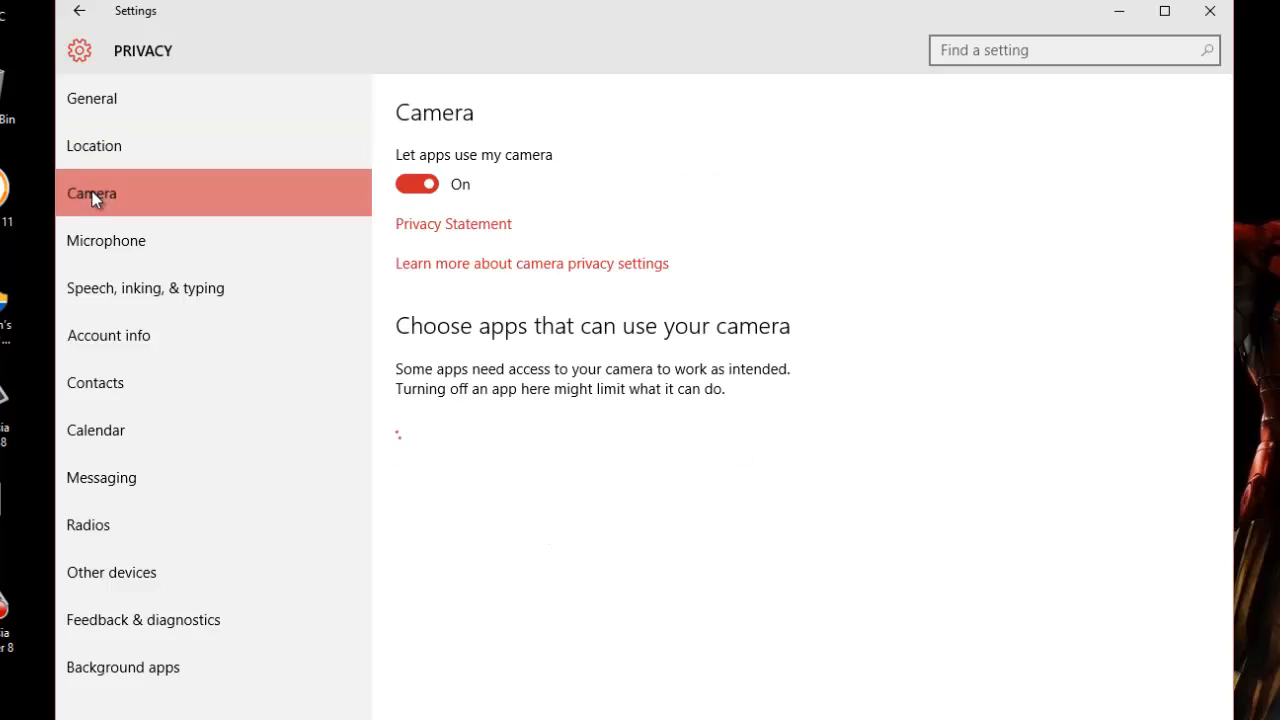
click(145, 288)
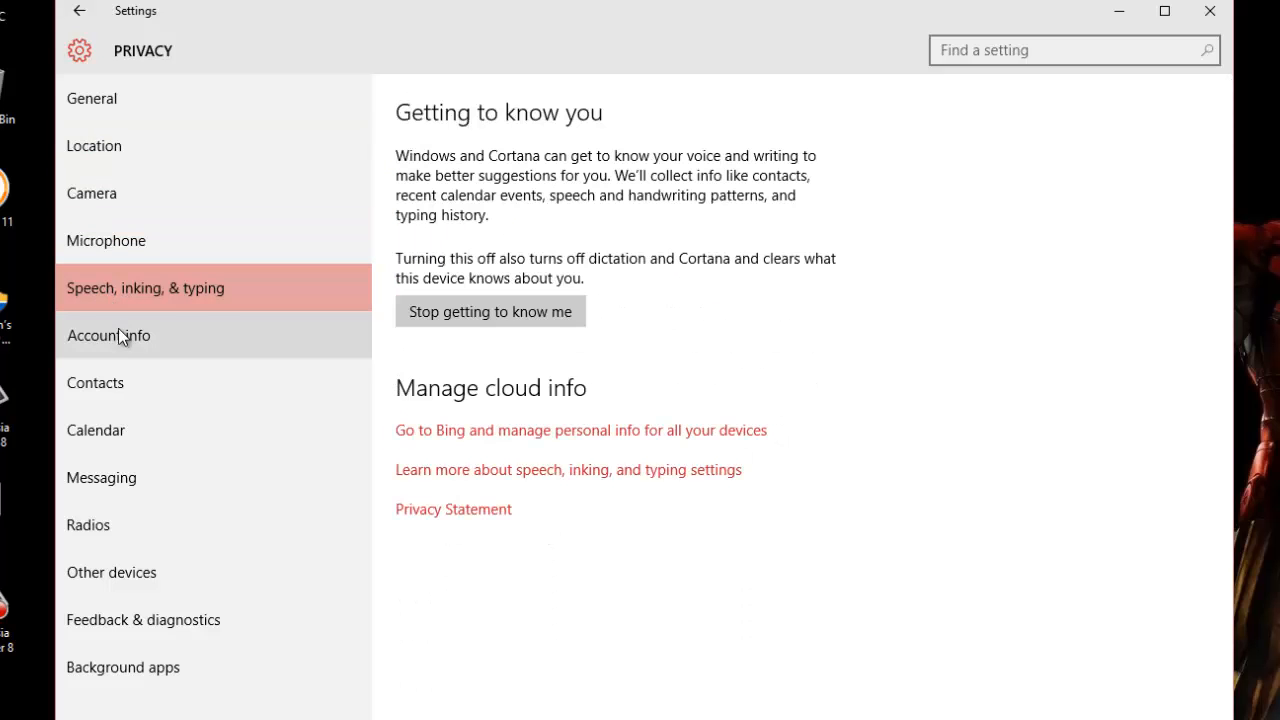
click(95, 382)
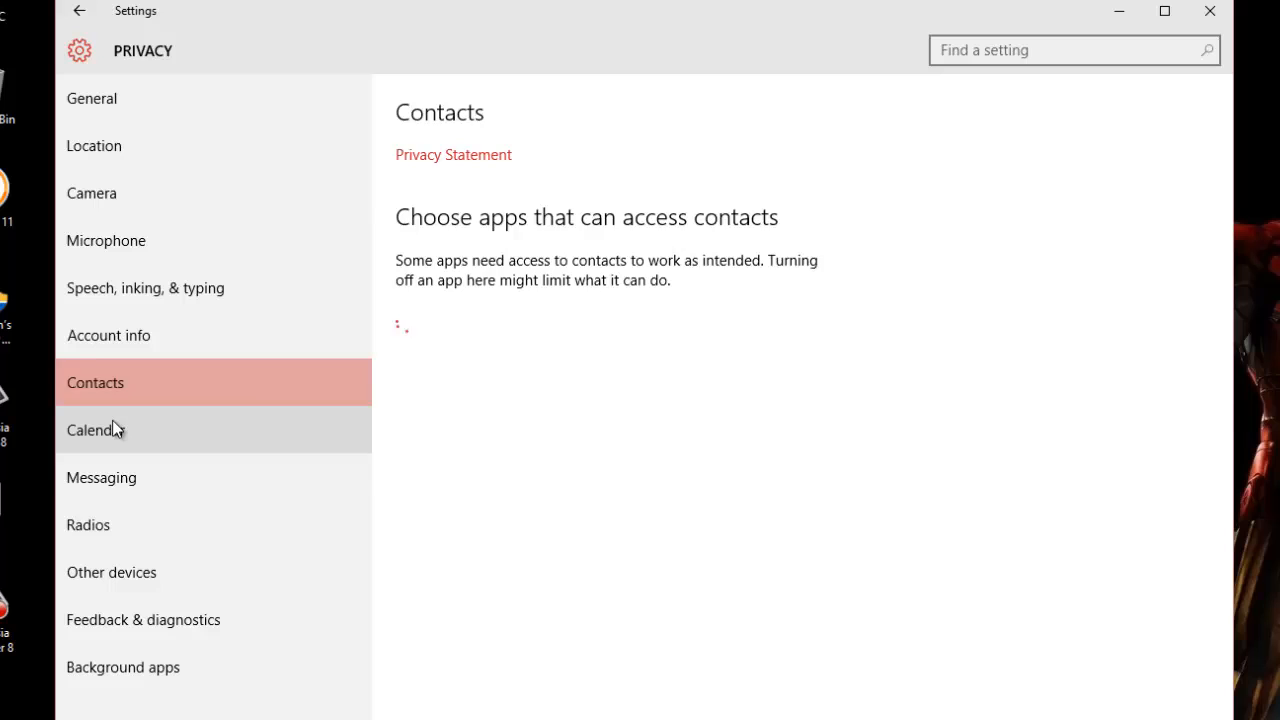
click(111, 572)
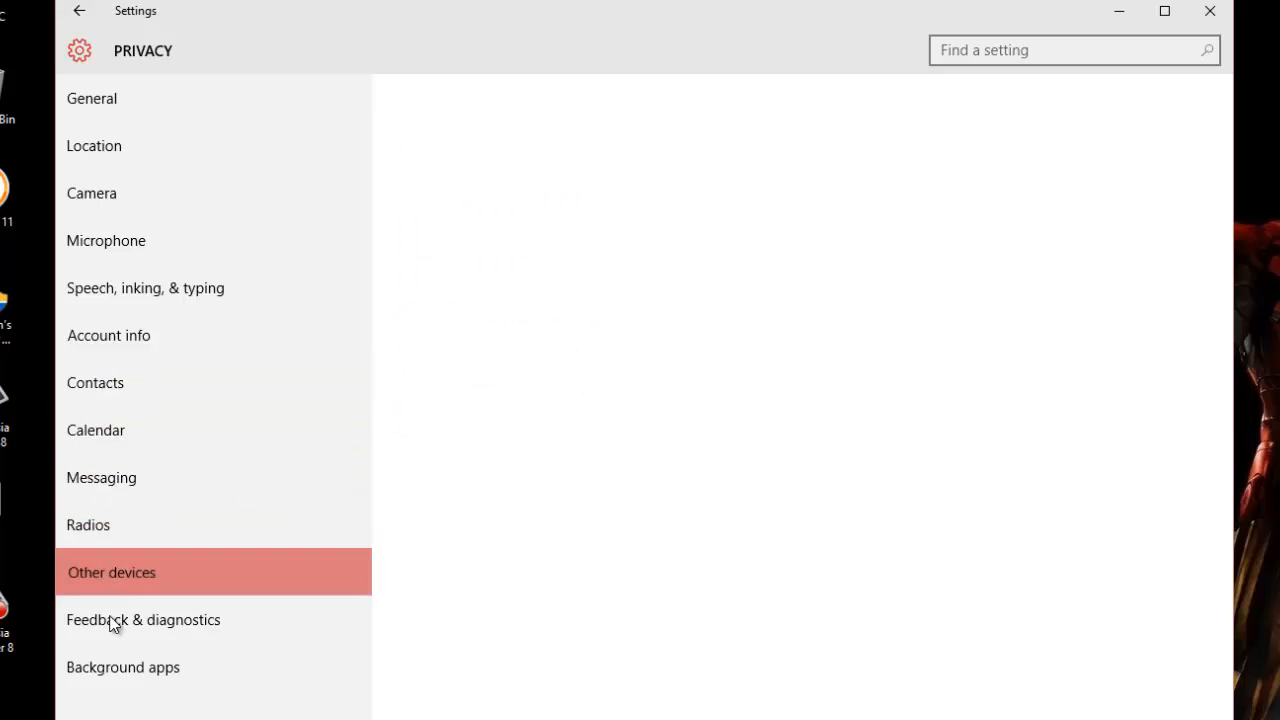
click(123, 667)
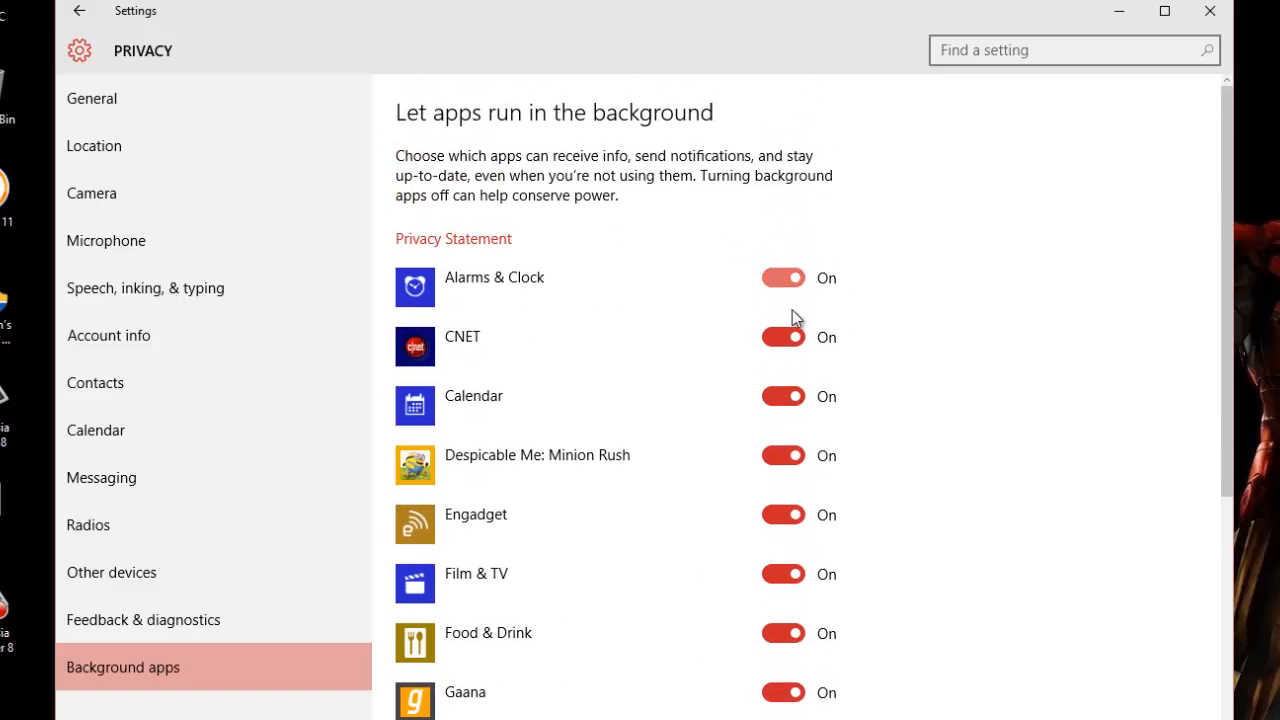
Scroll the background apps list, then open Windows Update showing the device is up to date.
scroll(down, 3)
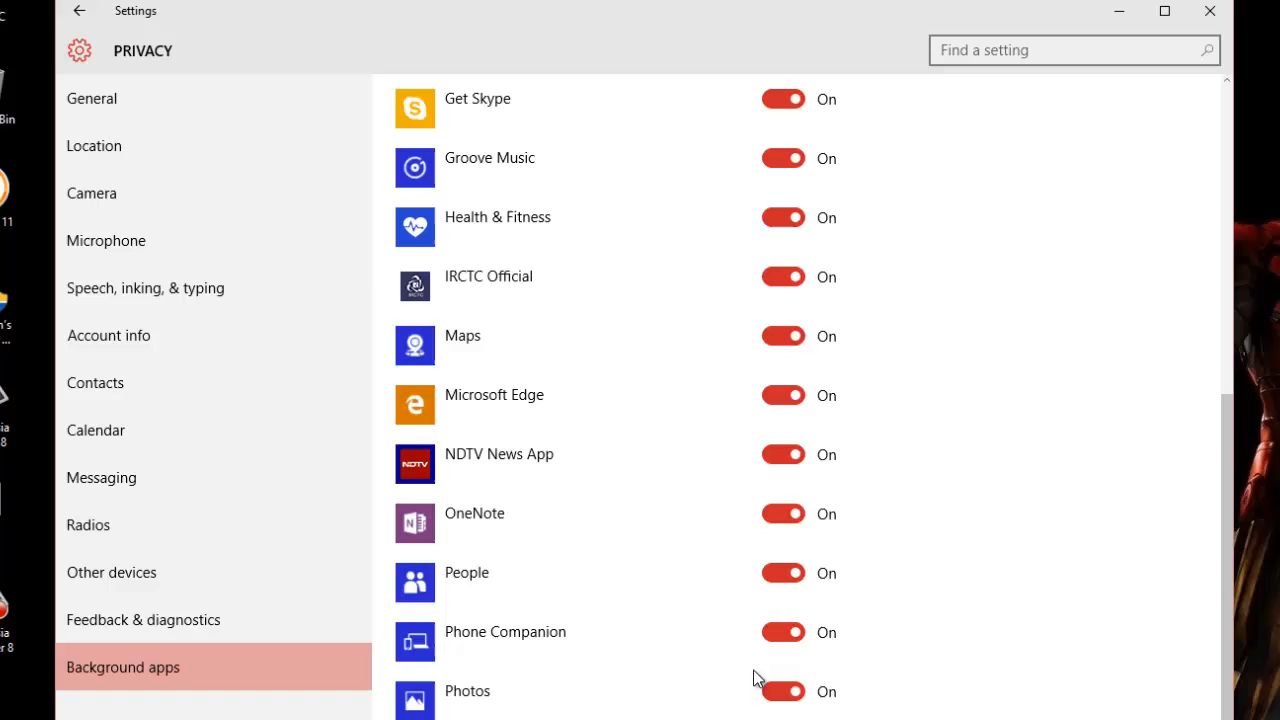
scroll(up, 3)
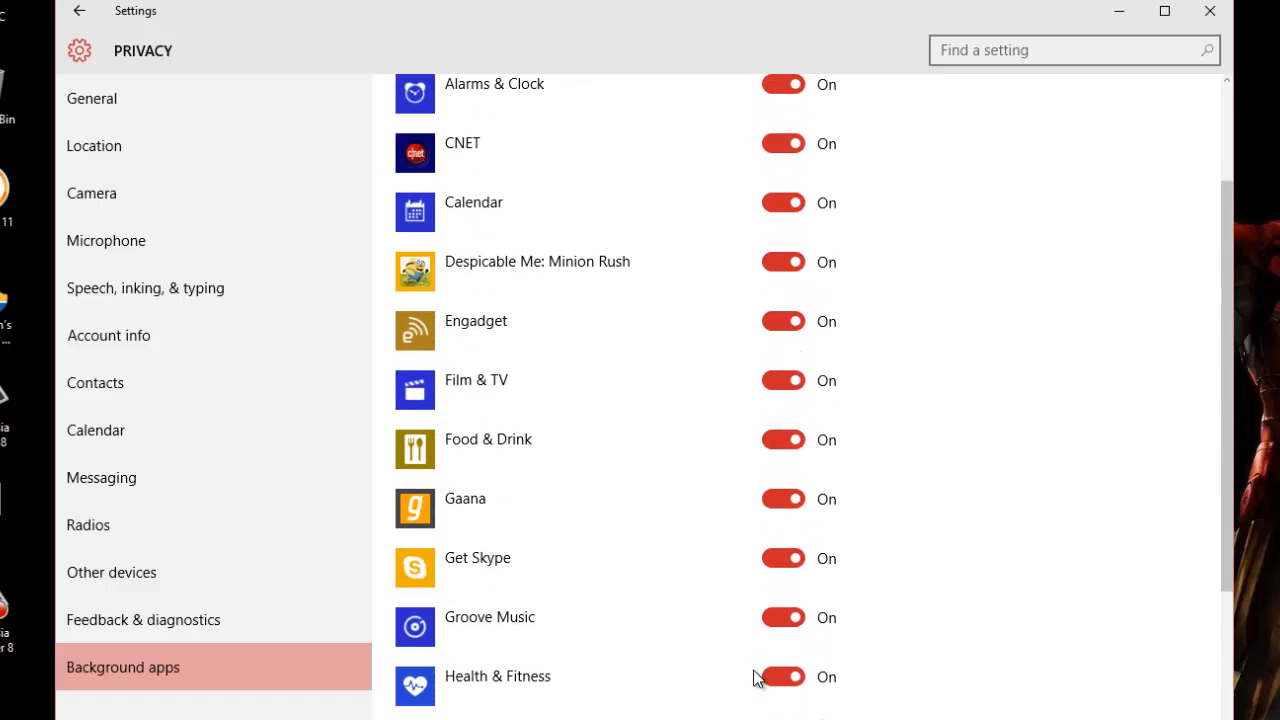
scroll(up, 3)
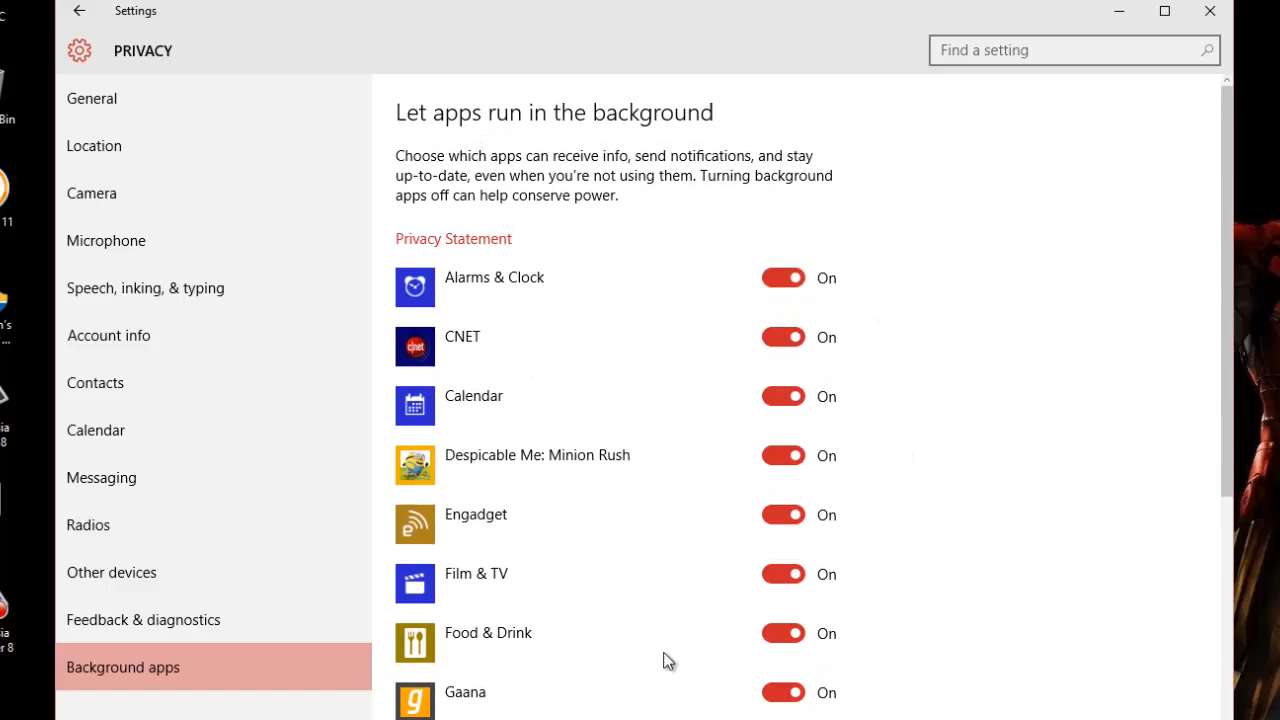
scroll(down, 3)
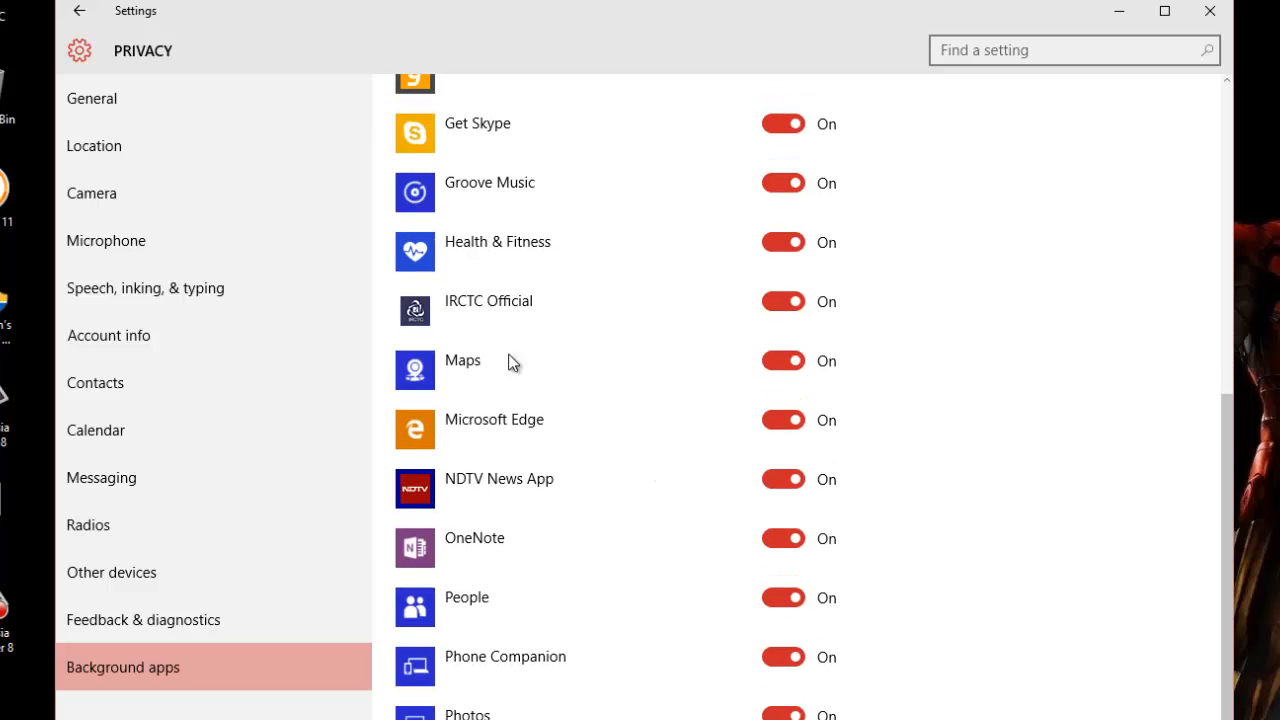
click(80, 11)
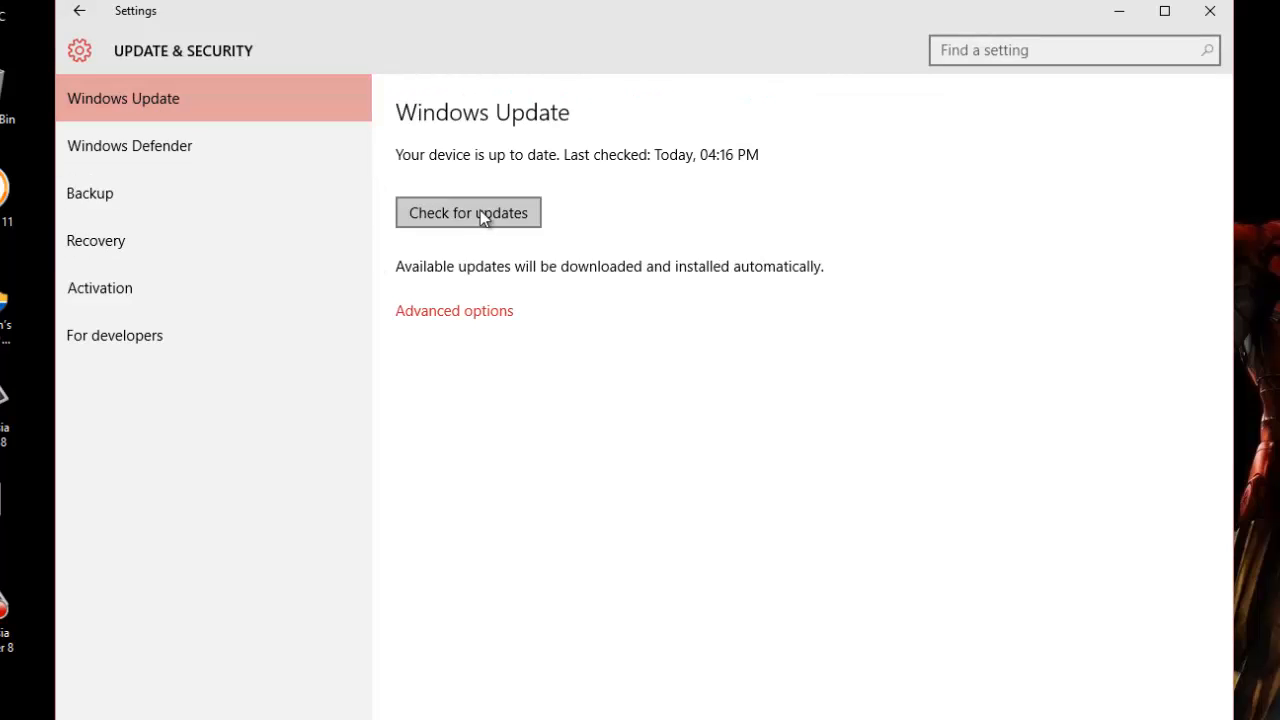
Open Windows Update's Advanced options, keeping installation set to Automatic (recommended).
click(453, 310)
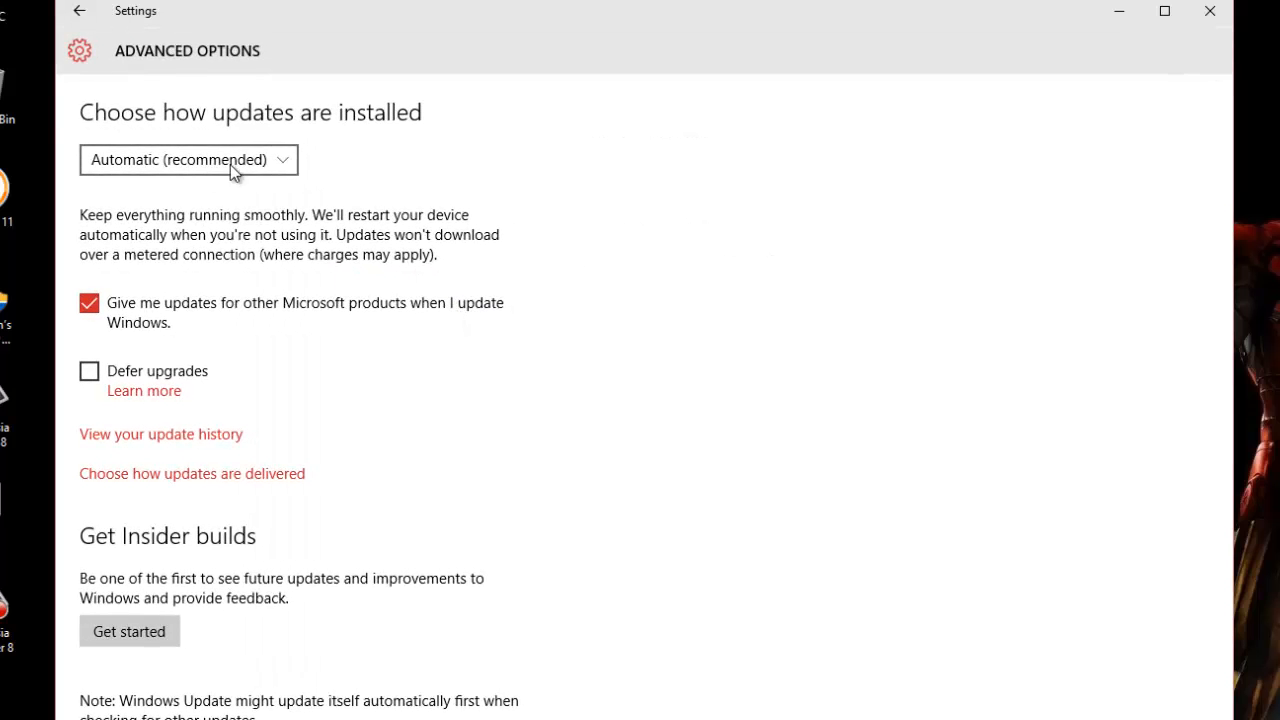
click(188, 160)
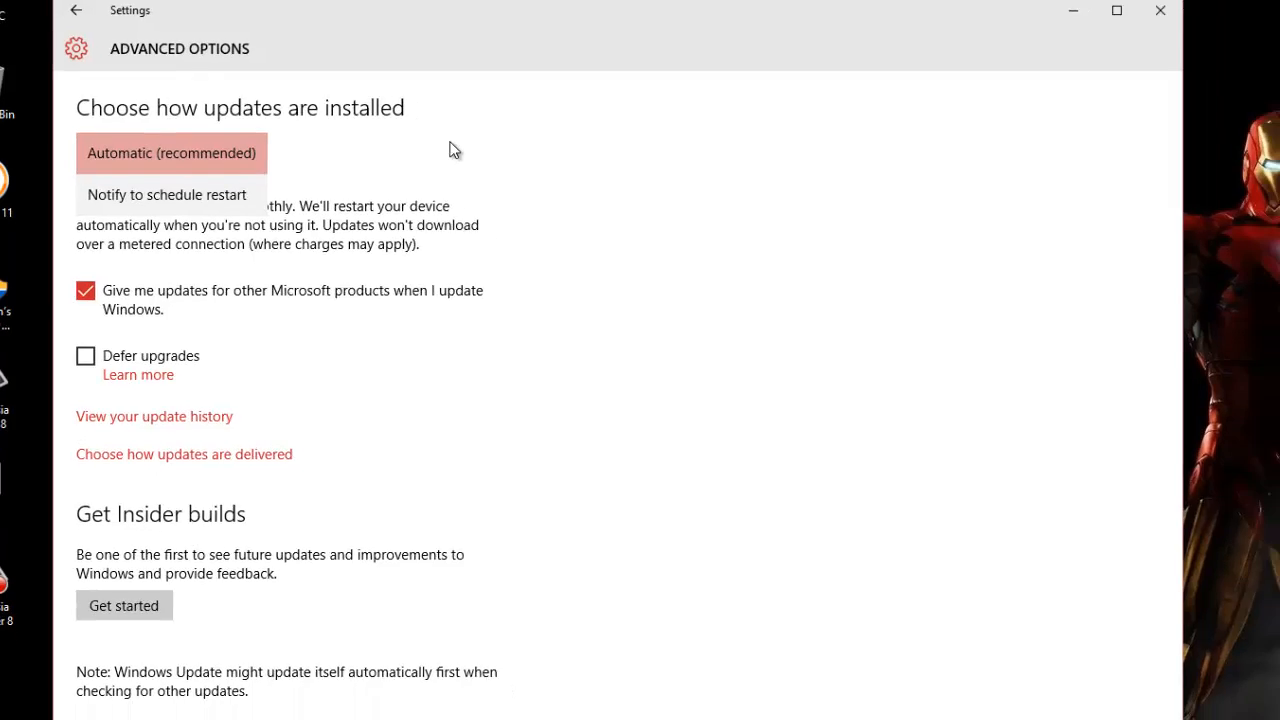
click(171, 153)
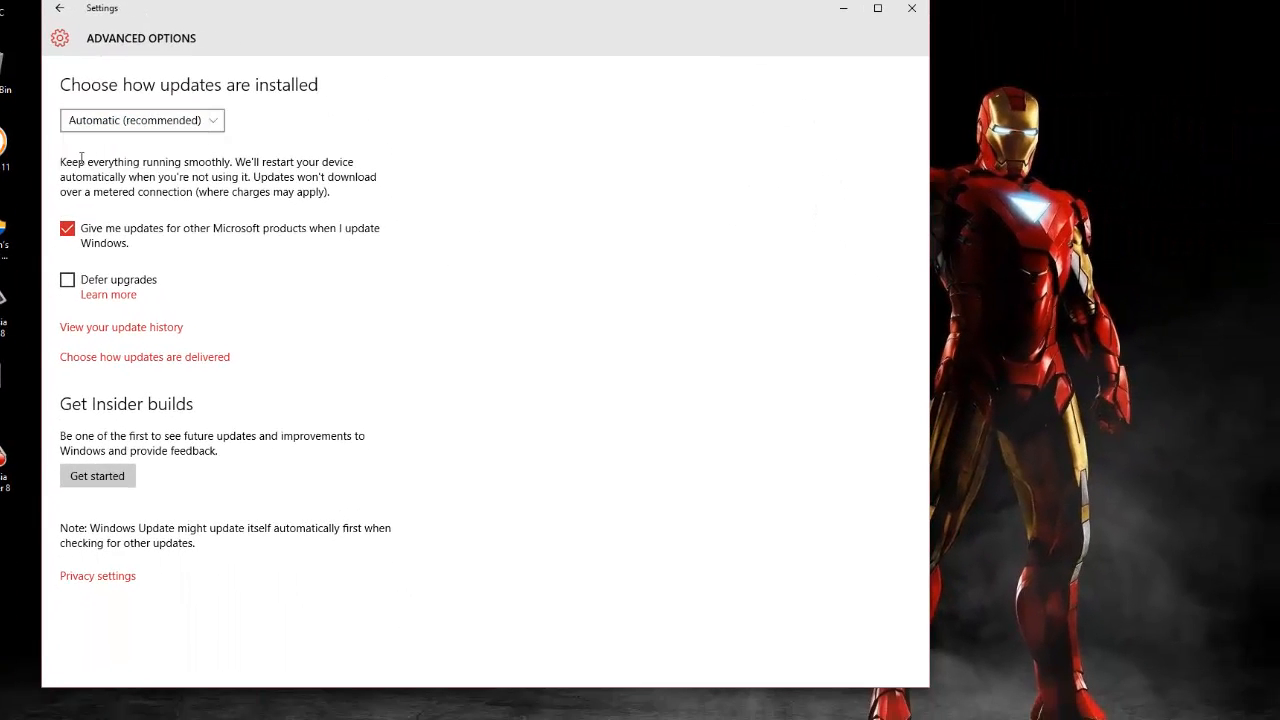
mouse_move(293, 222)
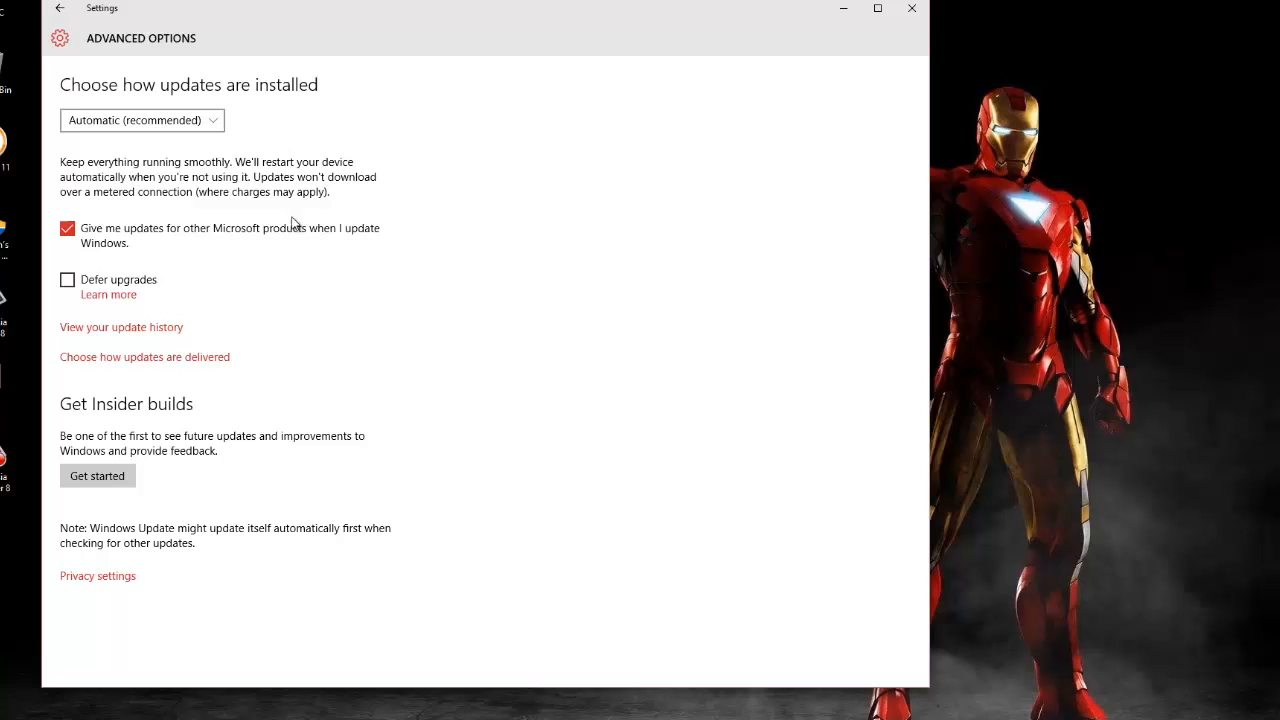
mouse_move(124, 474)
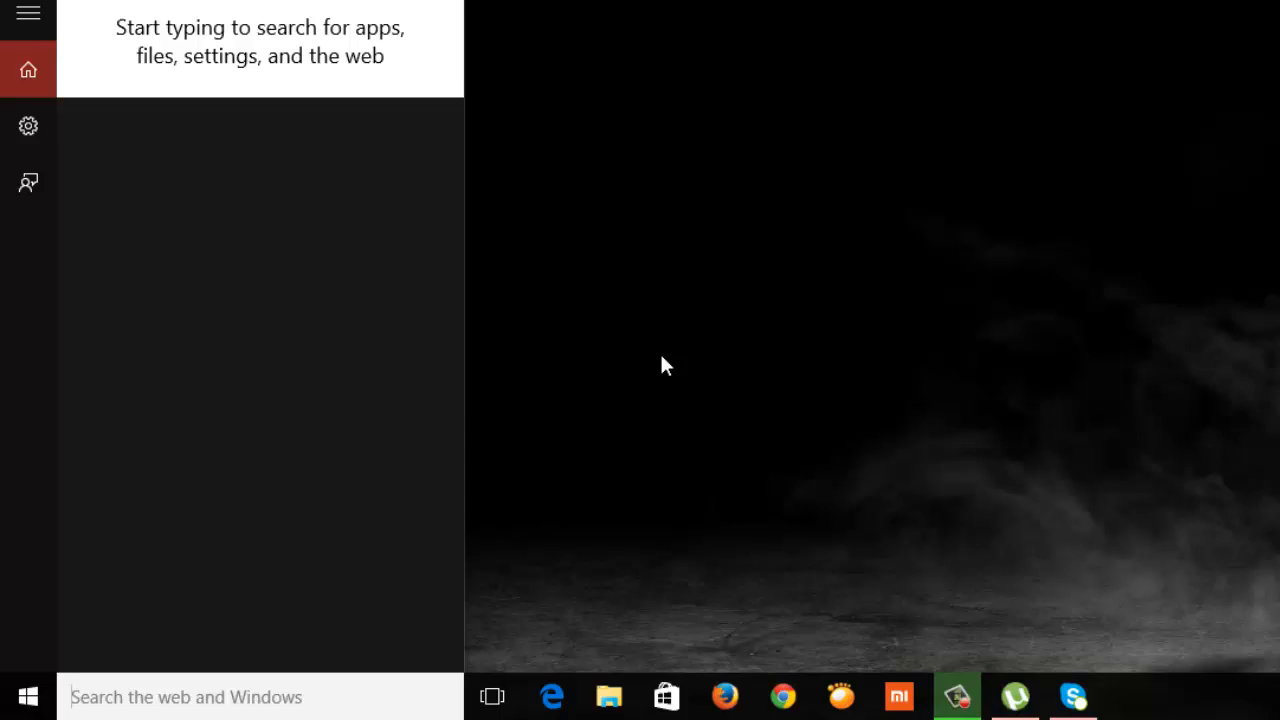
Launch Command Prompt via 'cmd', paste 'biggest' repeatedly, then close the window.
text(cmd)
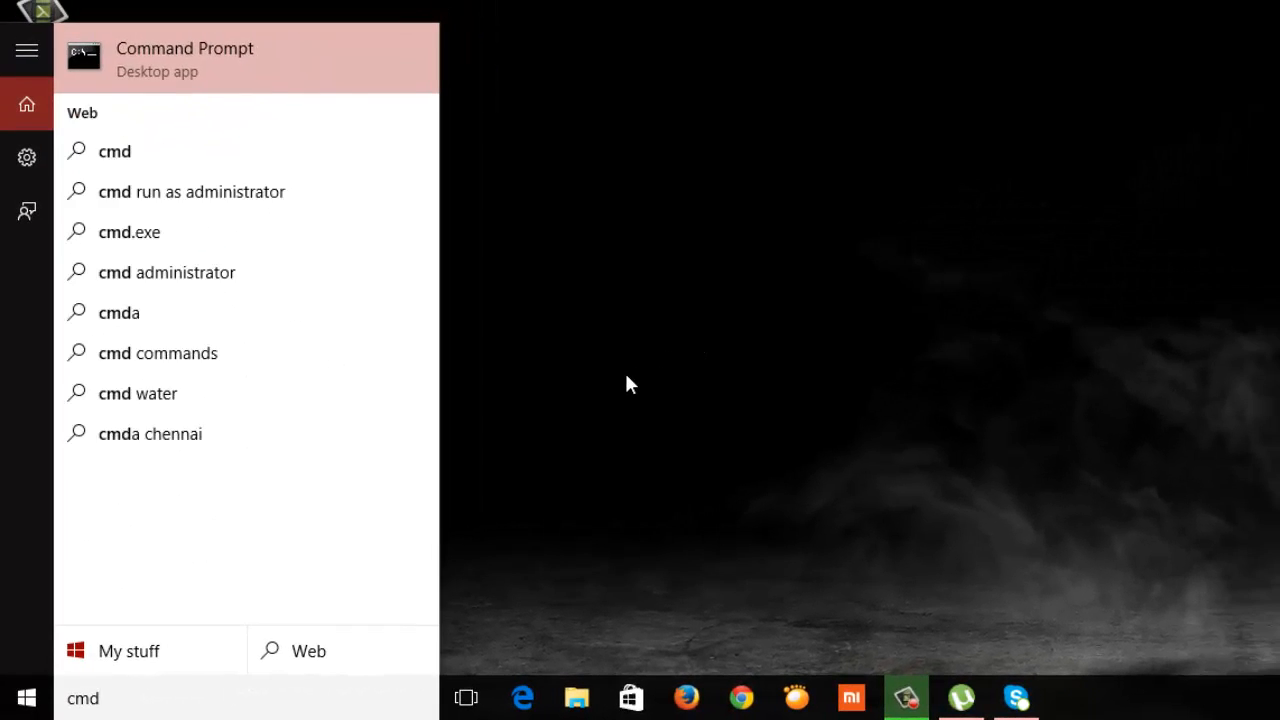
click(185, 57)
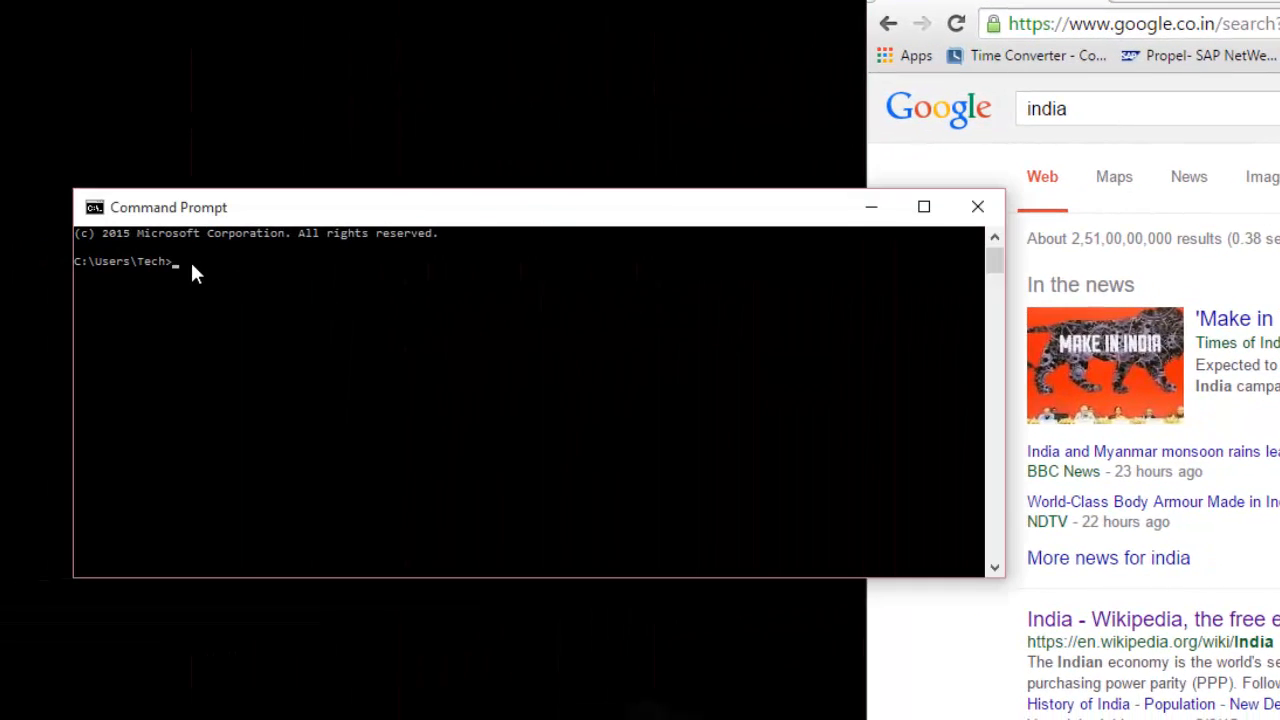
text(biggest)
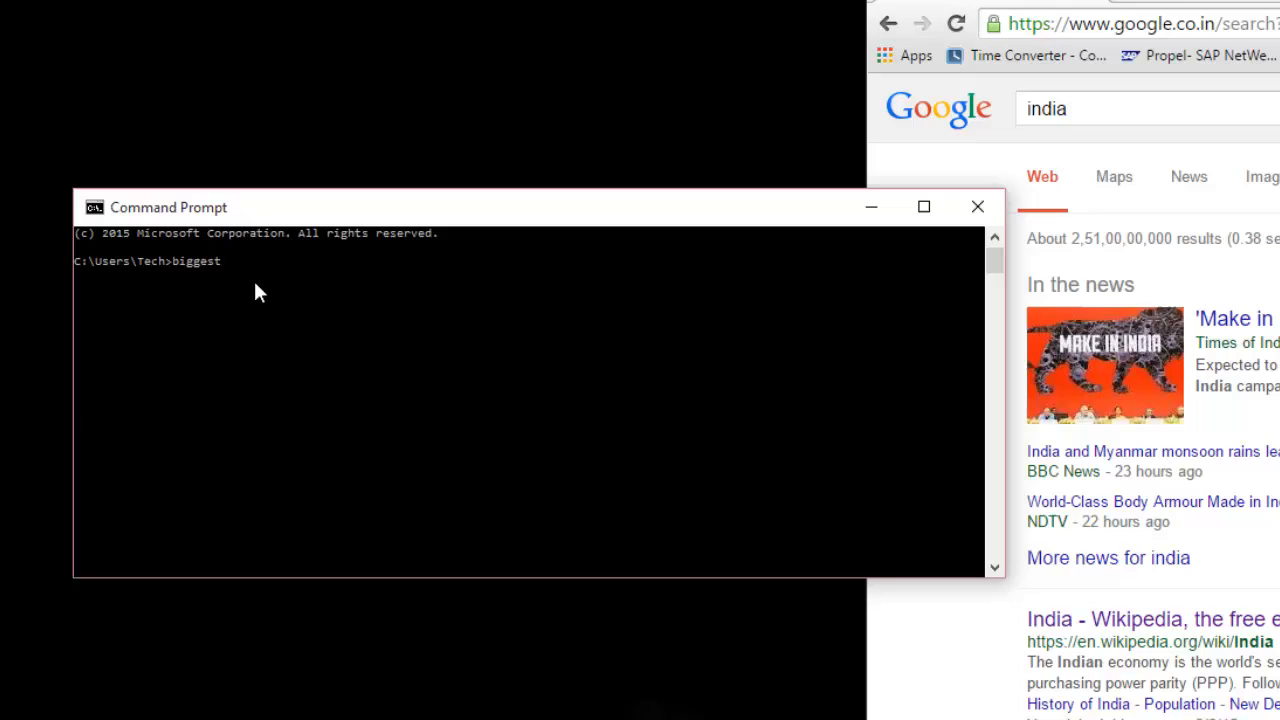
text(biggestbiggestbiggestbiggestbiggest)
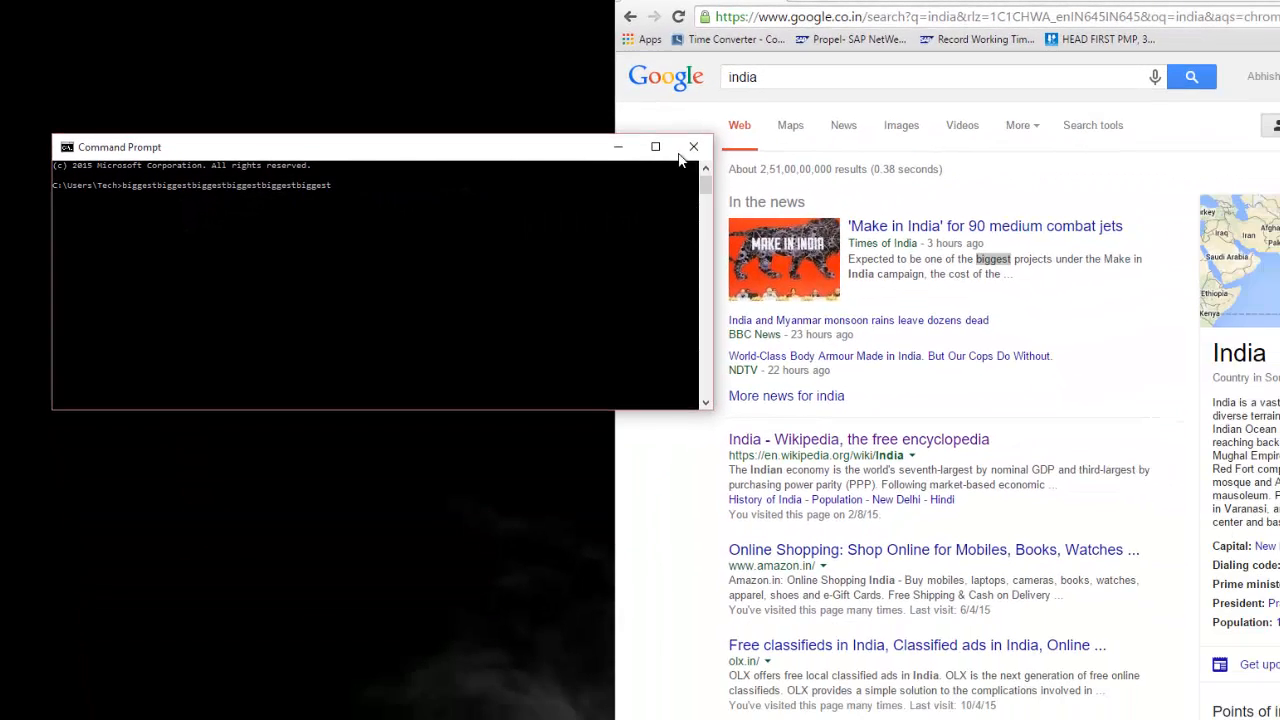
mouse_move(693, 147)
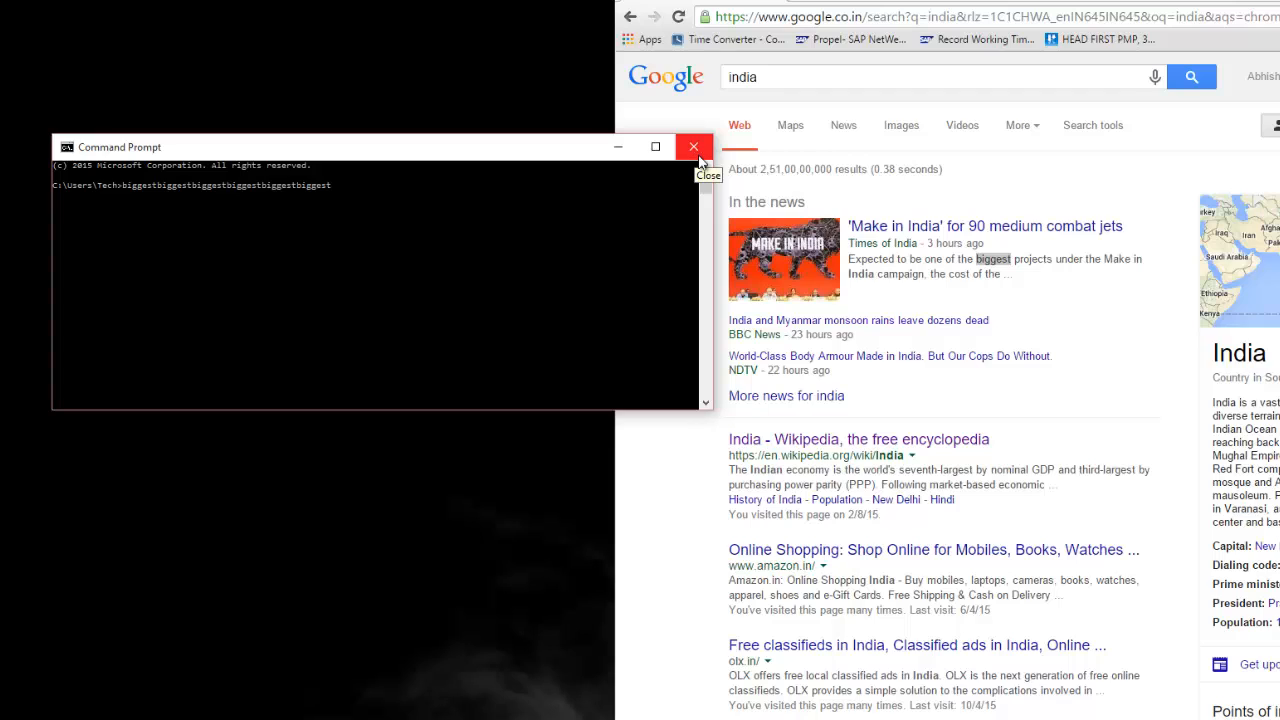
mouse_move(602, 221)
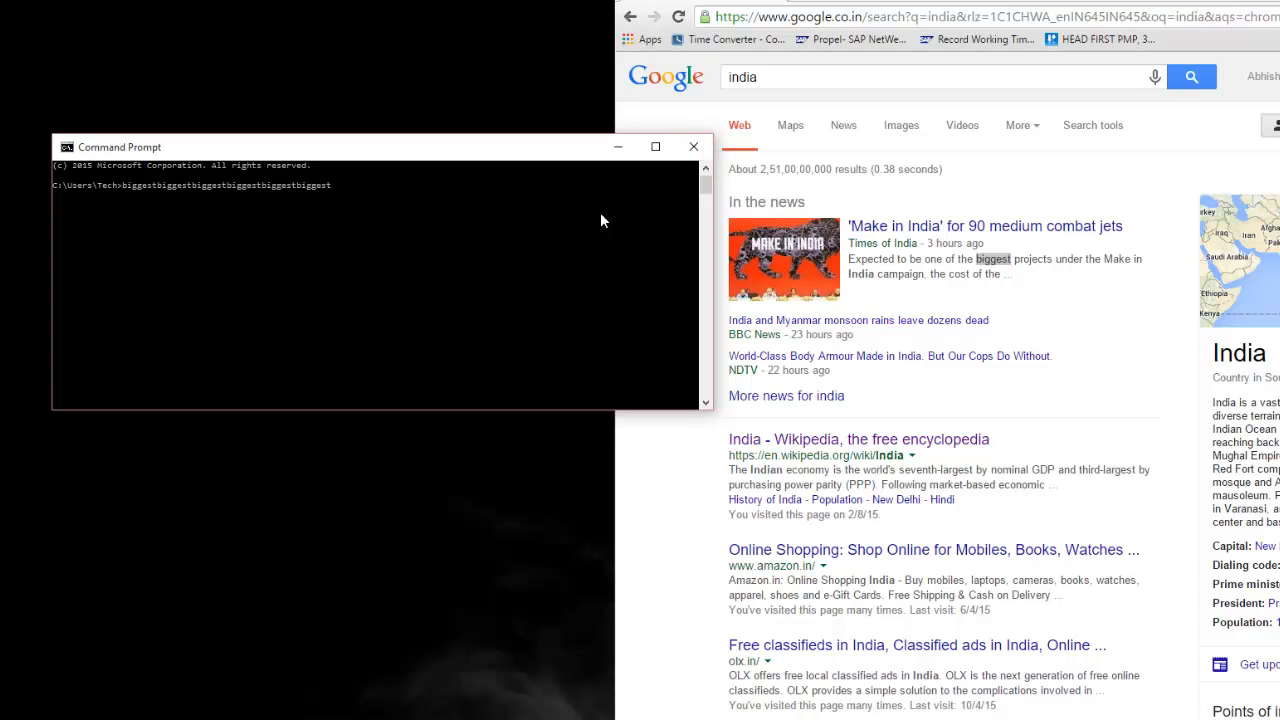
mouse_move(692, 147)
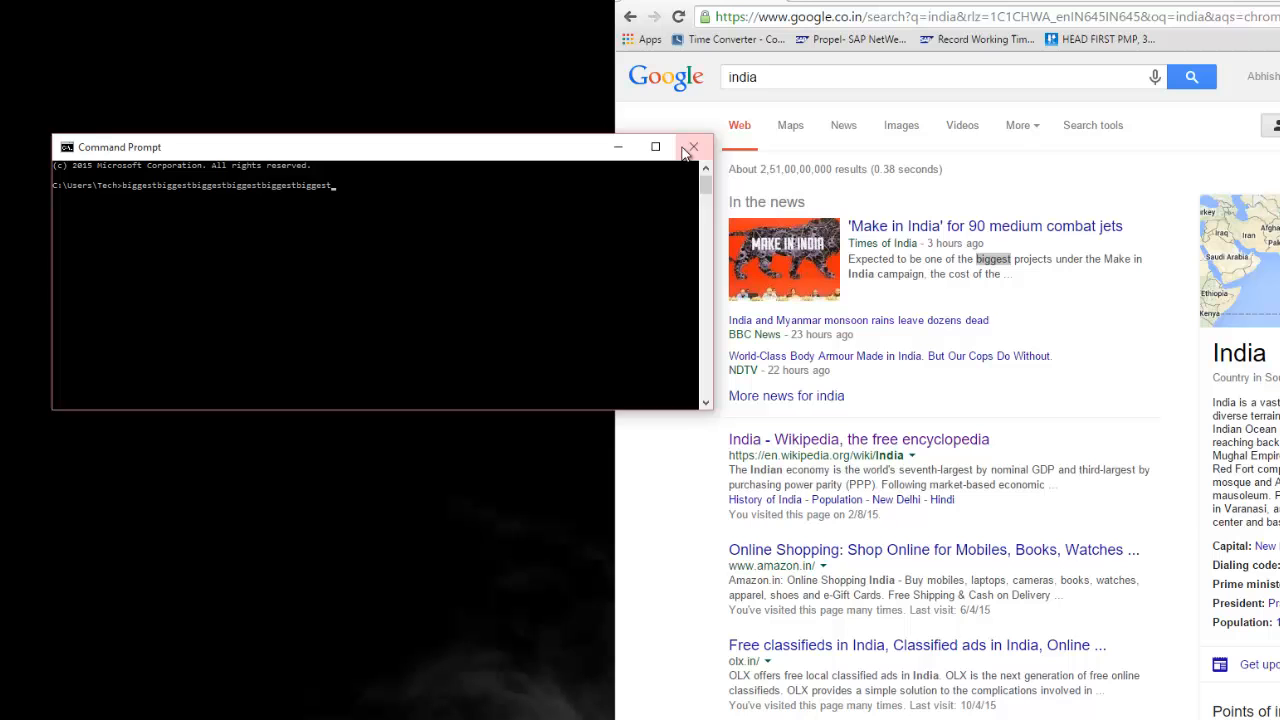
click(692, 147)
text(phon)
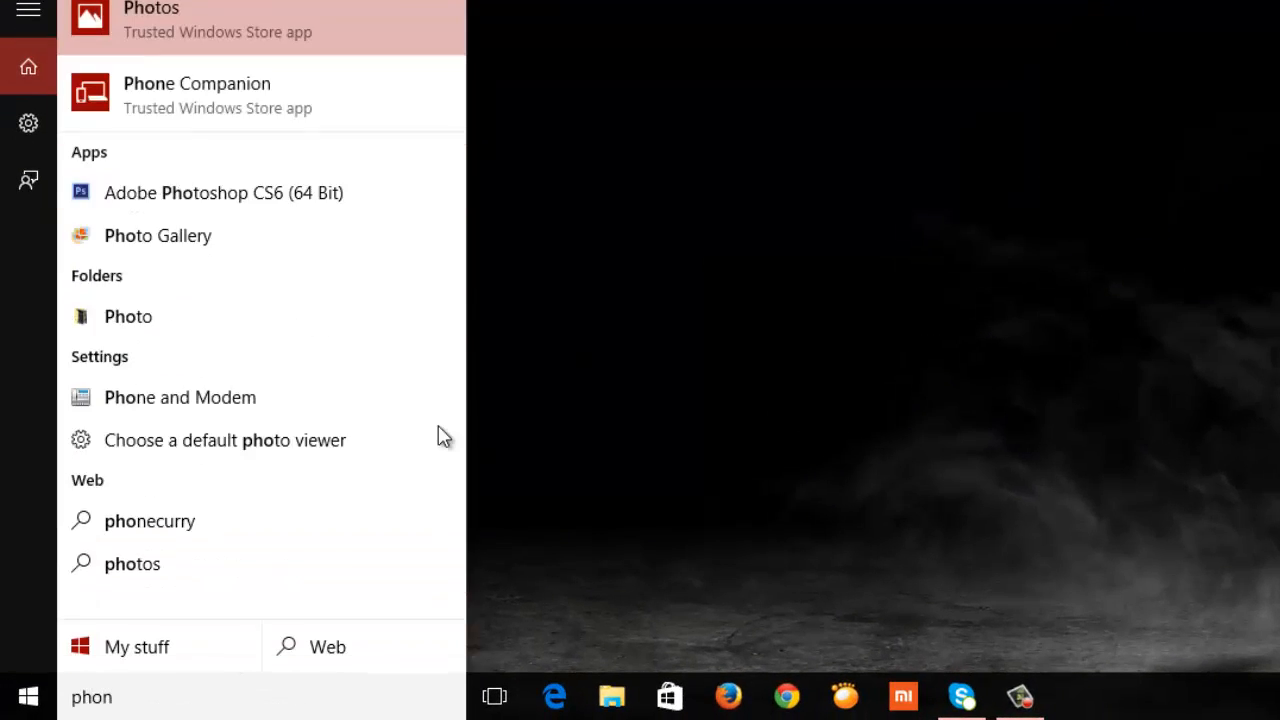
Launch Phone Companion to show its Windows, Android and iPhone or iPad choices.
click(197, 83)
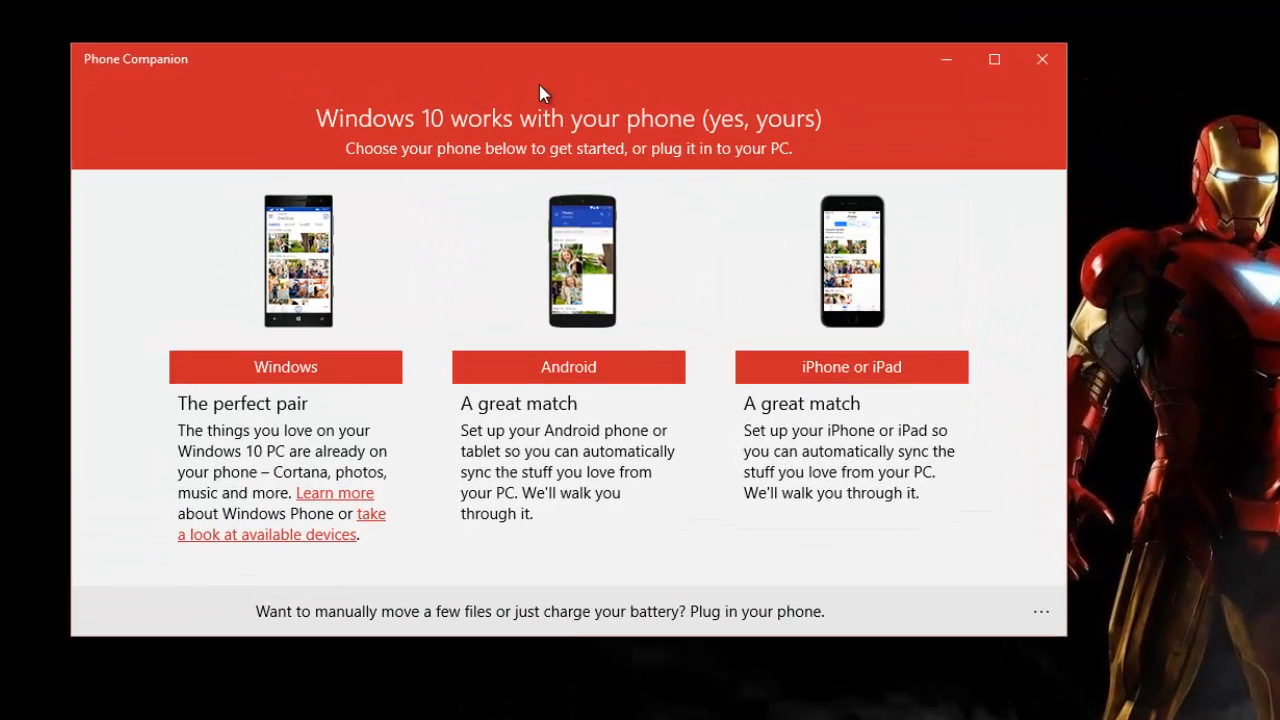
mouse_move(847, 162)
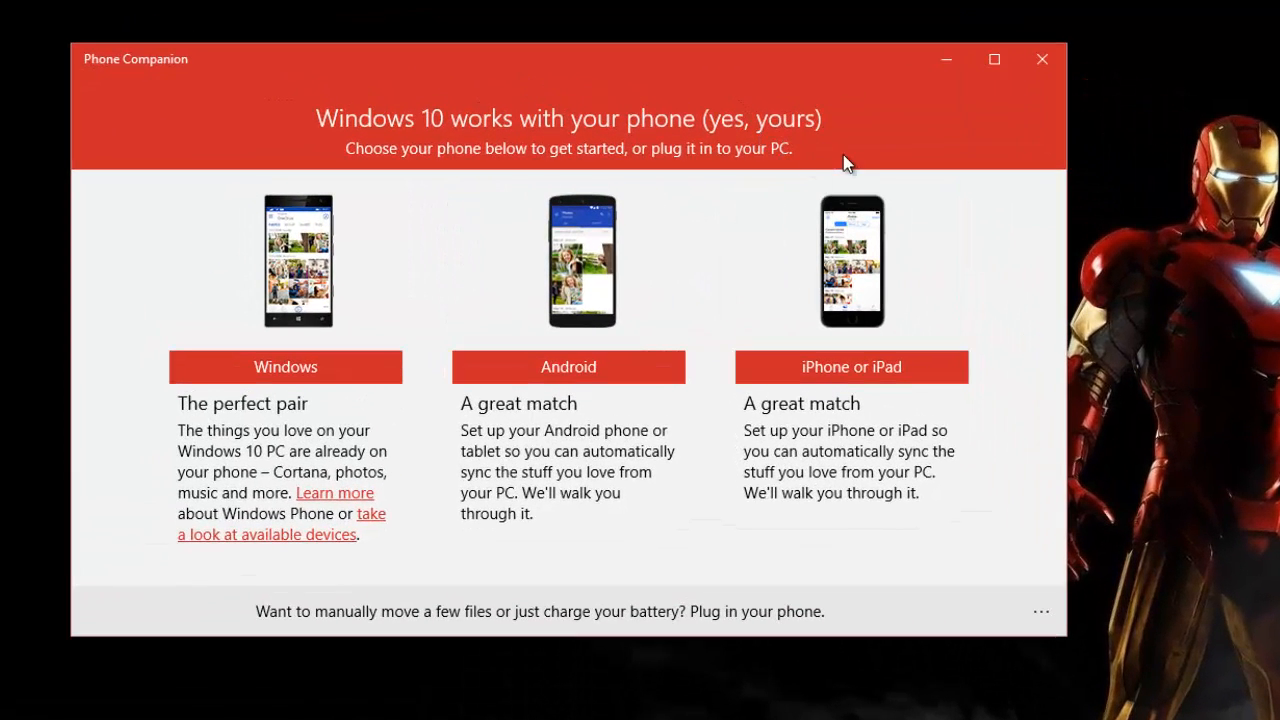
mouse_move(658, 425)
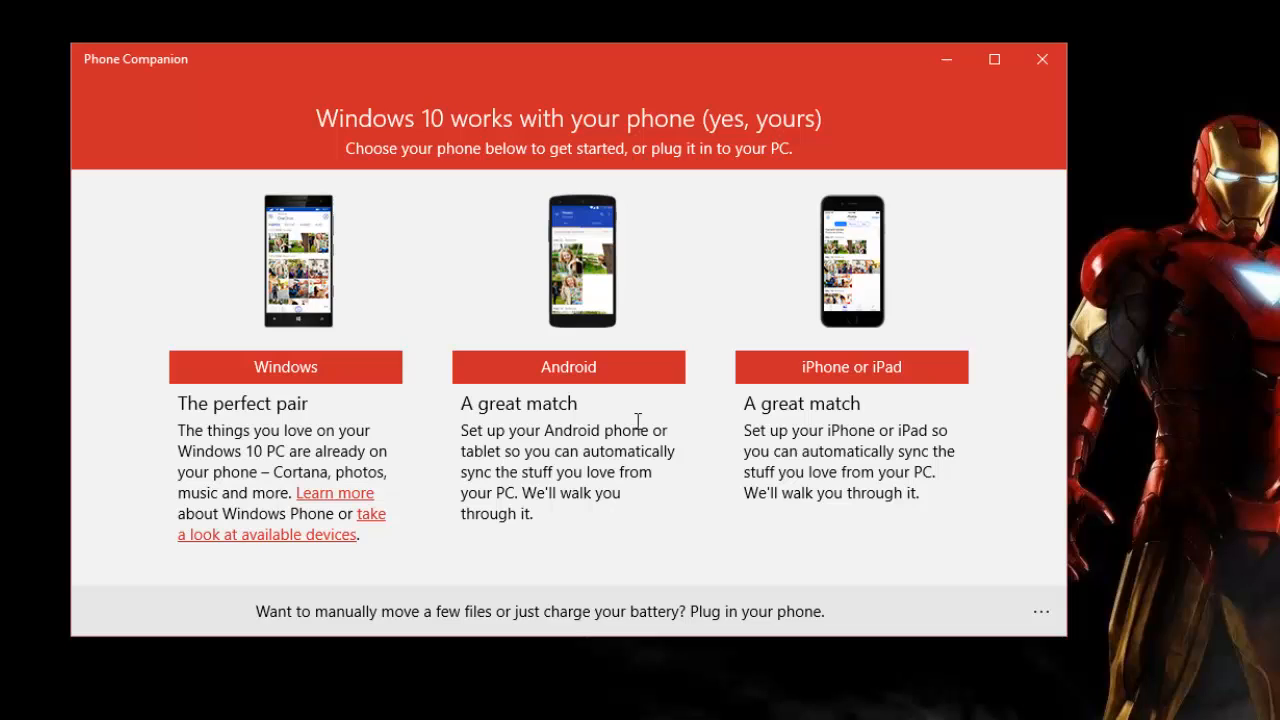
Review Android's Cortana, OneDrive, Skype and Office cards, go back, and close Phone Companion.
click(568, 366)
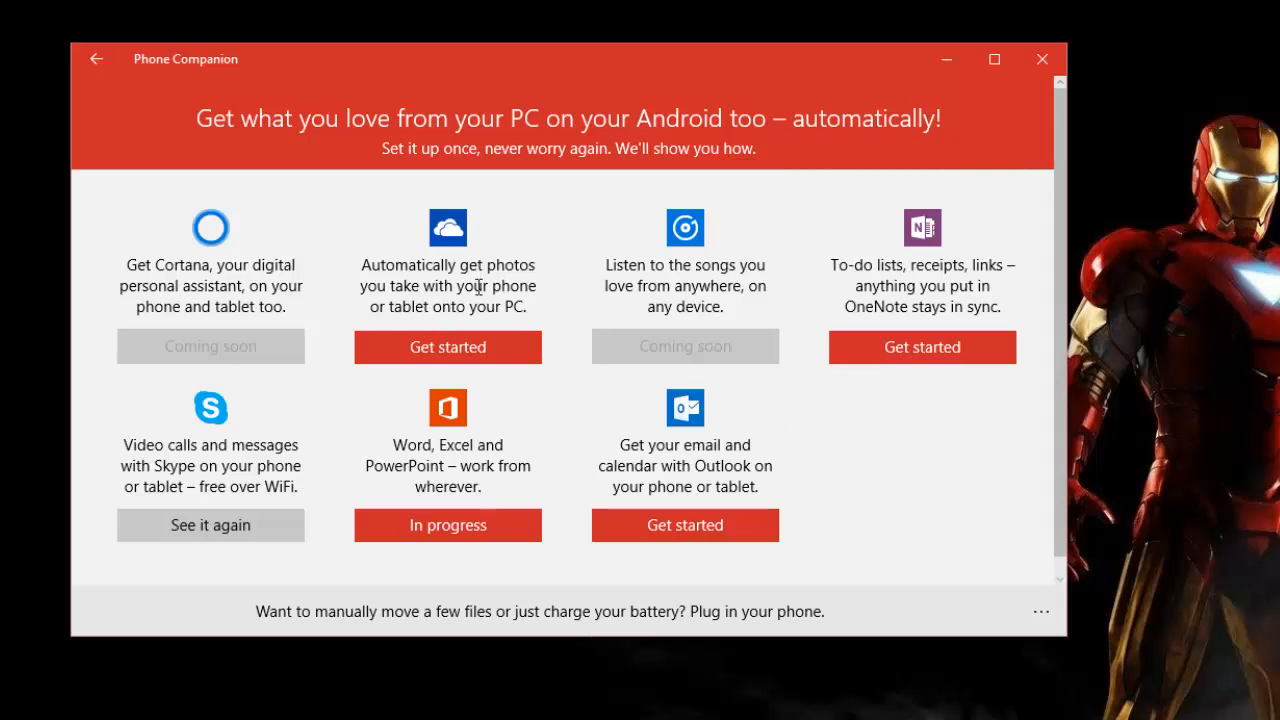
mouse_move(700, 270)
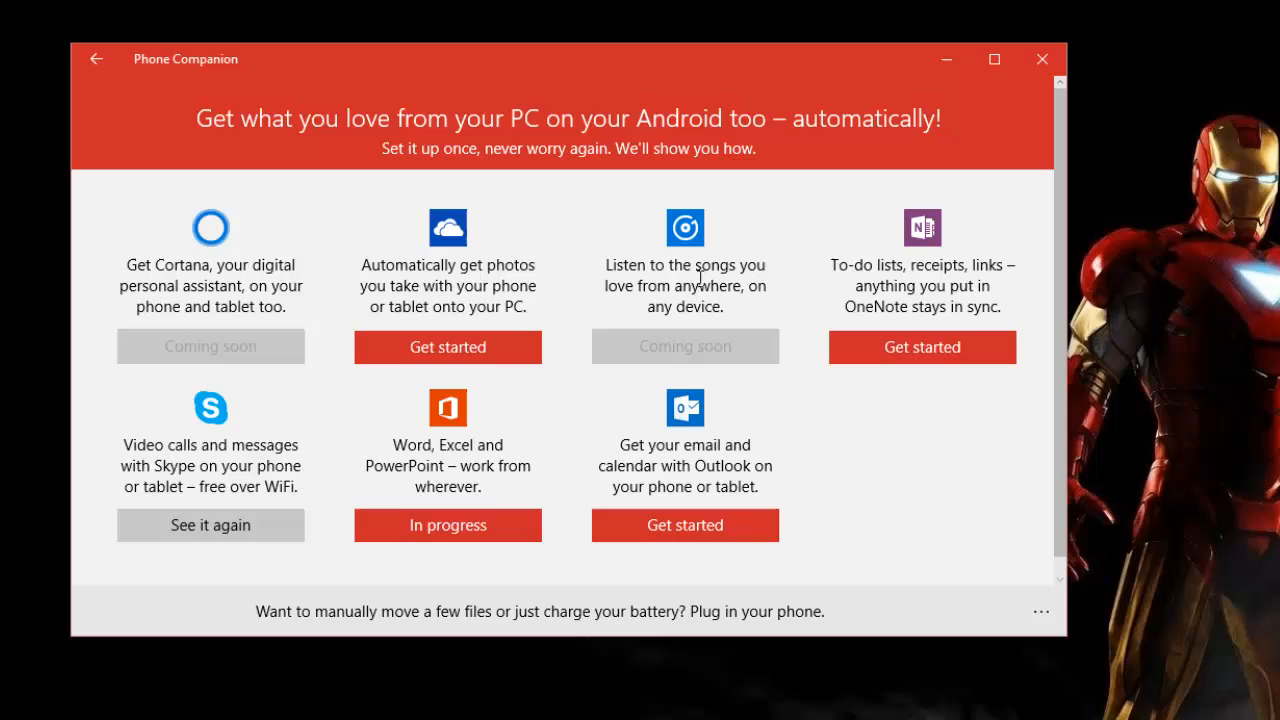
mouse_move(718, 278)
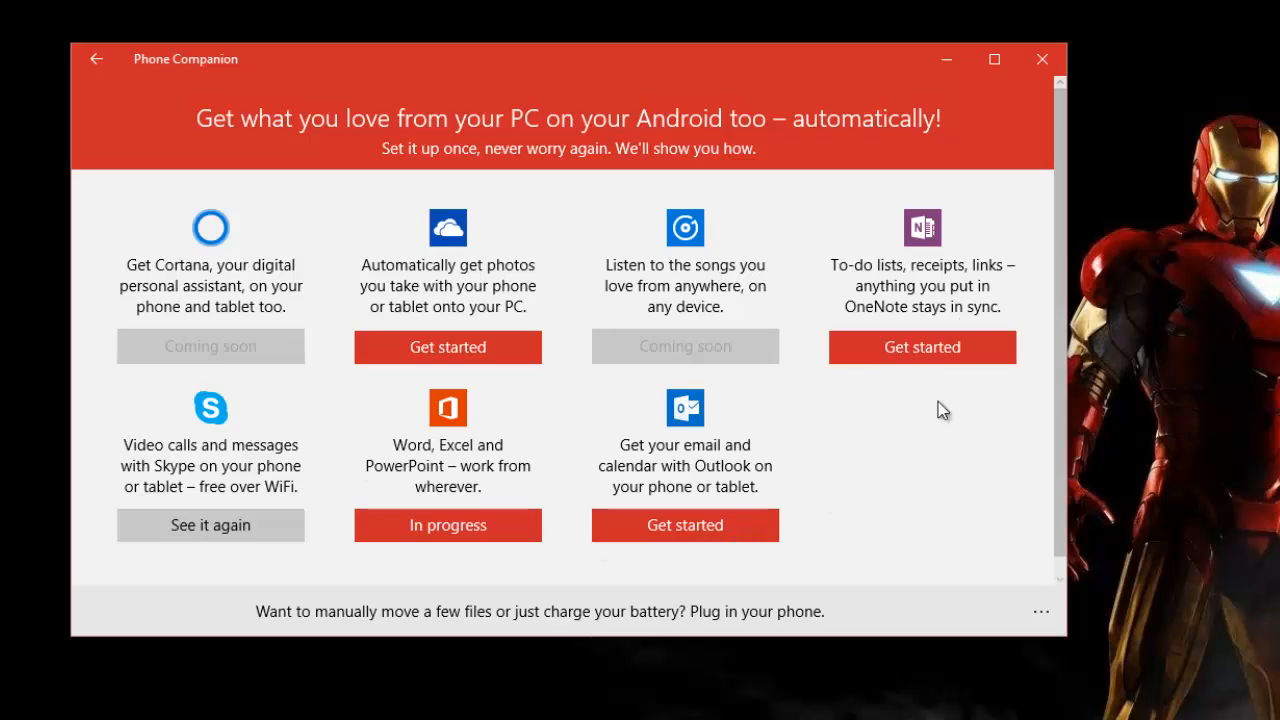
mouse_move(425, 500)
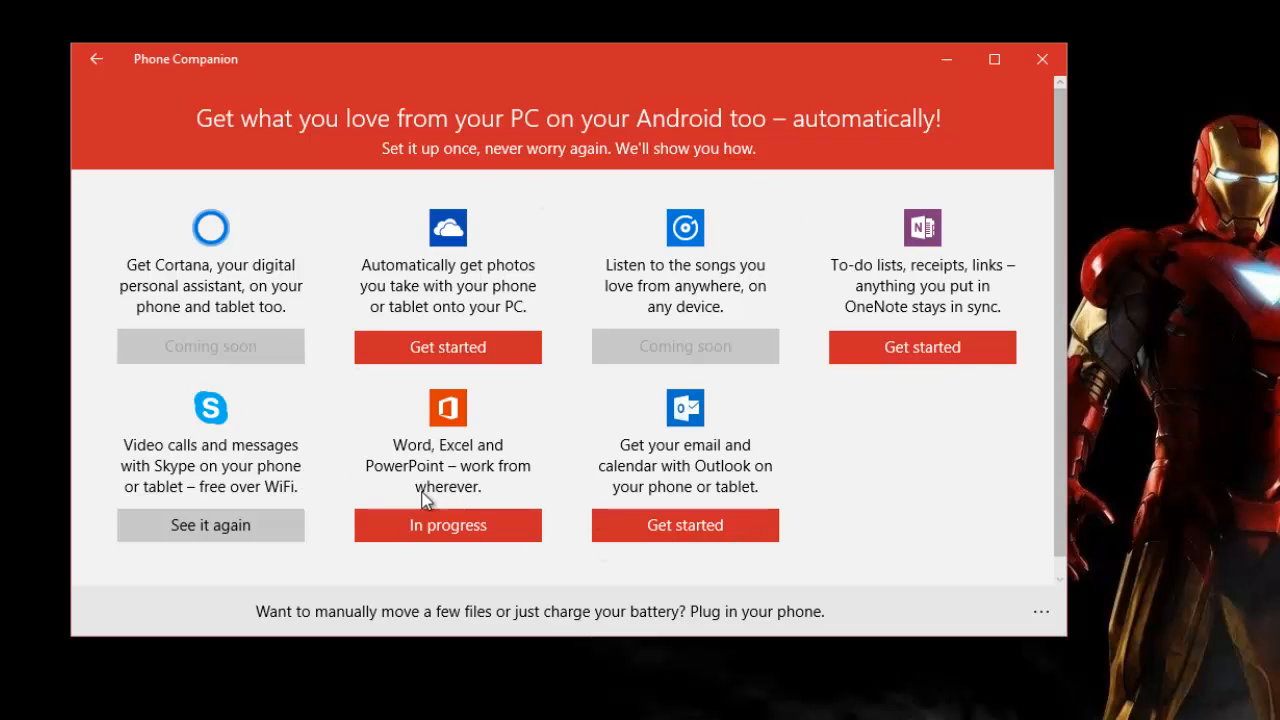
mouse_move(700, 442)
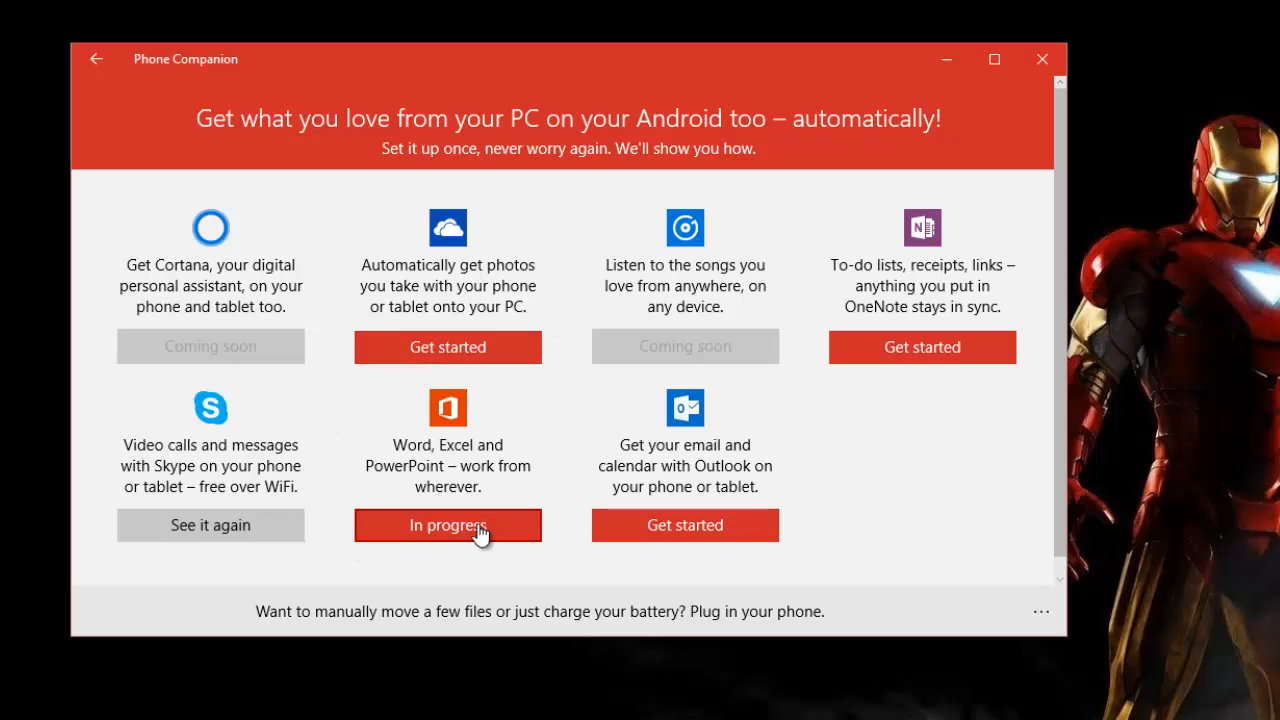
mouse_move(518, 256)
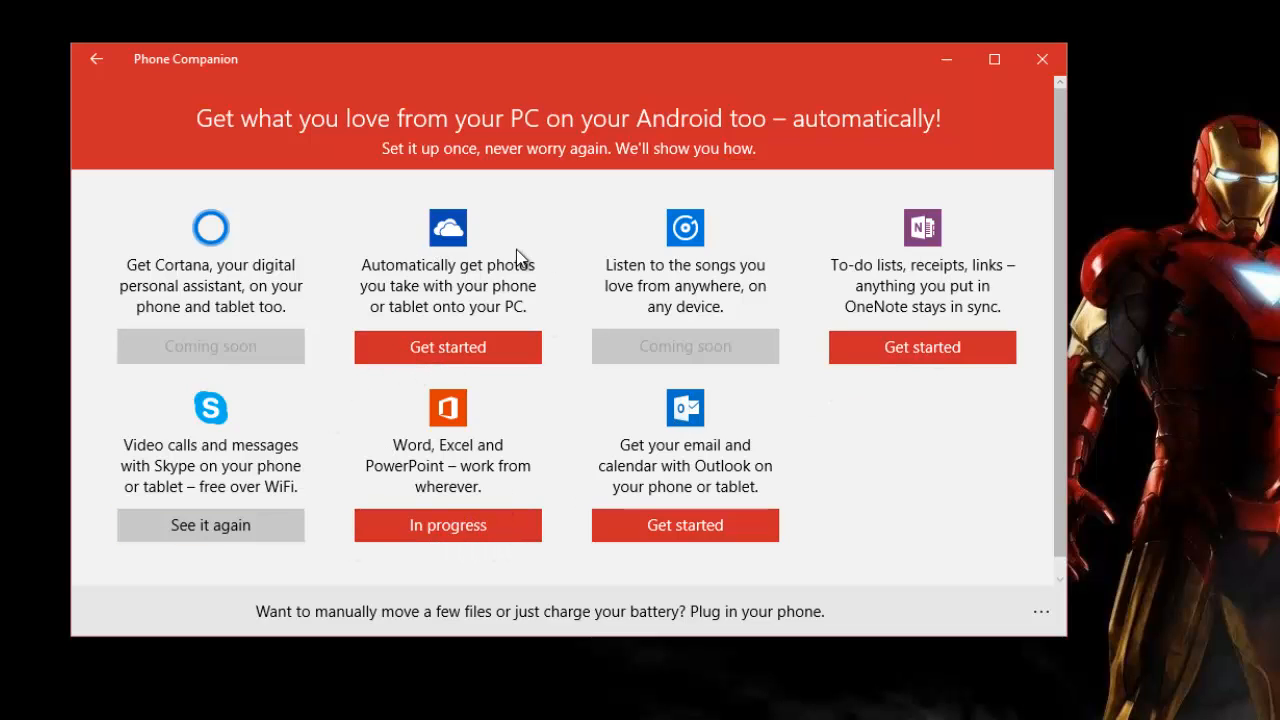
mouse_move(602, 327)
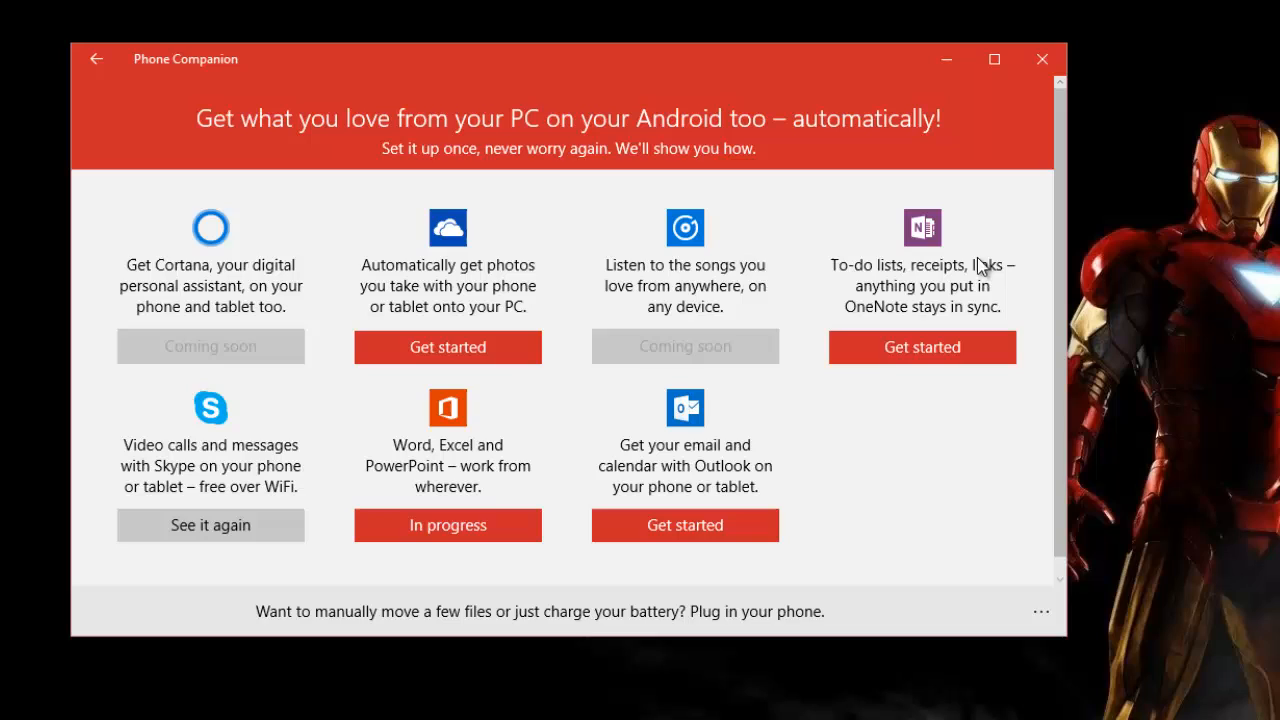
mouse_move(860, 178)
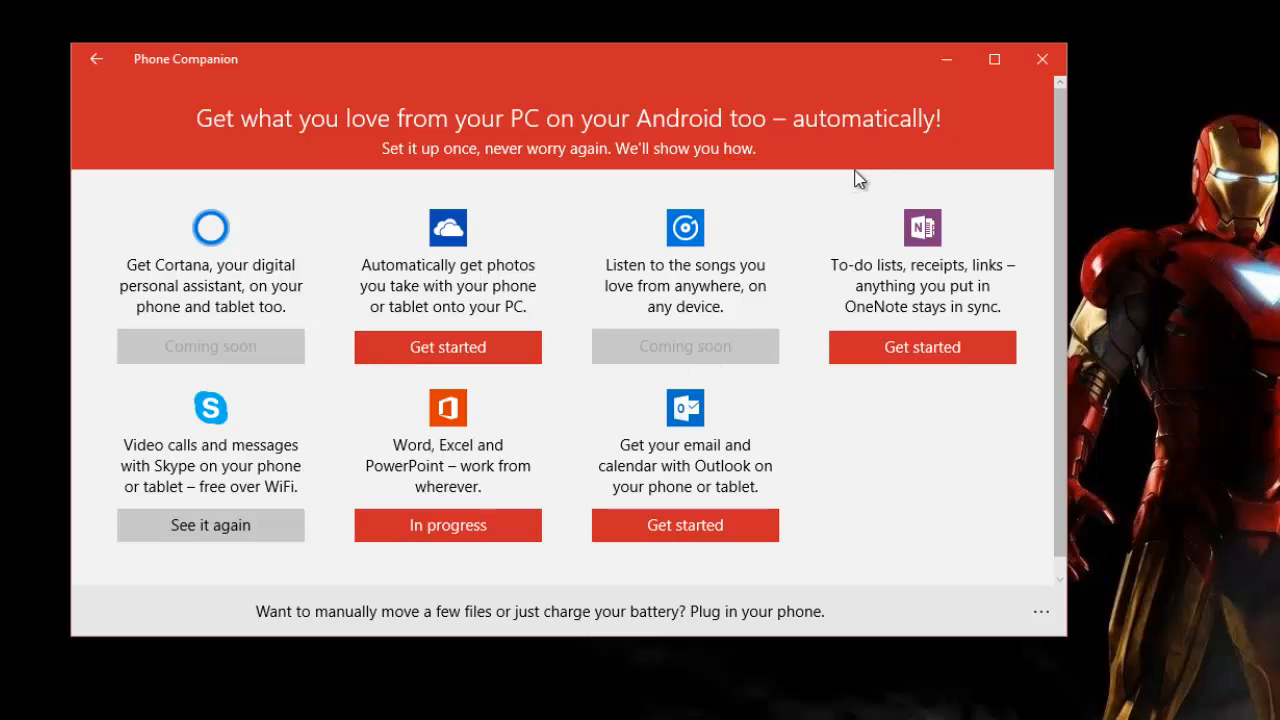
mouse_move(970, 78)
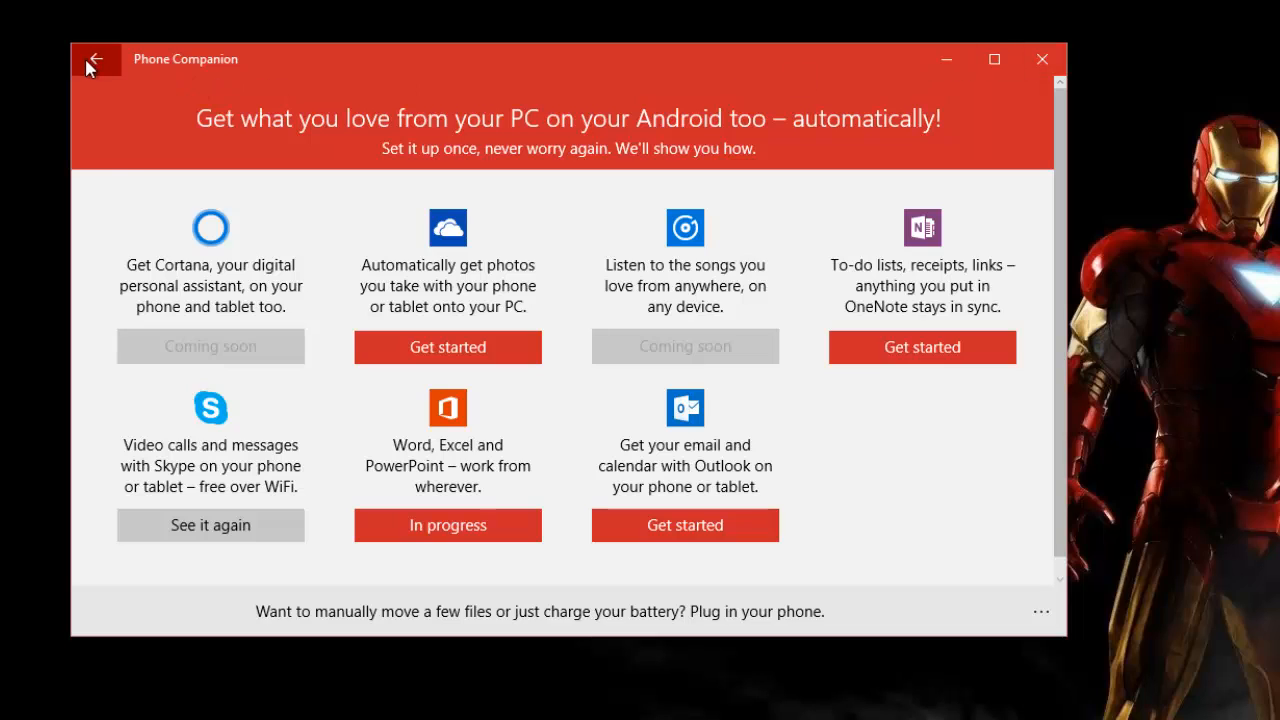
click(94, 59)
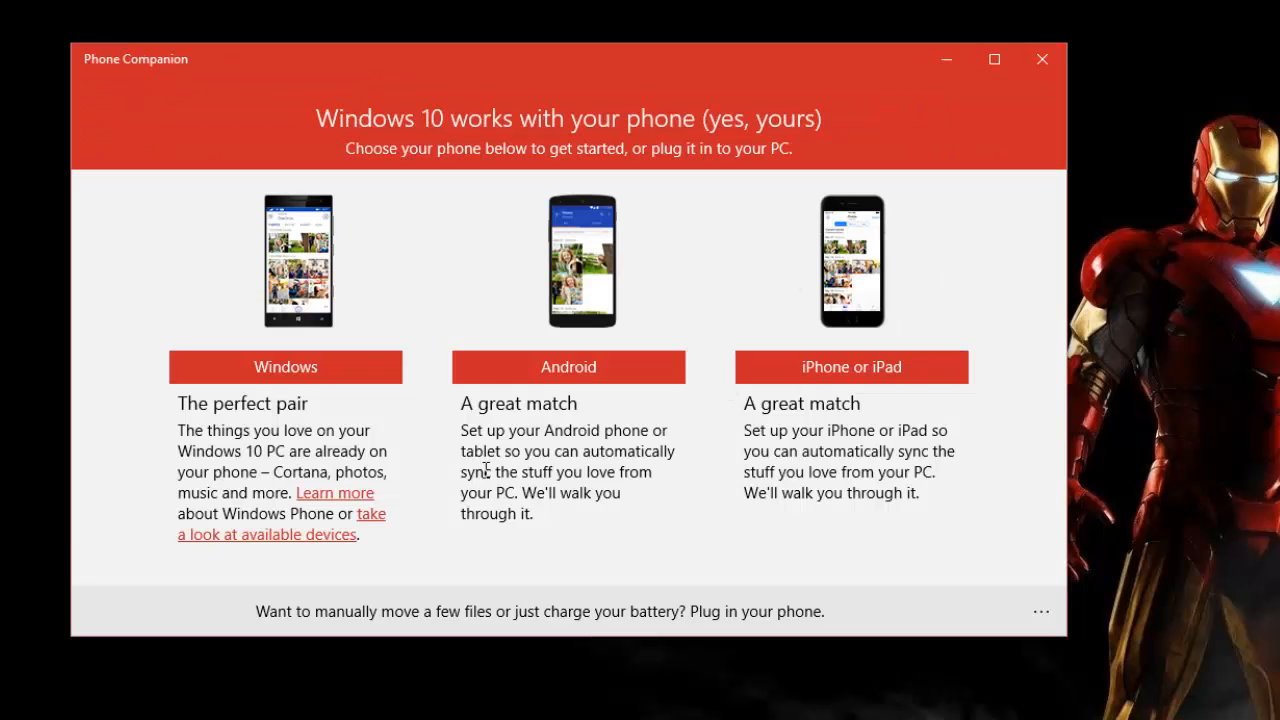
mouse_move(975, 307)
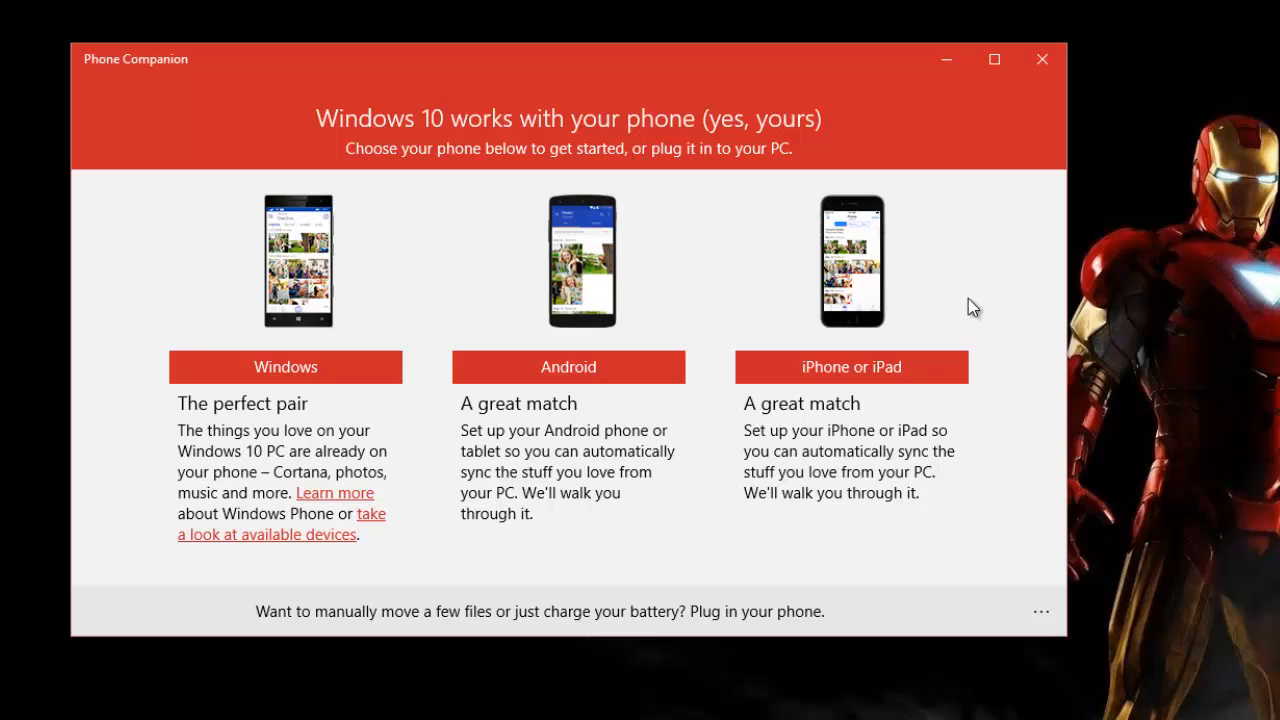
mouse_move(992, 293)
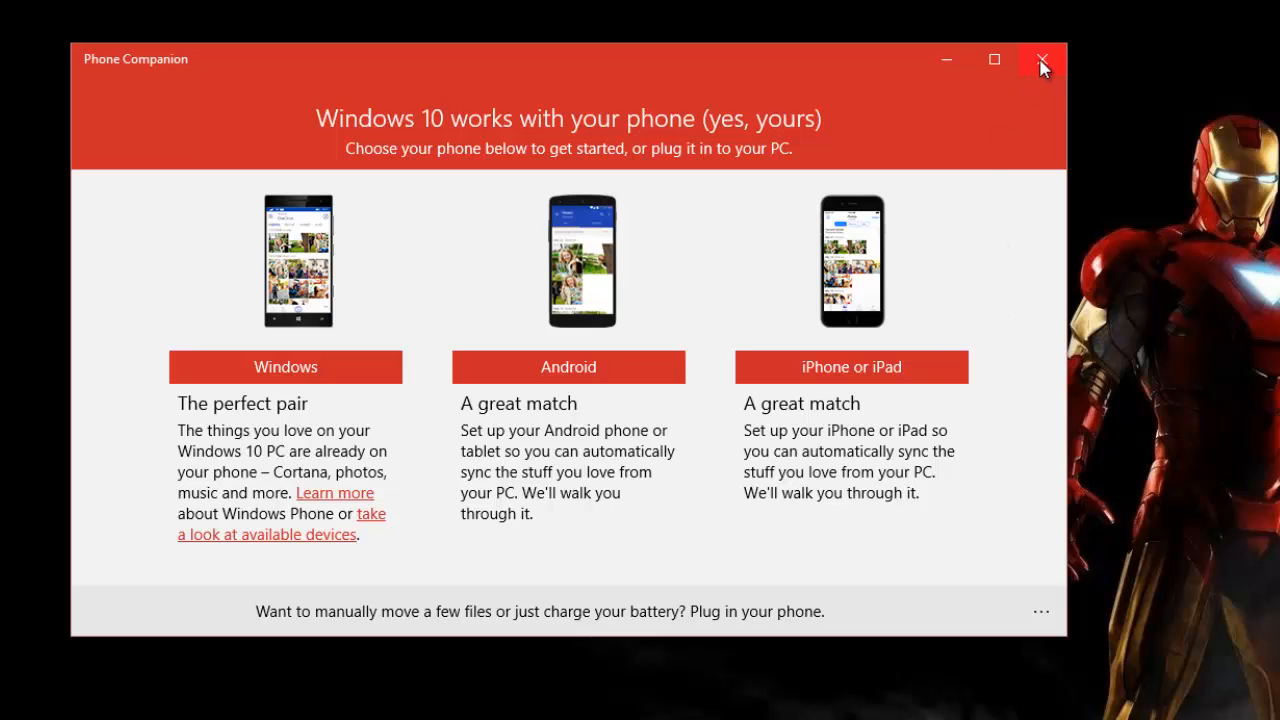
mouse_move(1041, 60)
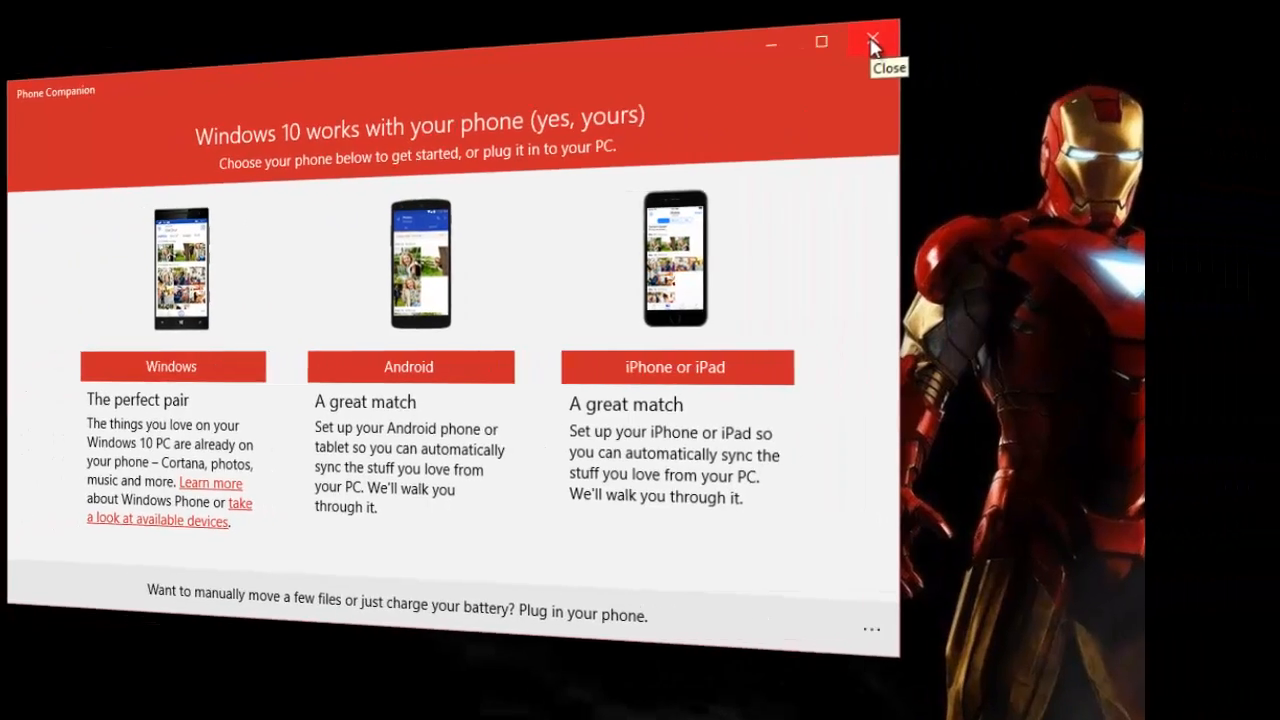
click(872, 40)
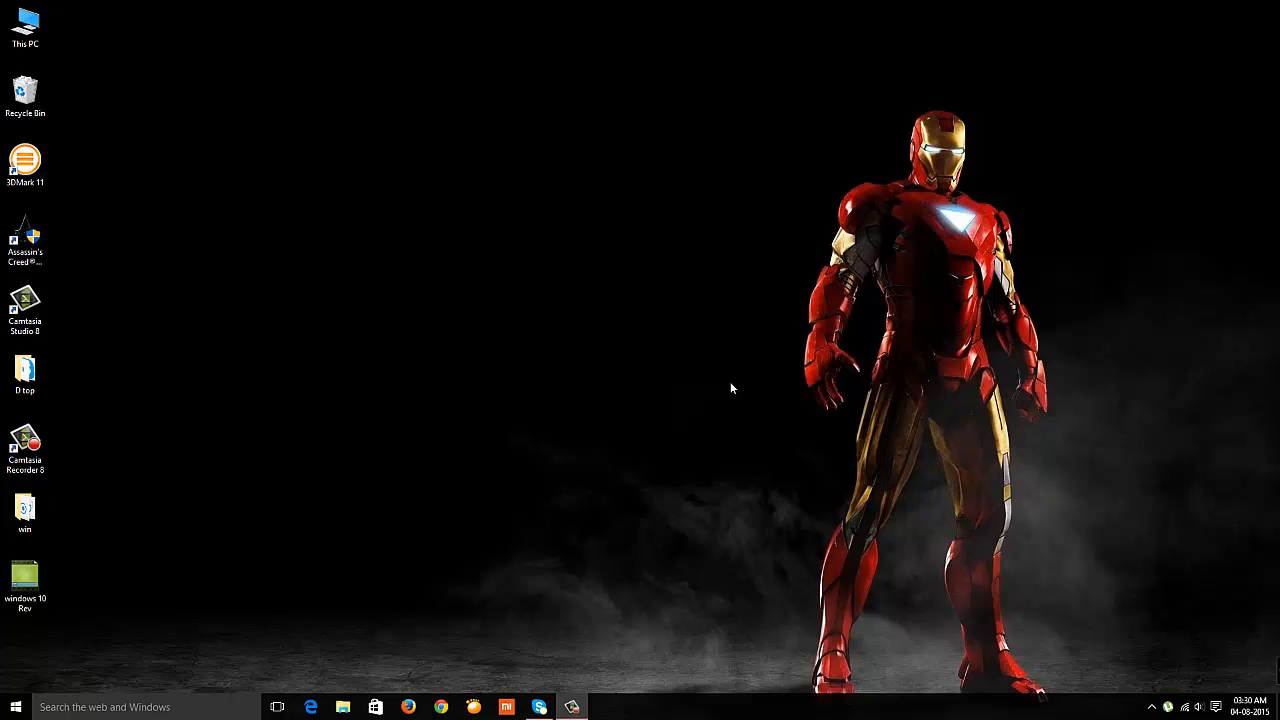
mouse_move(172, 277)
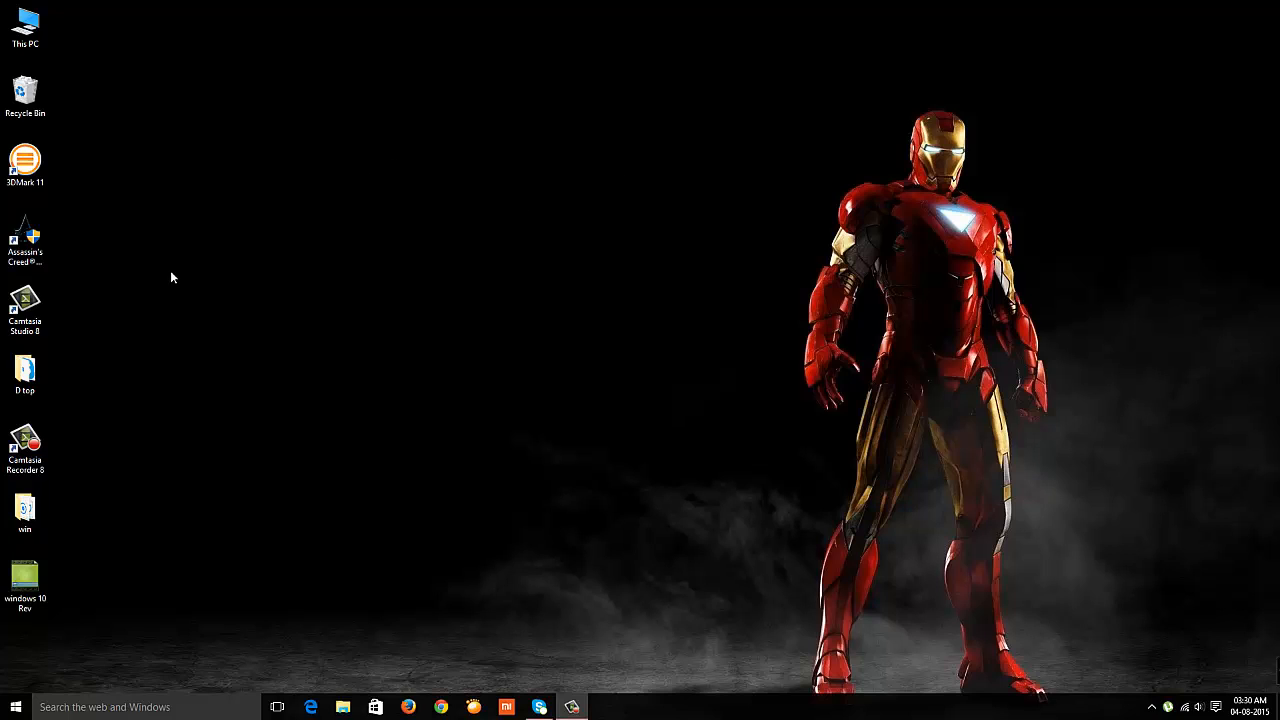
click(25, 243)
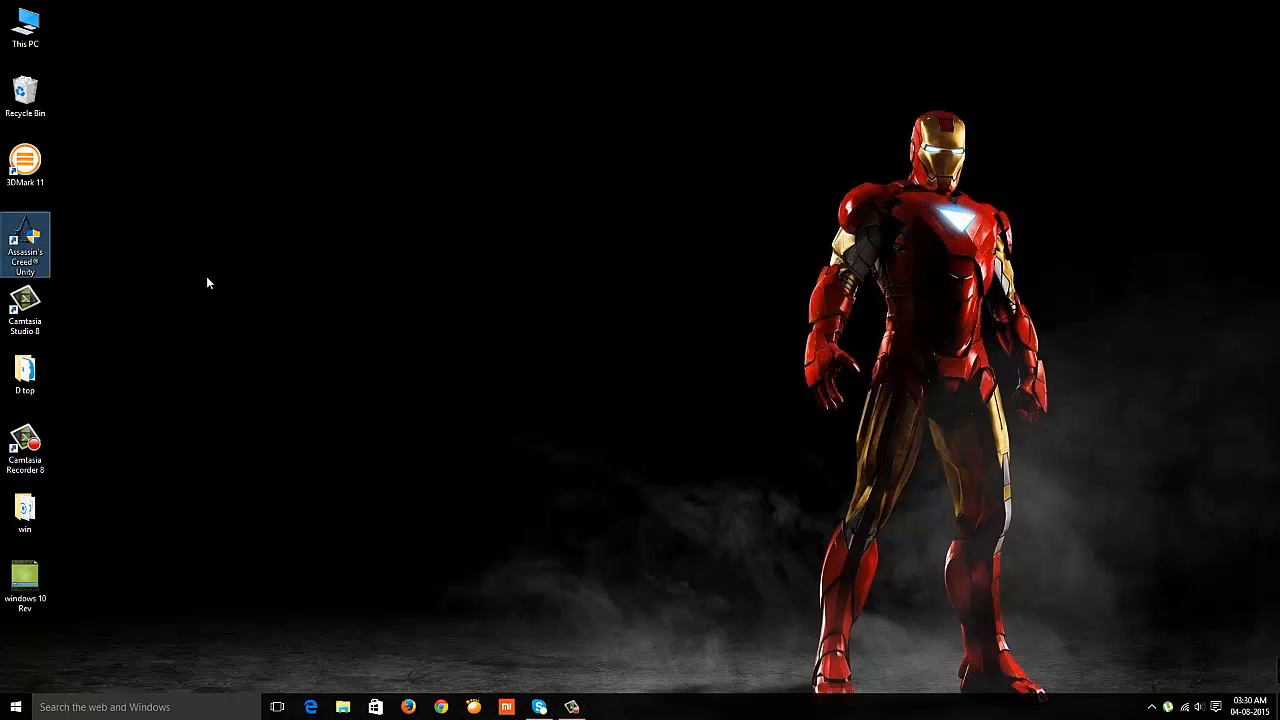
mouse_move(201, 338)
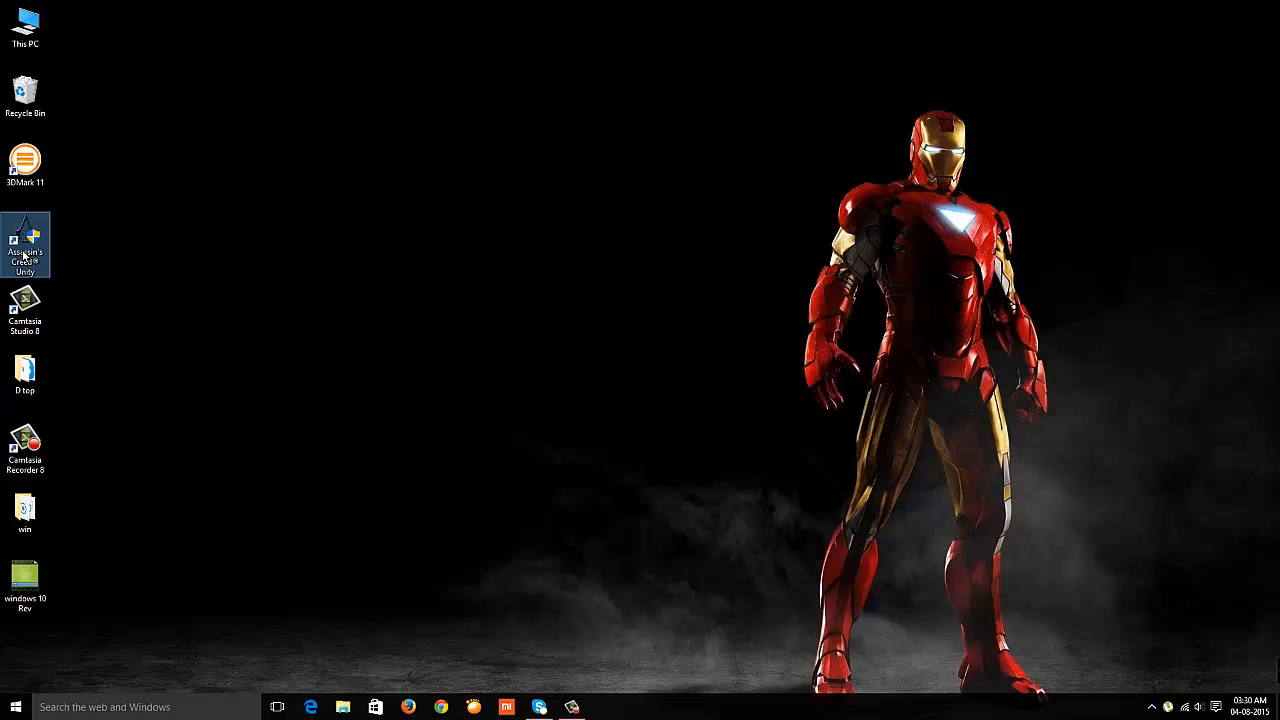
right_click(25, 245)
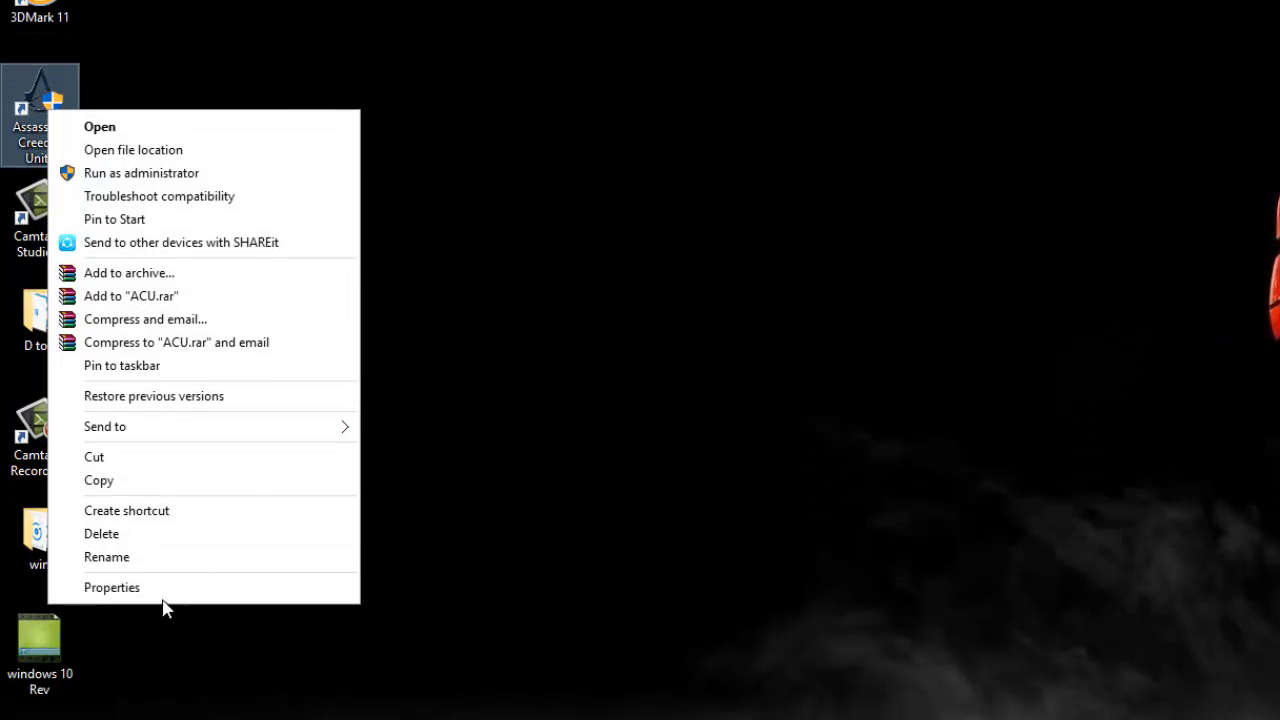
click(155, 595)
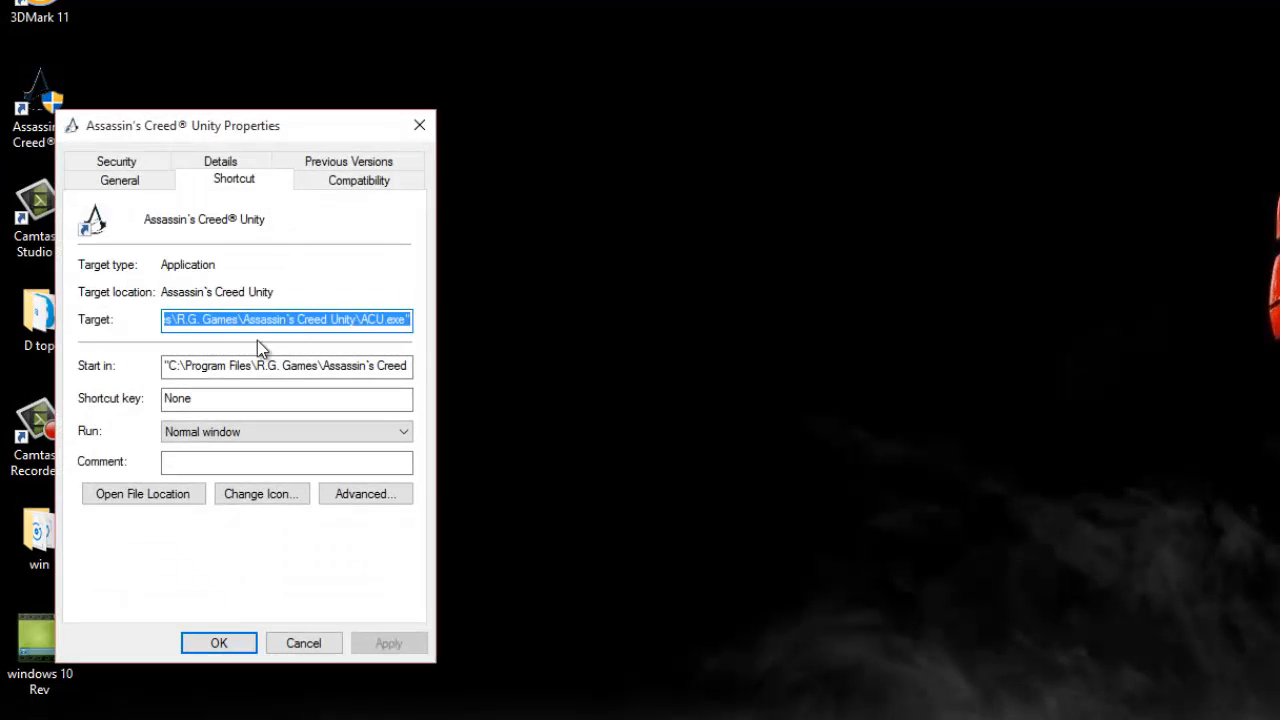
click(119, 178)
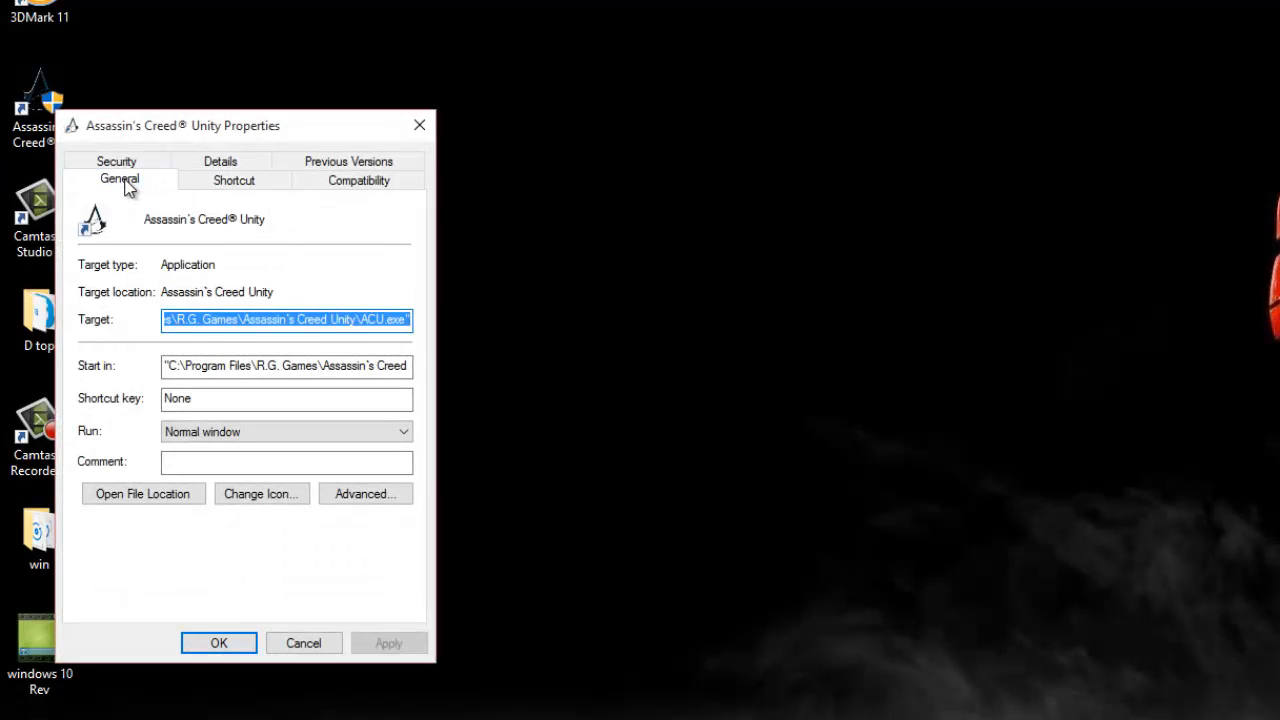
click(358, 178)
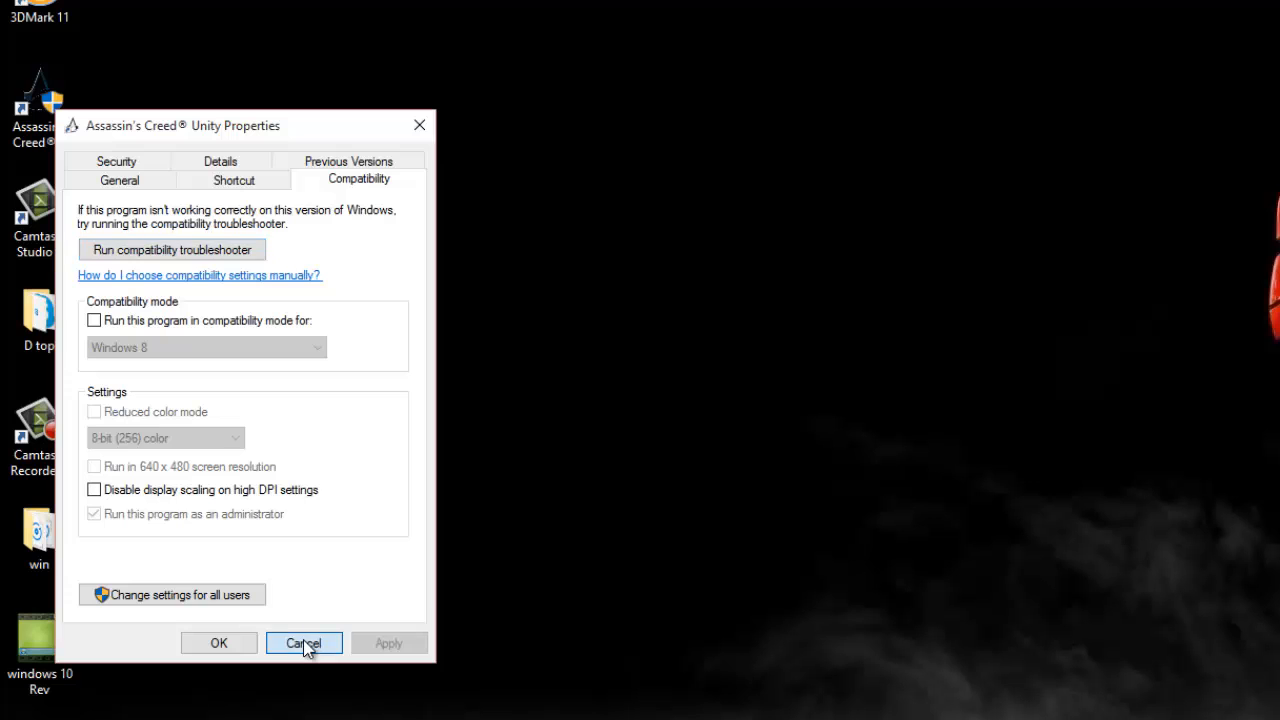
click(303, 643)
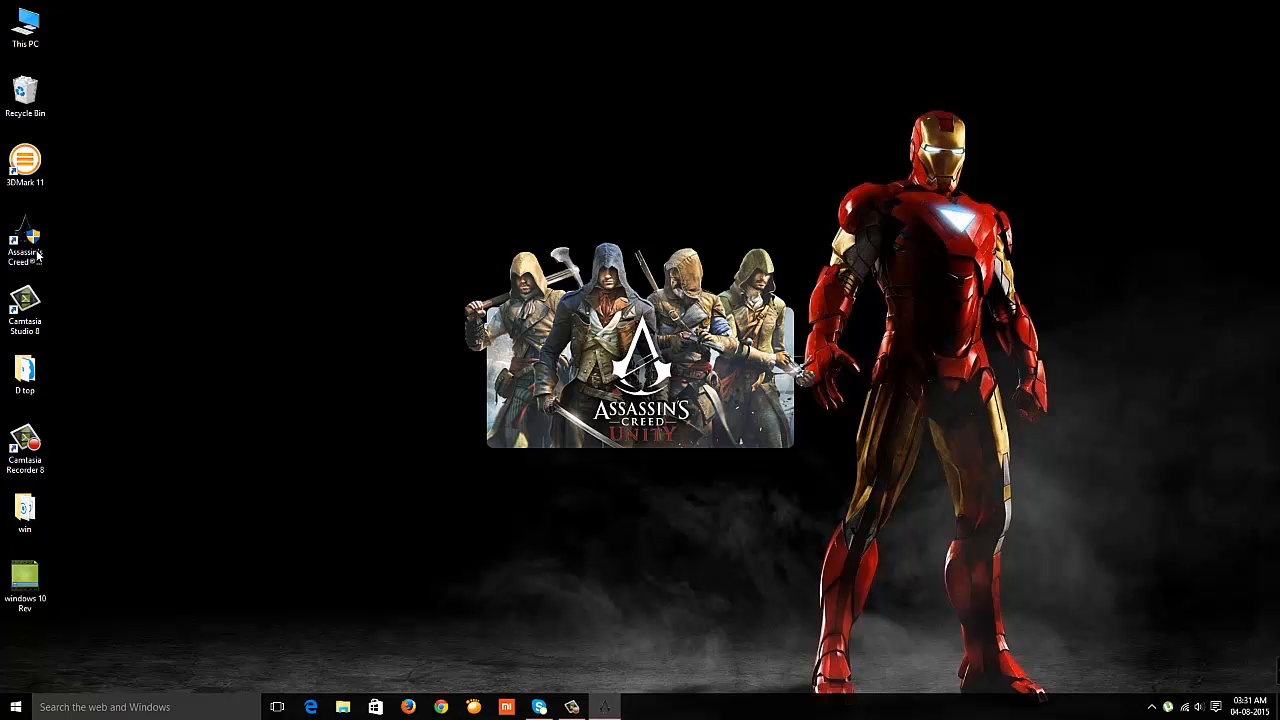
Run Assassin's Creed Unity to its main menu, quit, then open This PC's Properties.
double_click(25, 245)
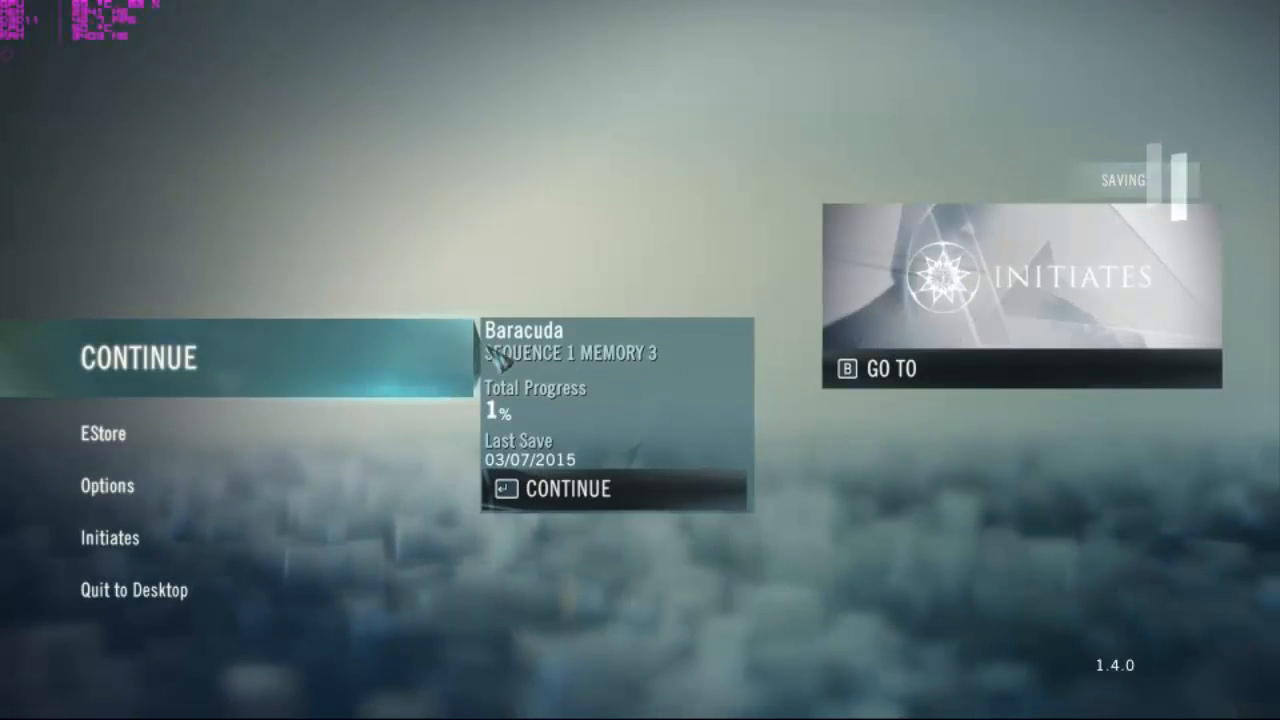
click(567, 489)
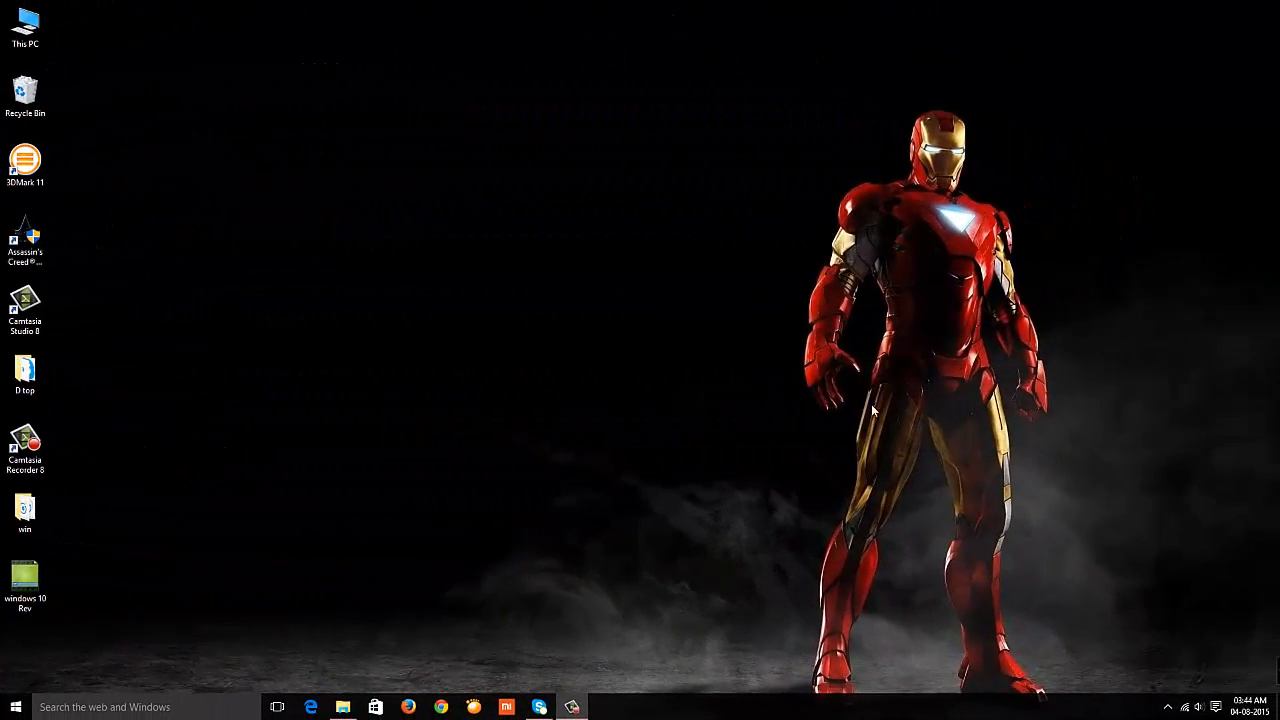
right_click(24, 20)
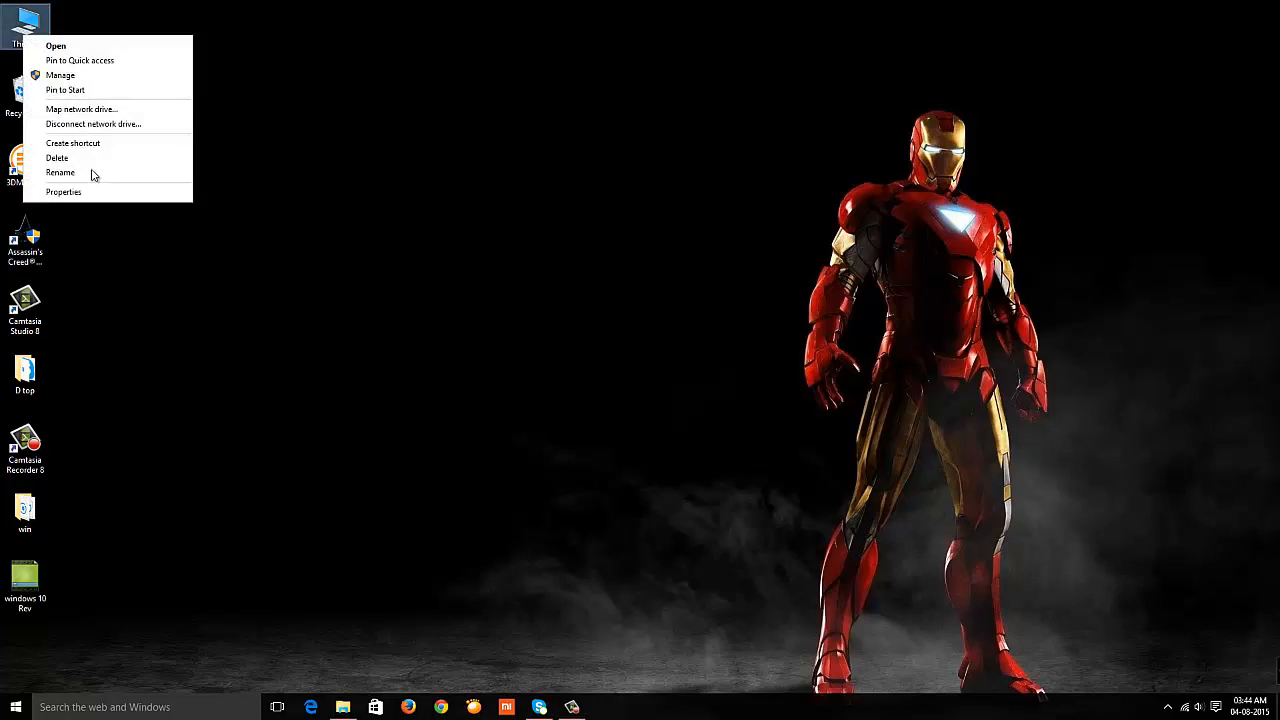
click(63, 191)
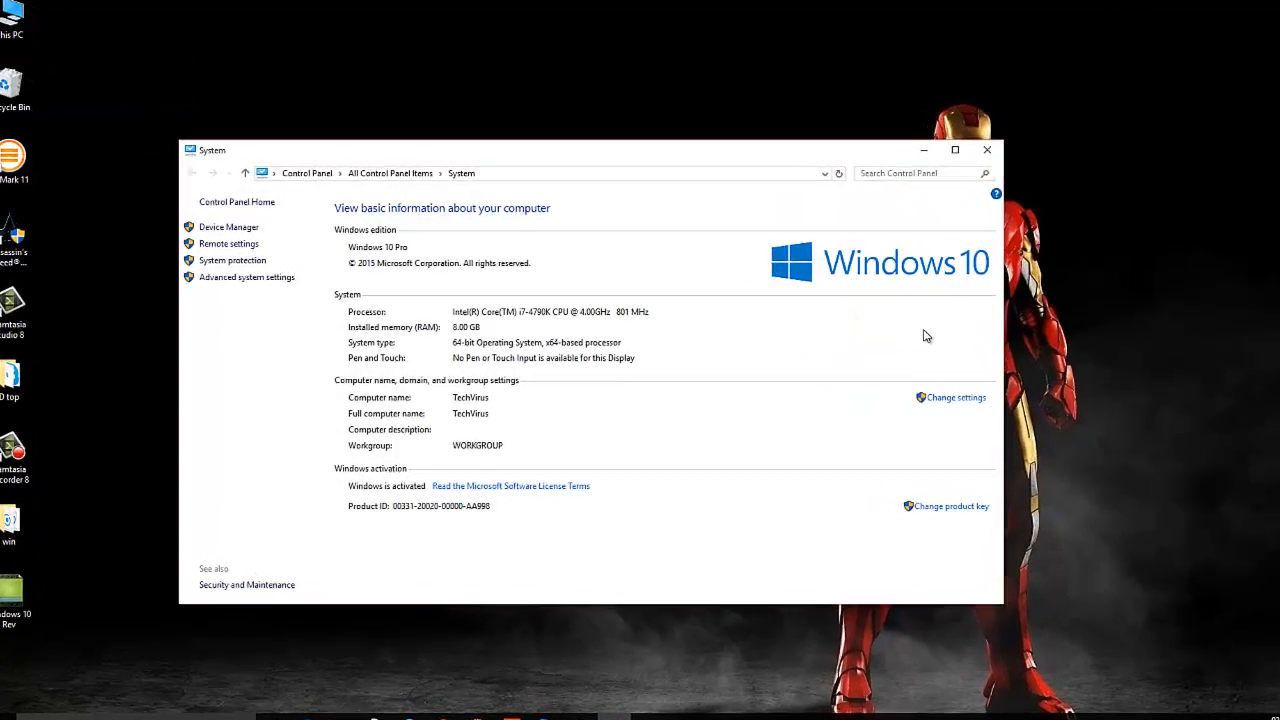